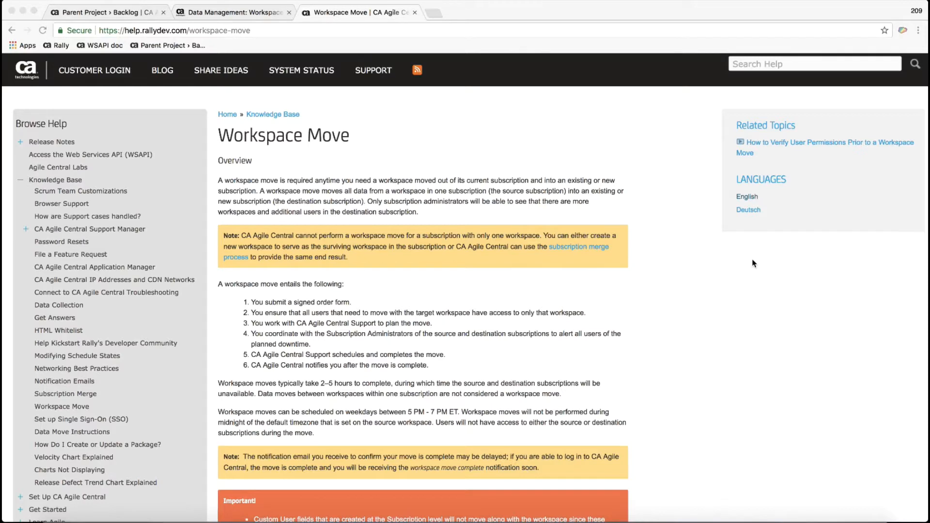
{"action": "mouse_move", "coordinate": [645, 147]}
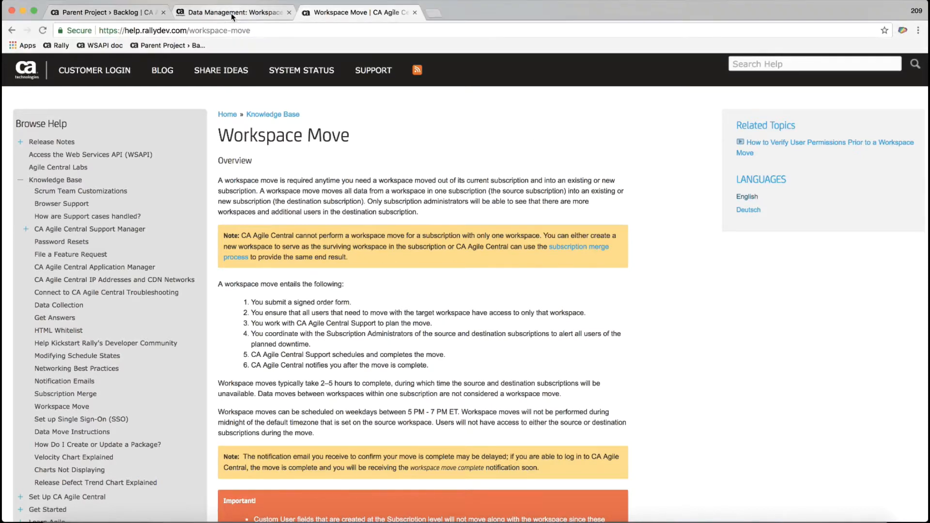
Step: Read the Workspace Permissions Tool article down to its Instructions section, then return to the Rally backlog
{"action": "left_click", "coordinate": [232, 13]}
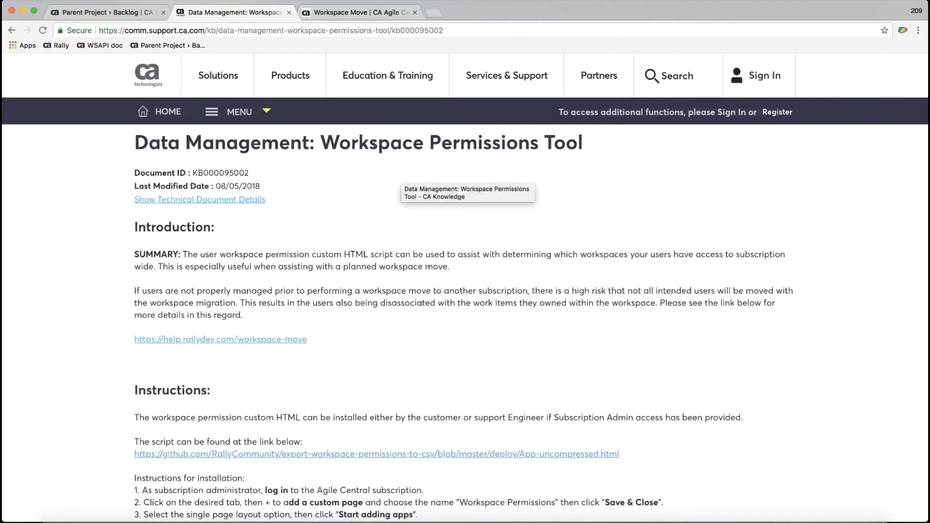
{"action": "mouse_move", "coordinate": [342, 166]}
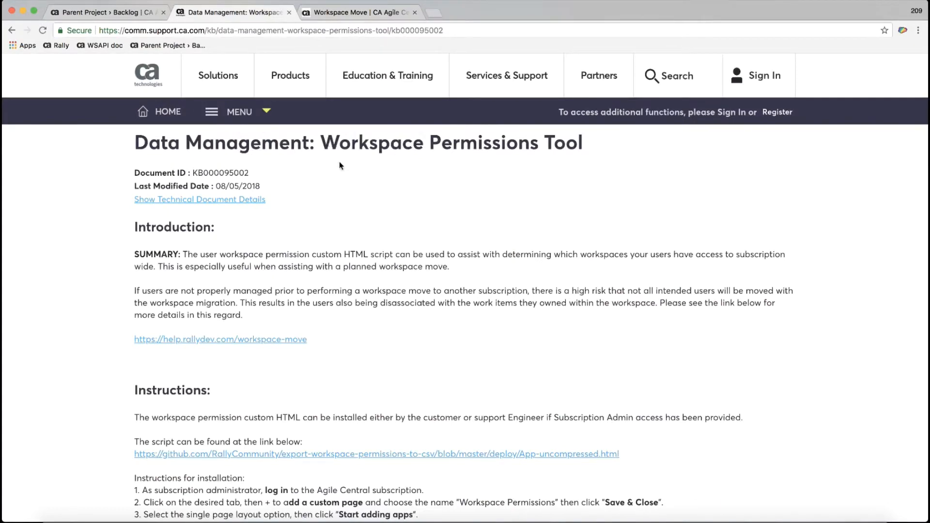
{"action": "mouse_move", "coordinate": [297, 251]}
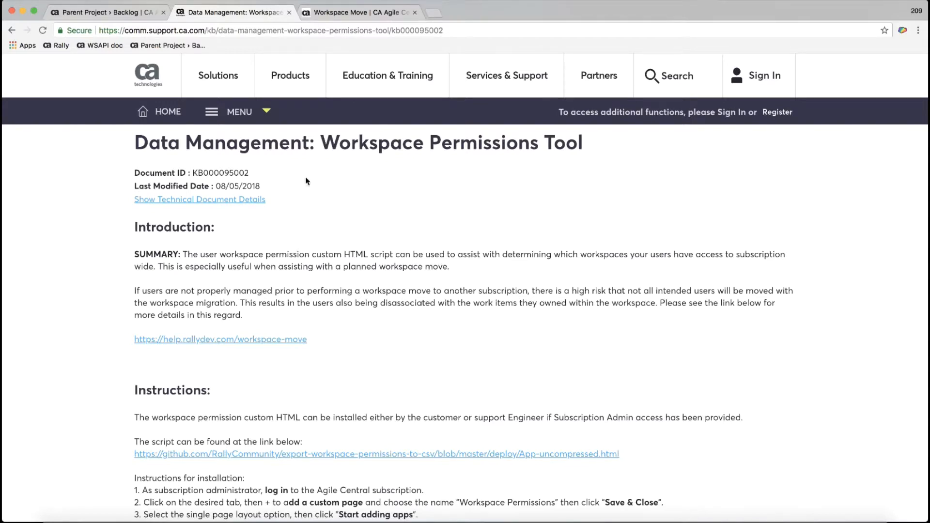
{"action": "mouse_move", "coordinate": [562, 130]}
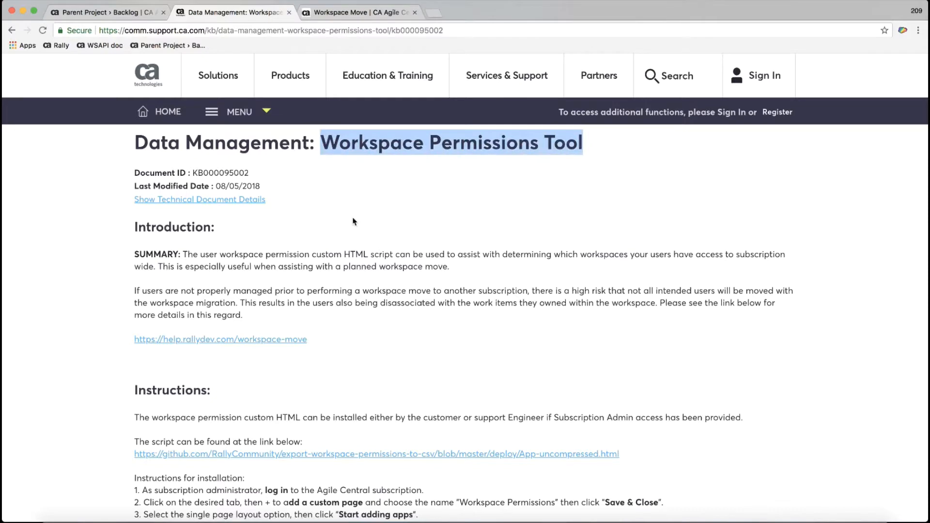
{"action": "scroll", "scroll_direction": "down", "scroll_amount": 3}
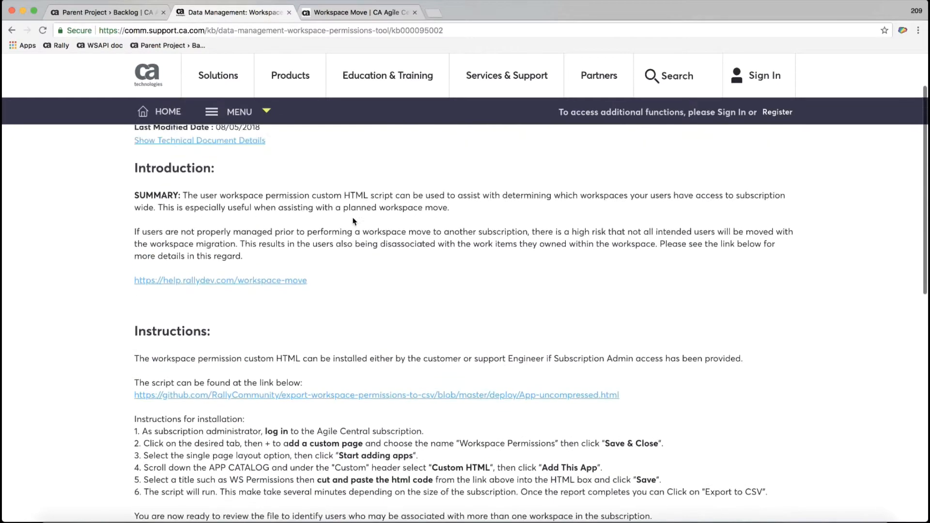
{"action": "scroll", "scroll_direction": "down", "scroll_amount": 3}
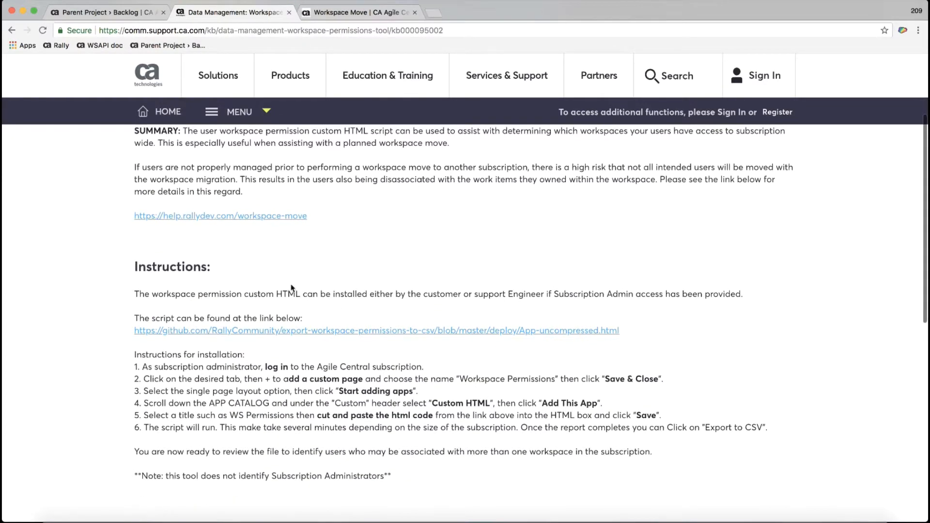
{"action": "left_click", "coordinate": [111, 12]}
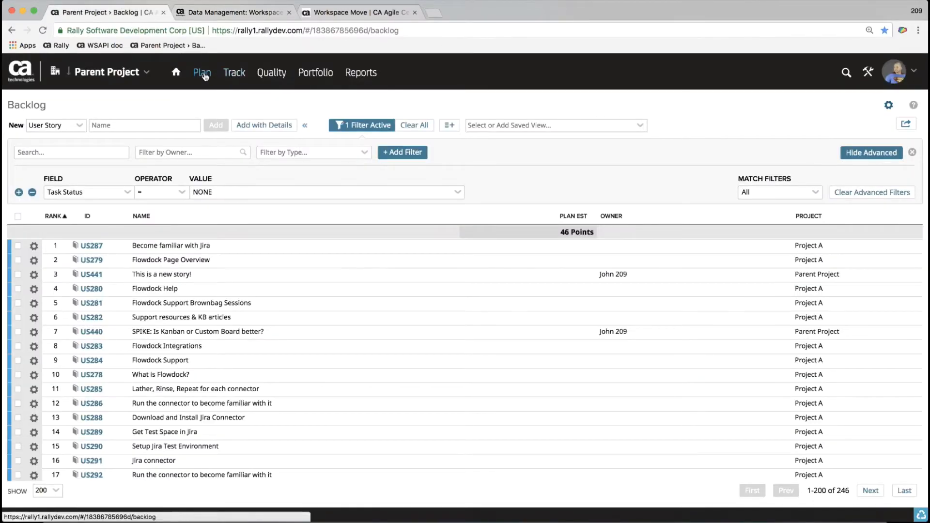
Step: Add a custom page named 'Workspace Permission Tool', shared with all projects, and save it
{"action": "left_click", "coordinate": [202, 72]}
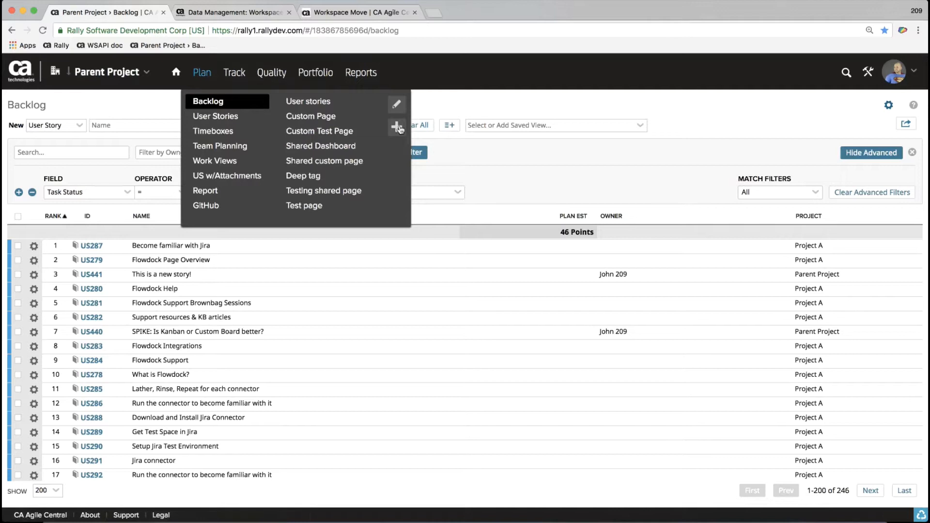
{"action": "mouse_move", "coordinate": [399, 128]}
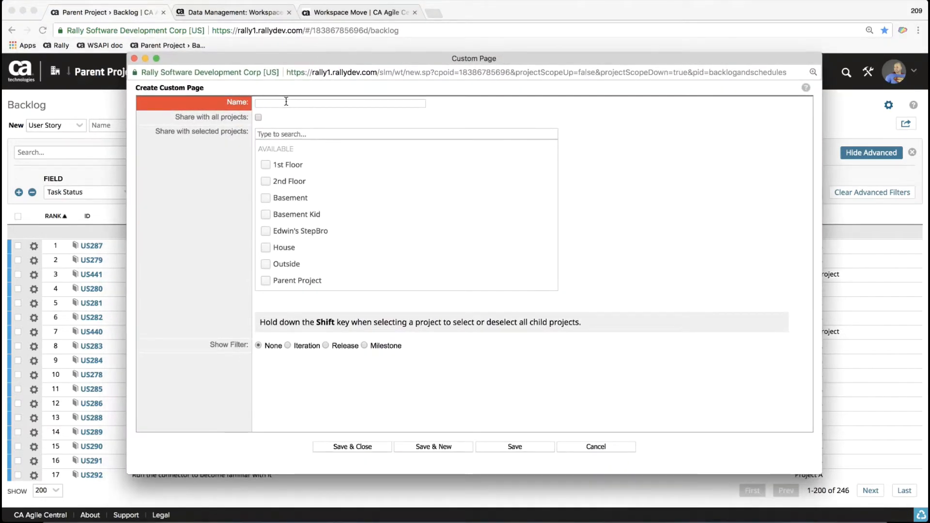
{"action": "type", "text": "WOrks"}
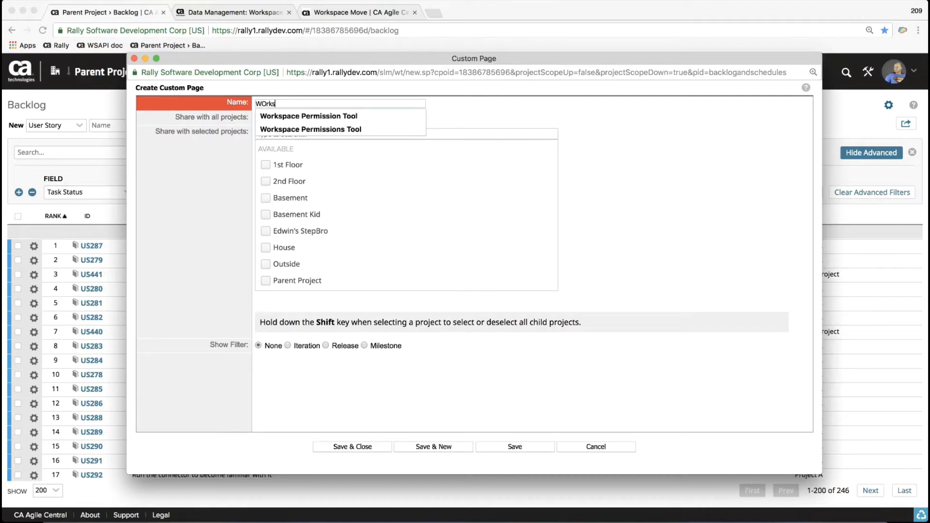
{"action": "left_click", "coordinate": [308, 117]}
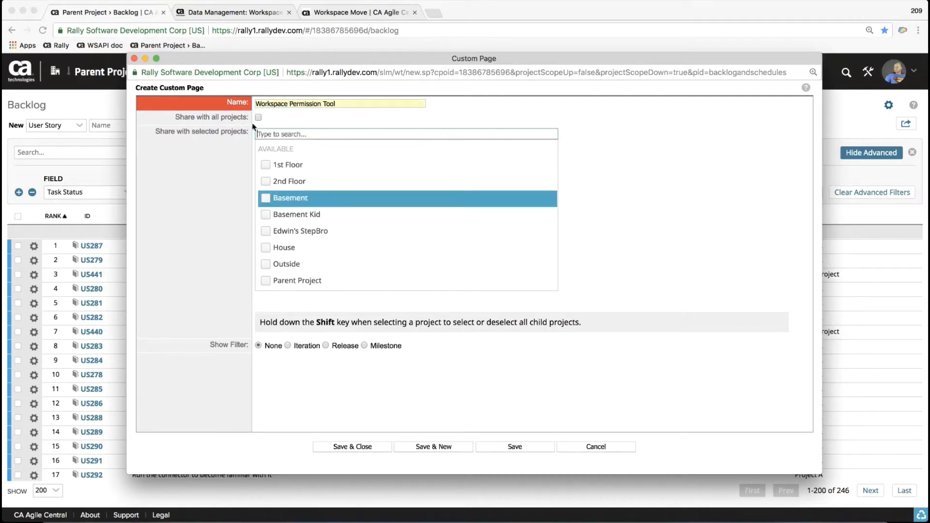
{"action": "left_click", "coordinate": [258, 117]}
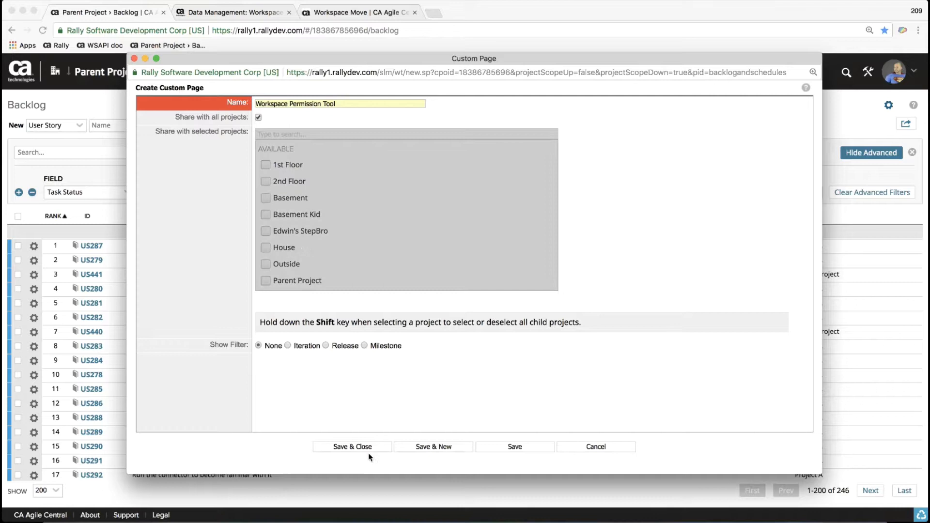
{"action": "left_click", "coordinate": [352, 447]}
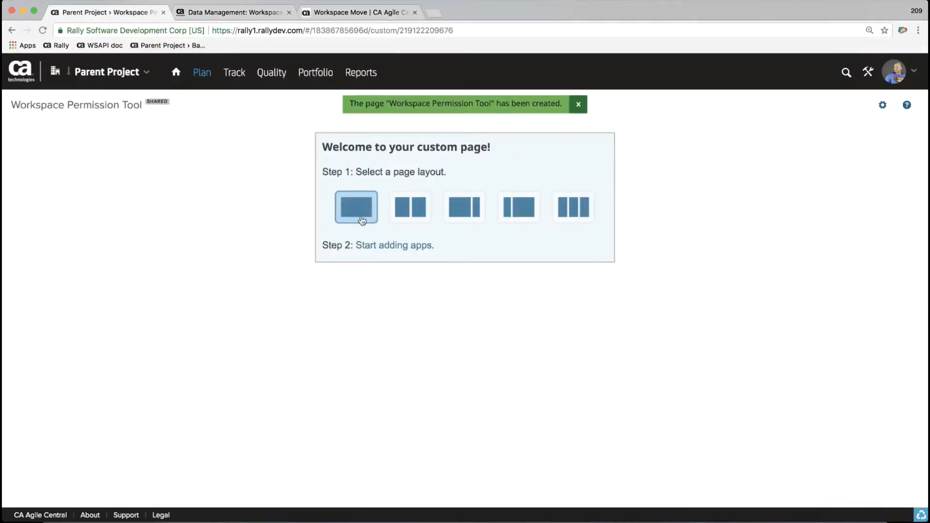
{"action": "mouse_move", "coordinate": [400, 251]}
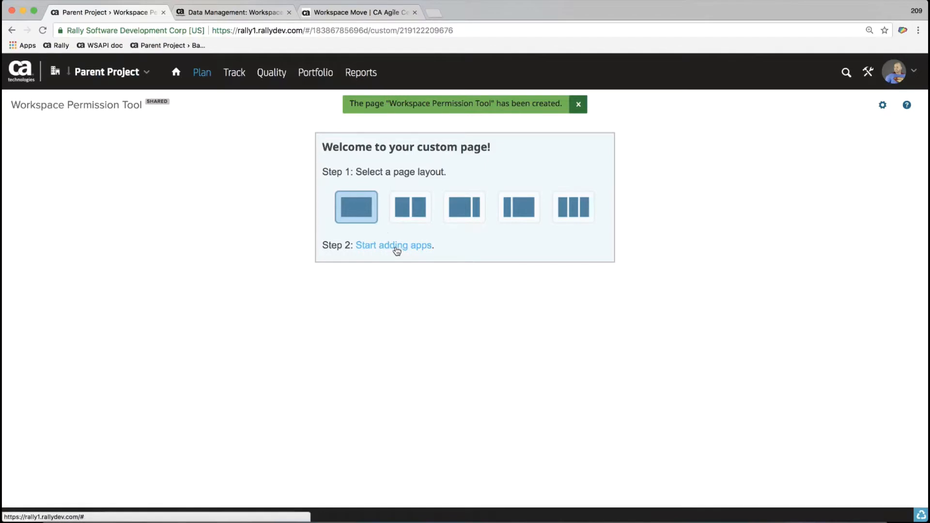
Step: Add a Custom HTML app to the page and title it 'WS Permissions'
{"action": "left_click", "coordinate": [394, 245]}
{"action": "type", "text": "HTML"}
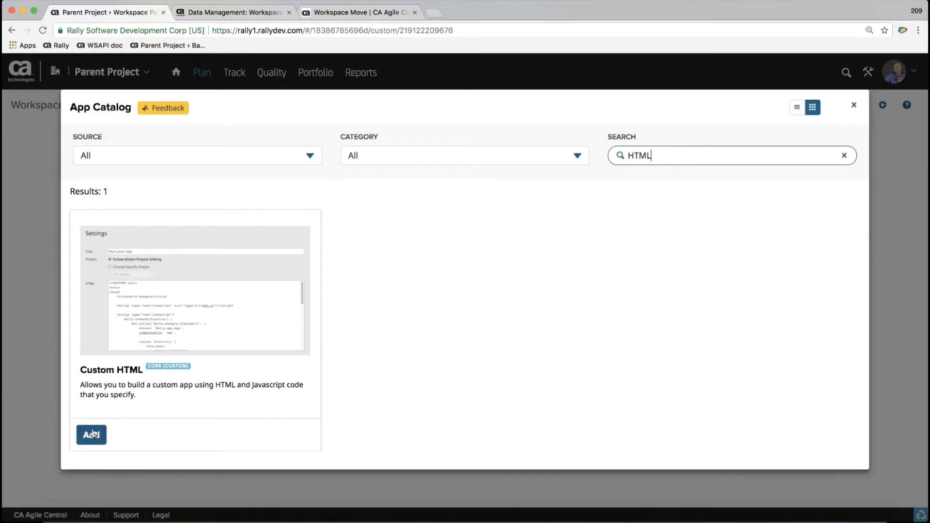
{"action": "left_click", "coordinate": [91, 435]}
{"action": "type", "text": "WS"}
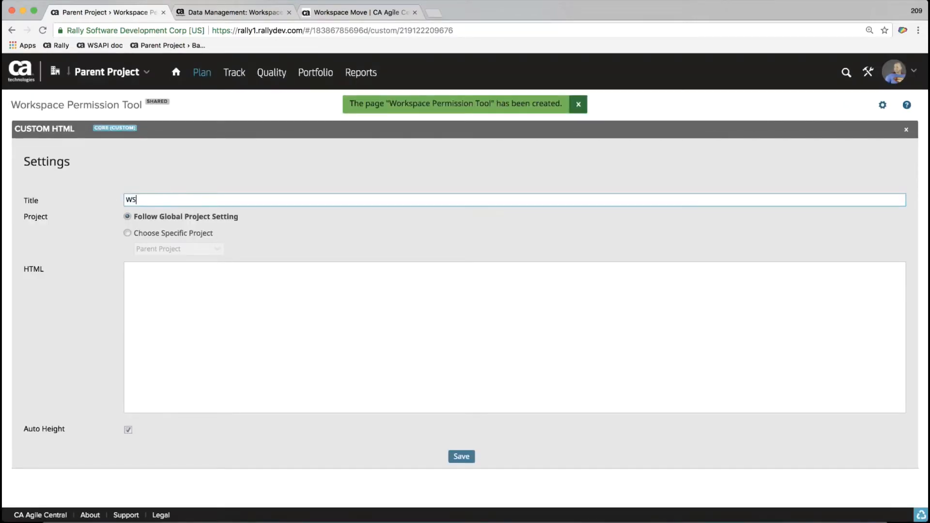
{"action": "type", "text": "Permiss"}
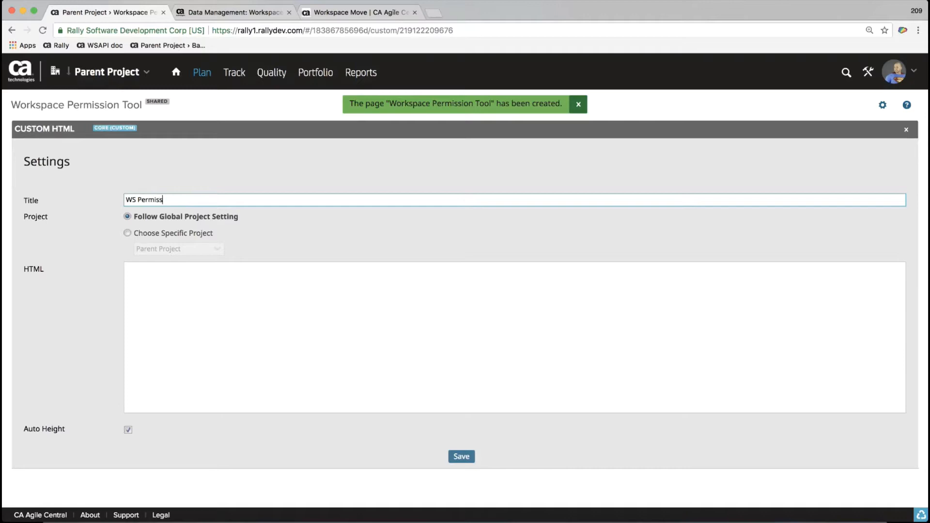
{"action": "type", "text": "ions"}
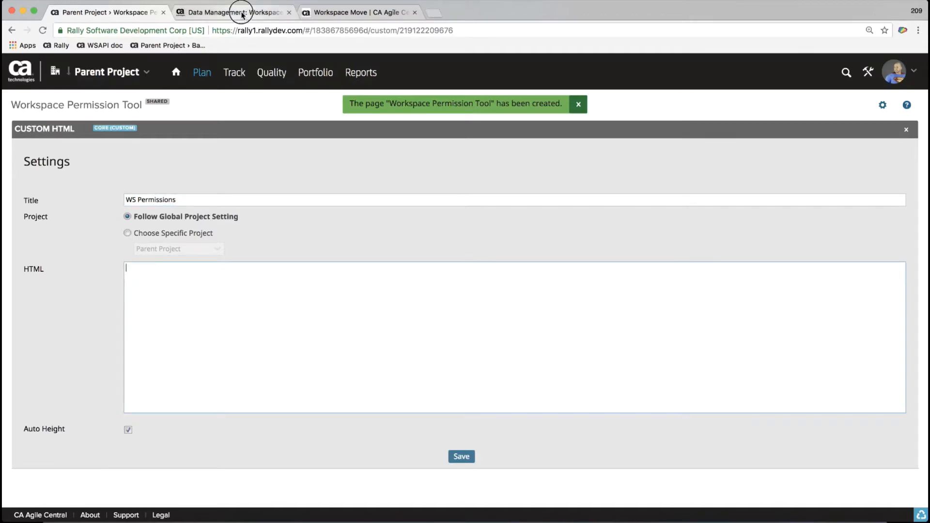
Step: Follow the article's GitHub link and copy the full App-uncompressed.html script for the Rally app
{"action": "left_click", "coordinate": [242, 12]}
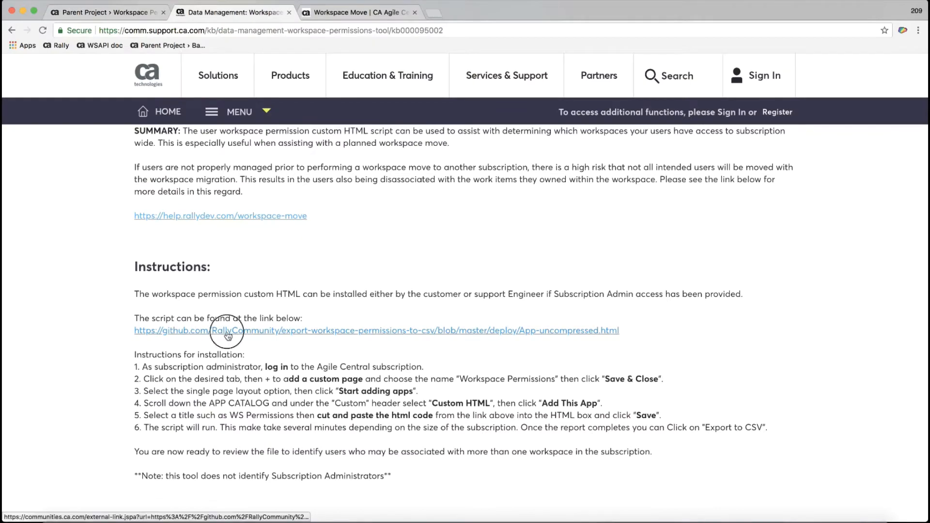
{"action": "left_click", "coordinate": [226, 332]}
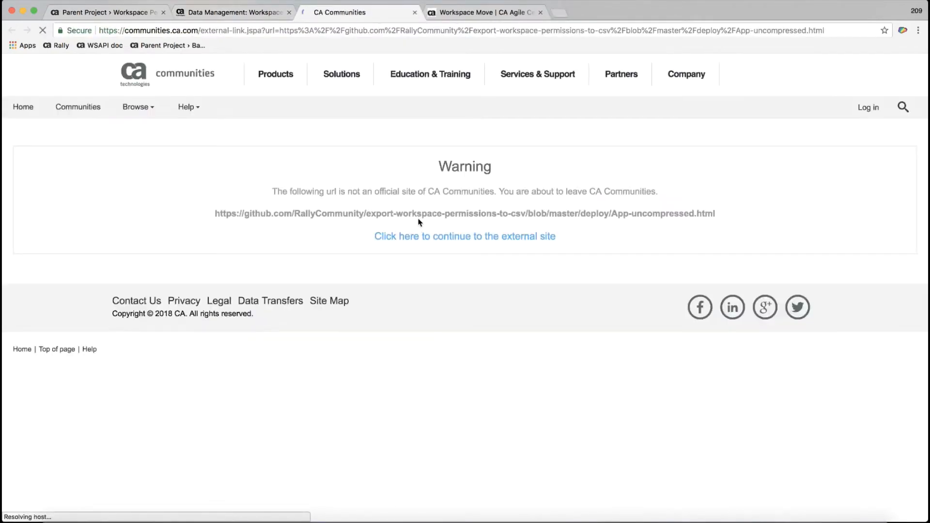
{"action": "left_click", "coordinate": [465, 236]}
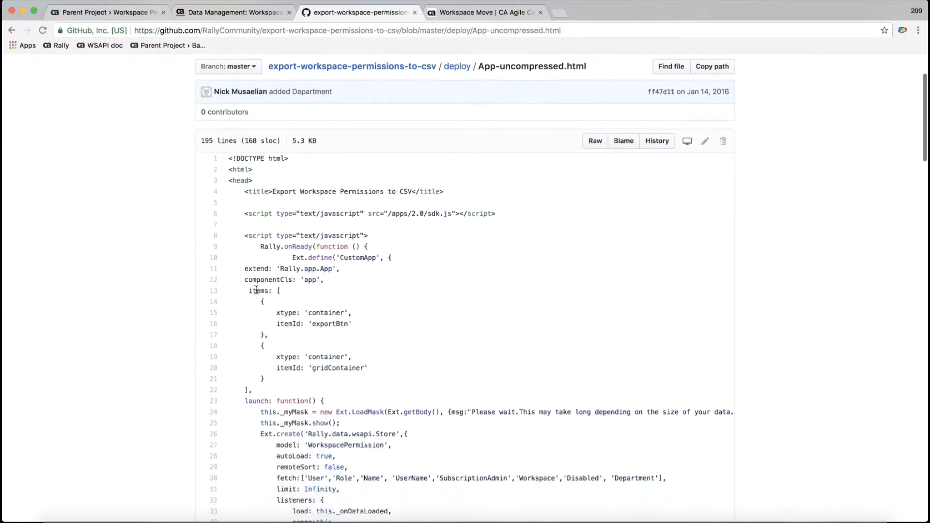
{"action": "scroll", "scroll_direction": "down", "scroll_amount": 3}
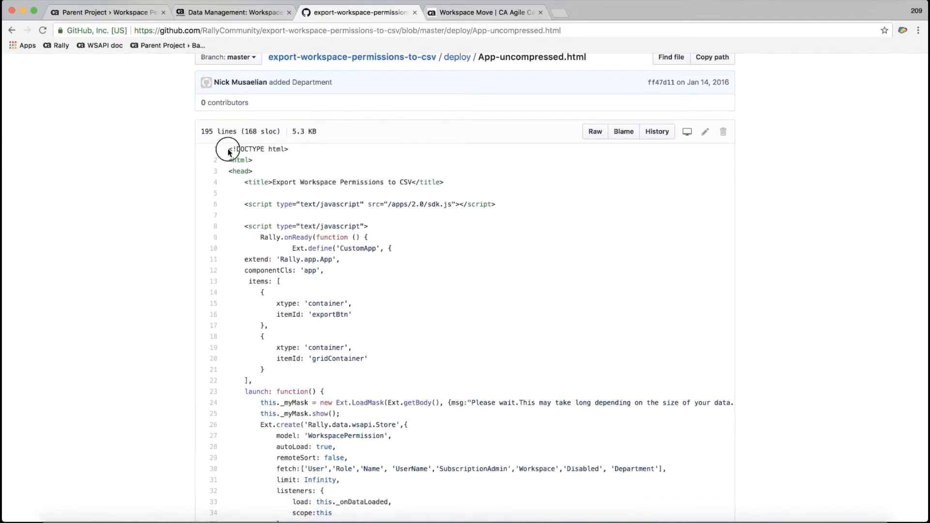
{"action": "left_click_drag", "start_coordinate": [229, 149], "coordinate": [400, 414]}
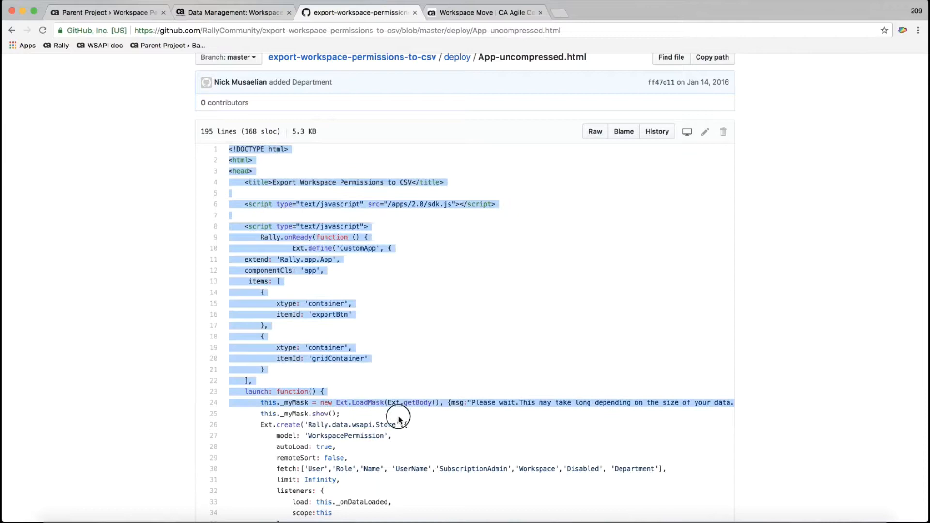
{"action": "scroll", "scroll_direction": "down", "scroll_amount": 3}
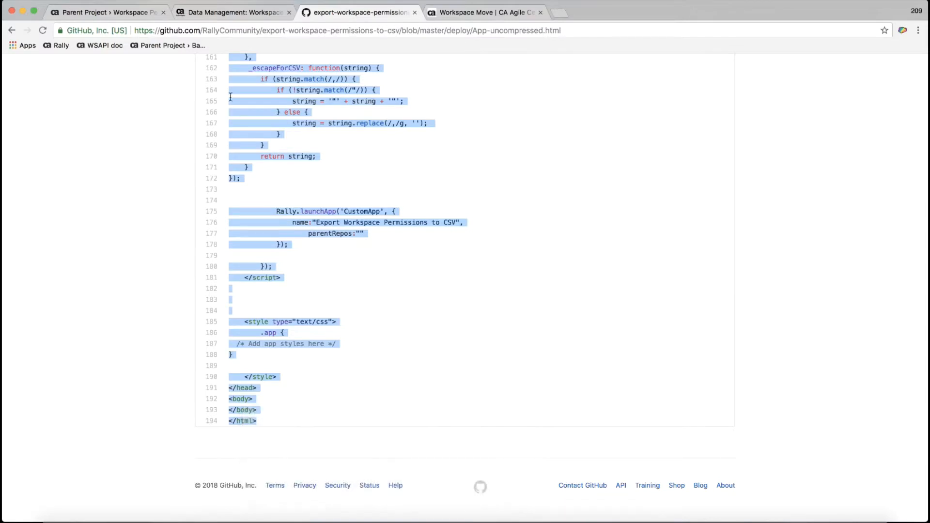
{"action": "left_click", "coordinate": [108, 12]}
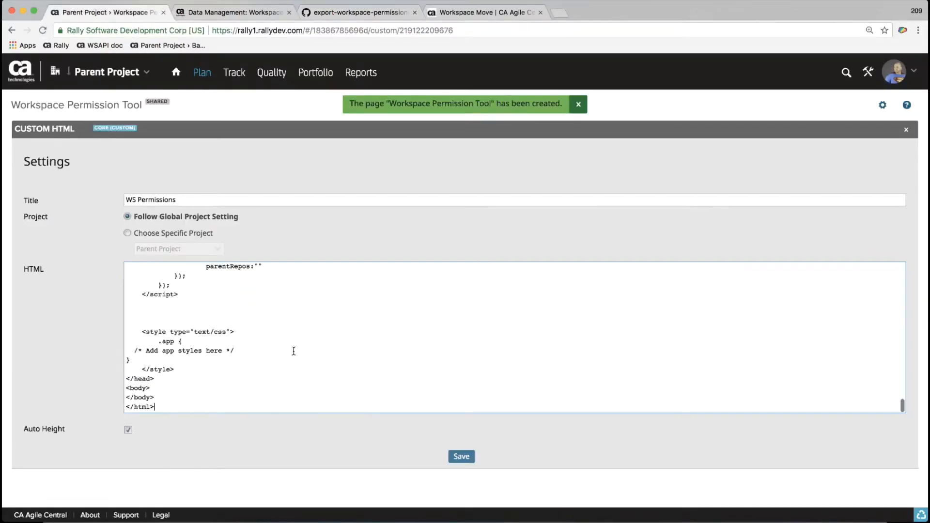
Step: Save the WS Permissions app with the pasted script, review the user list and export it to CSV
{"action": "left_click", "coordinate": [461, 456]}
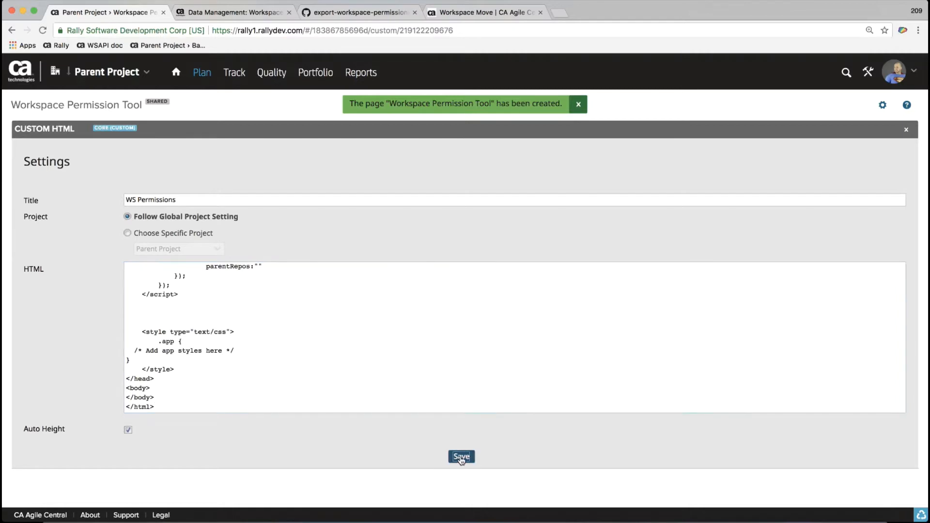
{"action": "left_click", "coordinate": [462, 456]}
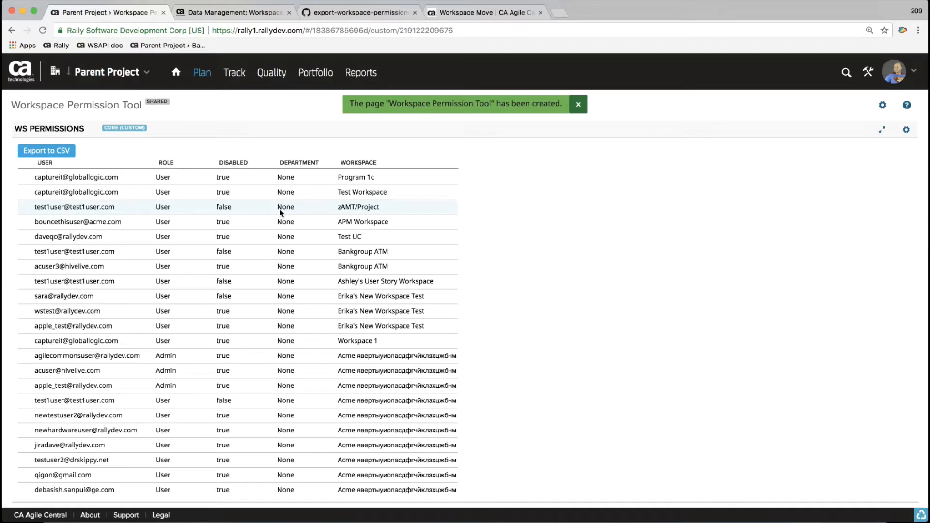
{"action": "mouse_move", "coordinate": [291, 219]}
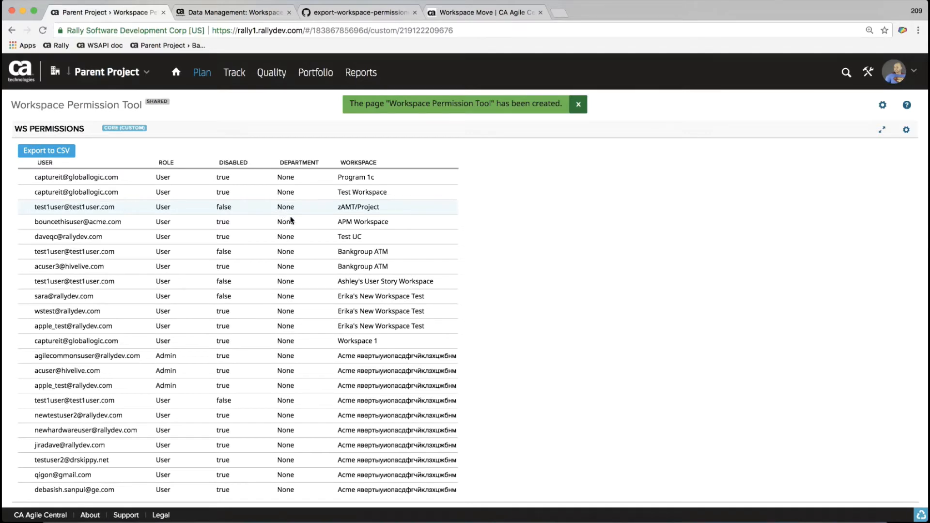
{"action": "scroll", "scroll_direction": "down", "scroll_amount": 3}
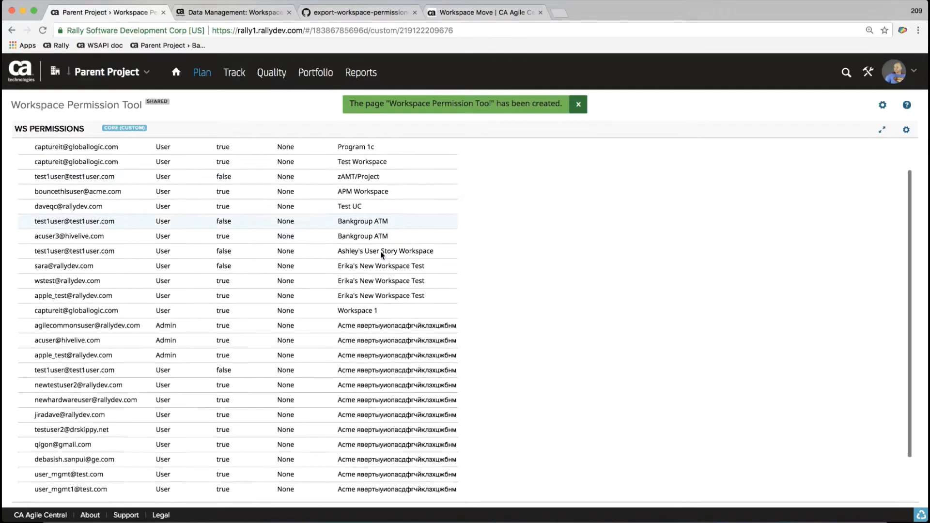
{"action": "scroll", "scroll_direction": "down", "scroll_amount": 3}
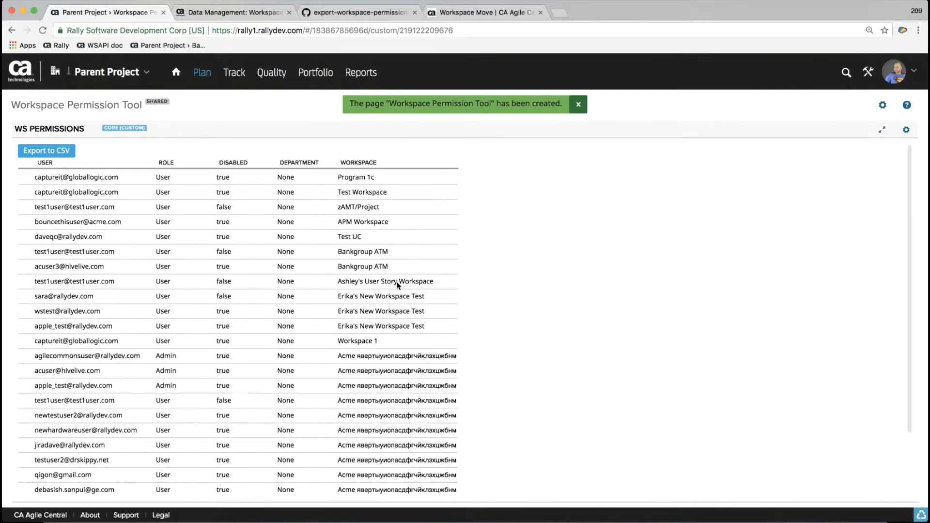
{"action": "scroll", "scroll_direction": "down", "scroll_amount": 3}
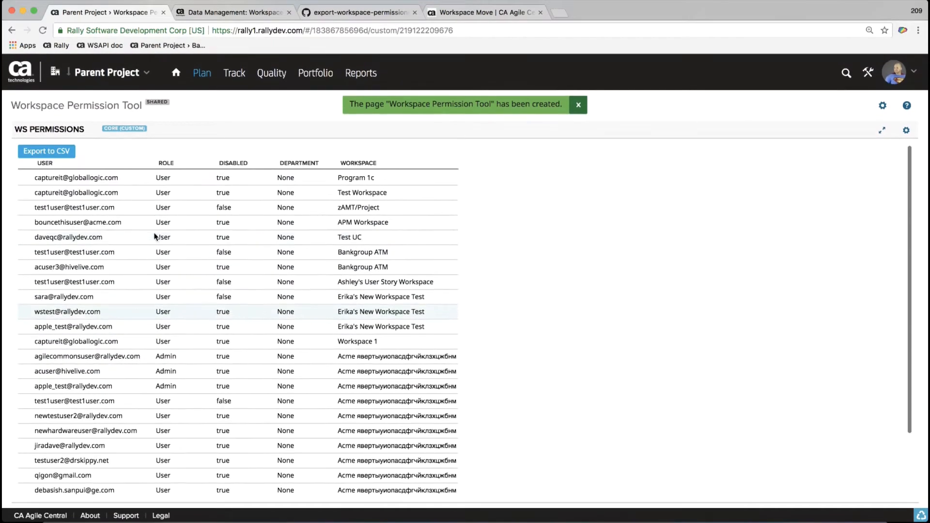
{"action": "left_click", "coordinate": [47, 151]}
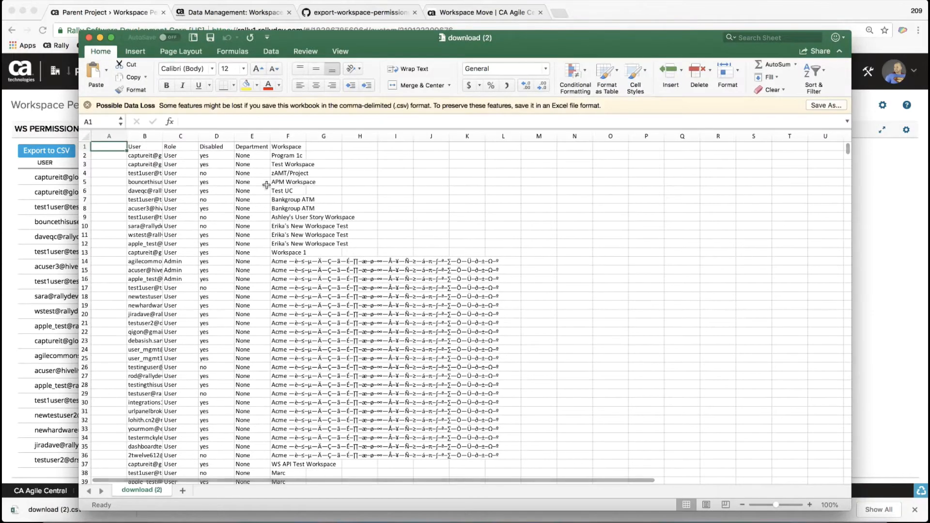
Step: Open the exported CSV in Excel and label the empty column A with the header 'Conflict'
{"action": "left_click", "coordinate": [180, 209]}
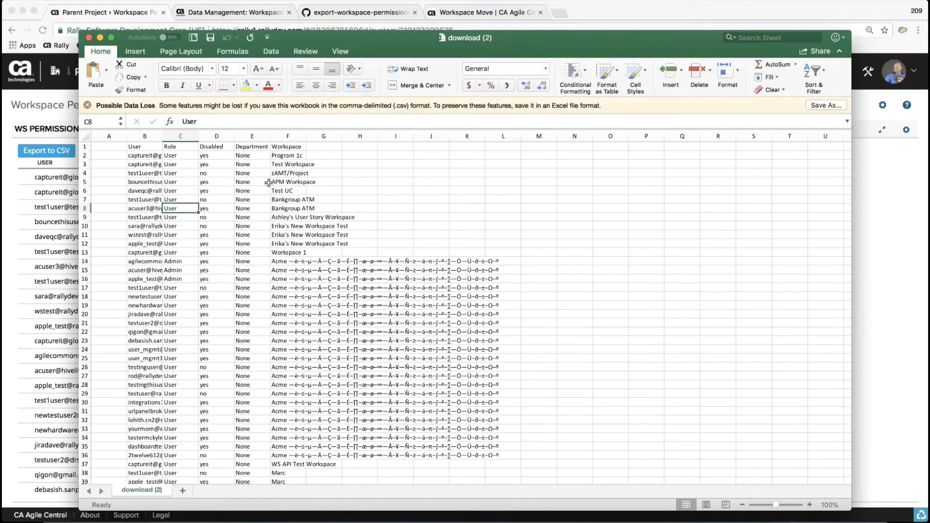
{"action": "mouse_move", "coordinate": [260, 181]}
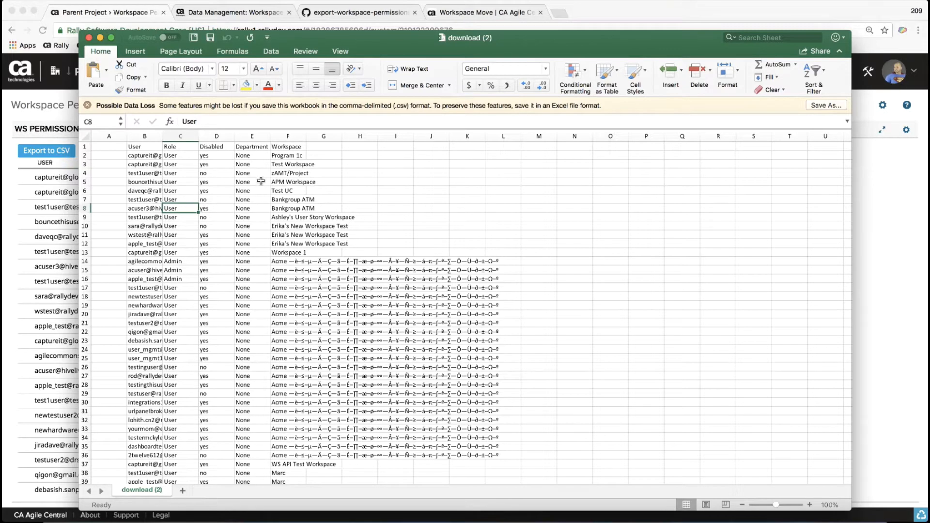
{"action": "mouse_move", "coordinate": [127, 154]}
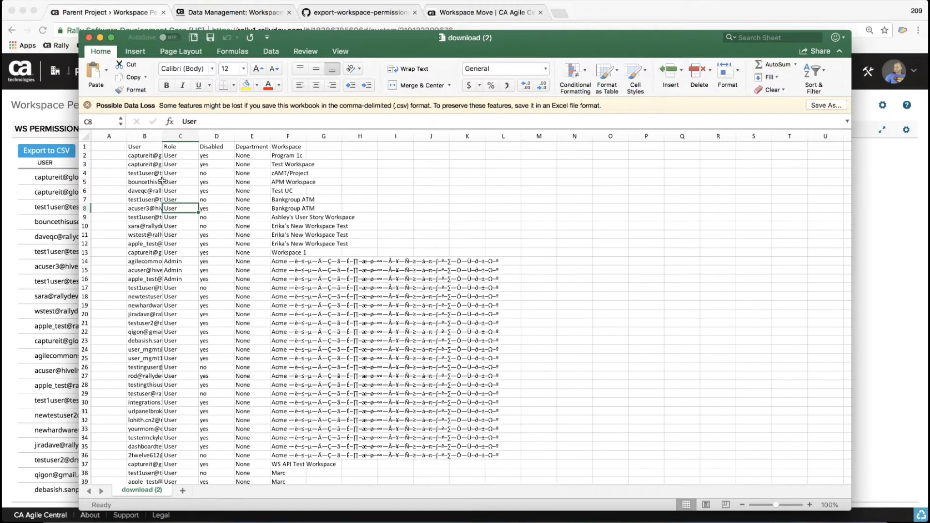
{"action": "left_click", "coordinate": [144, 183]}
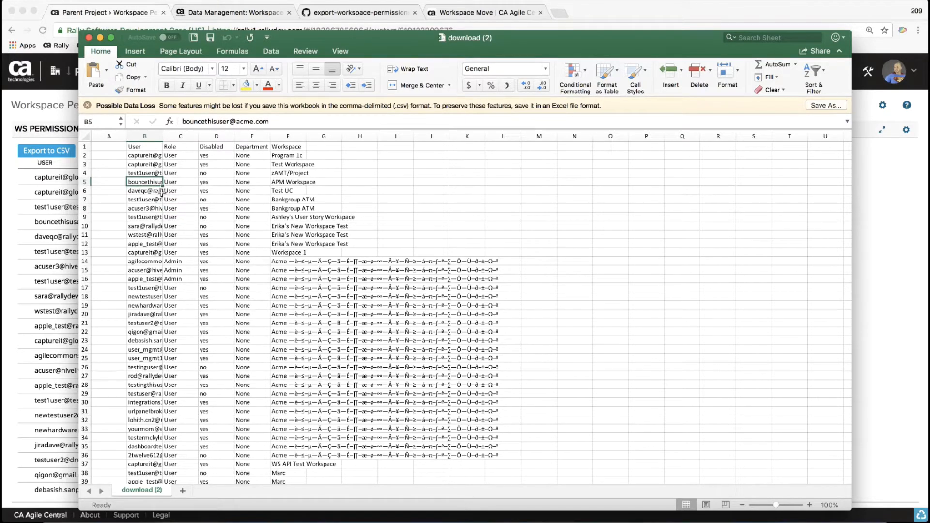
{"action": "left_click", "coordinate": [109, 146]}
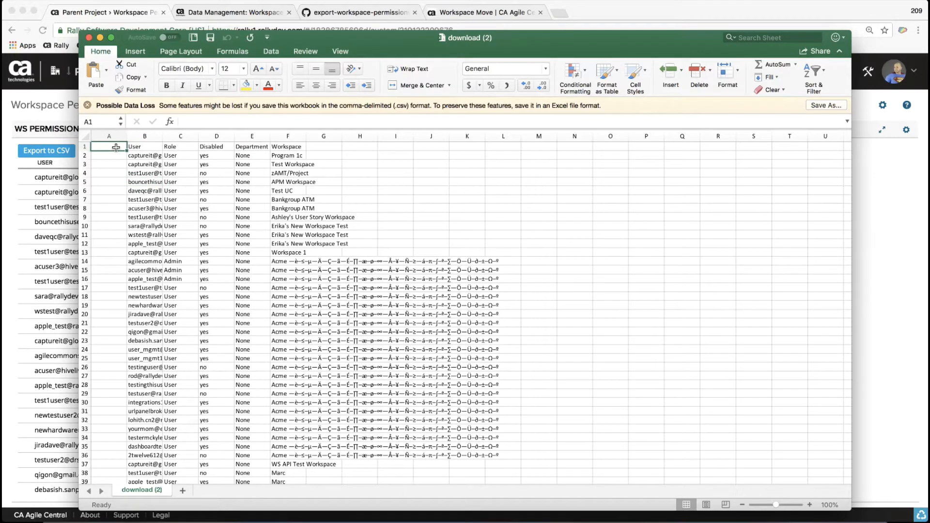
{"action": "type", "text": "Conflict"}
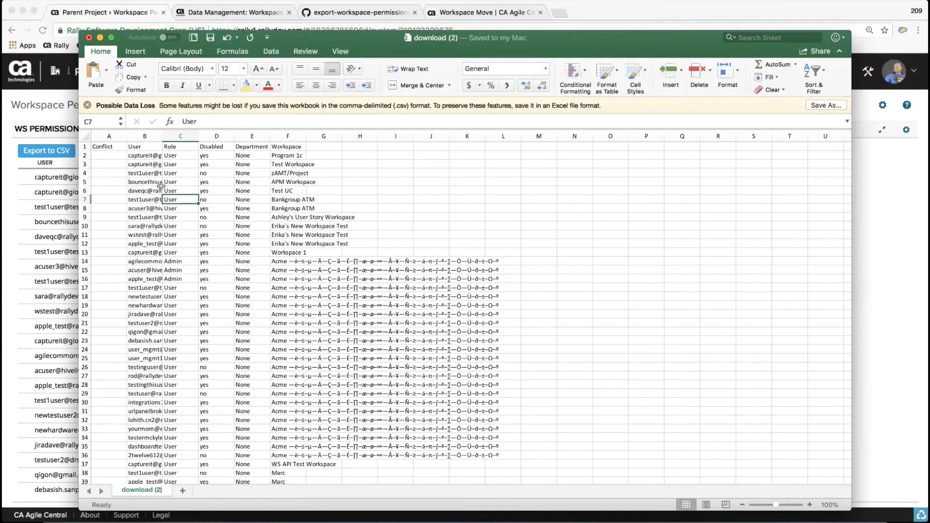
Step: Format the permissions data, Conflict through Workspace, as a table with a header row
{"action": "left_click", "coordinate": [143, 173]}
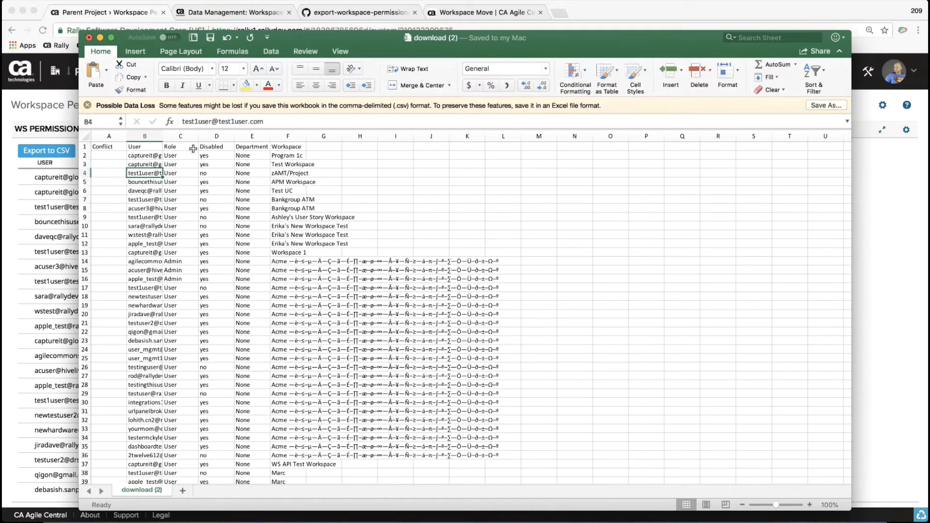
{"action": "left_click", "coordinate": [144, 226]}
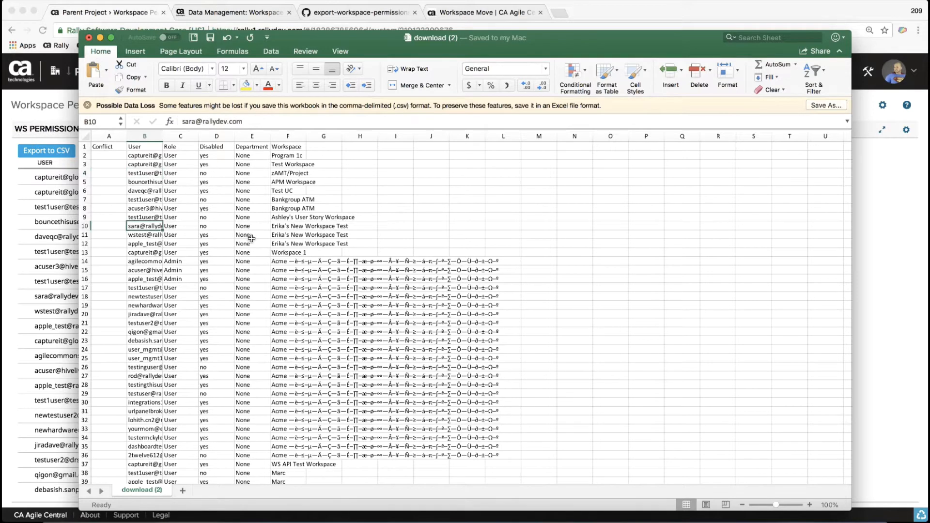
{"action": "left_click", "coordinate": [607, 70]}
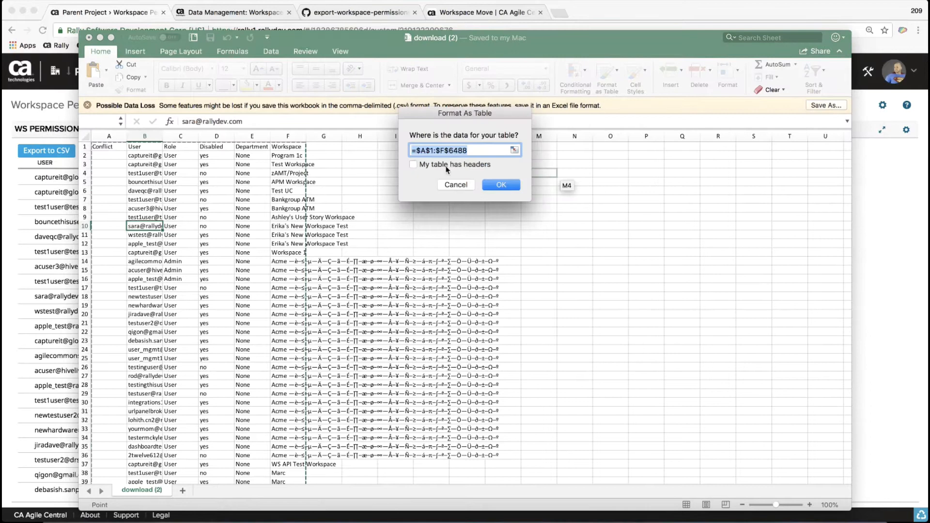
{"action": "left_click", "coordinate": [413, 164]}
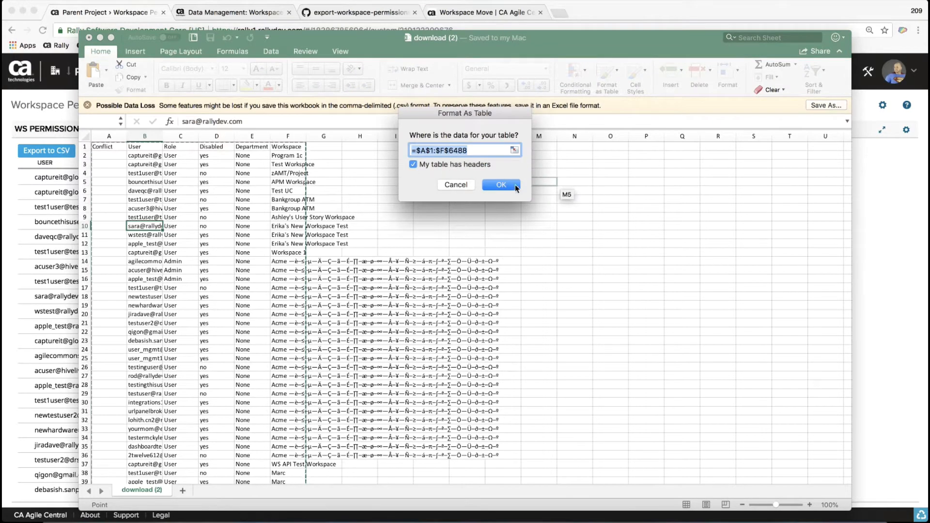
{"action": "left_click", "coordinate": [501, 184]}
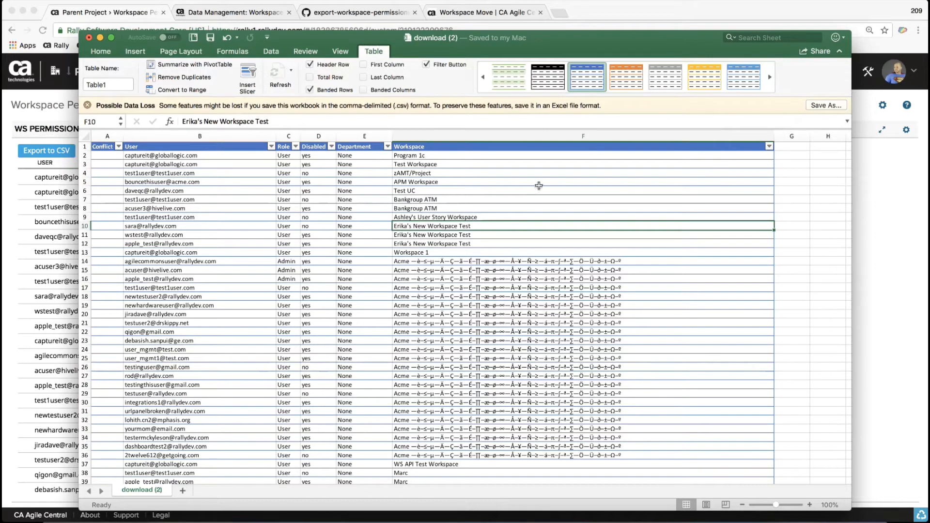
{"action": "mouse_move", "coordinate": [580, 188]}
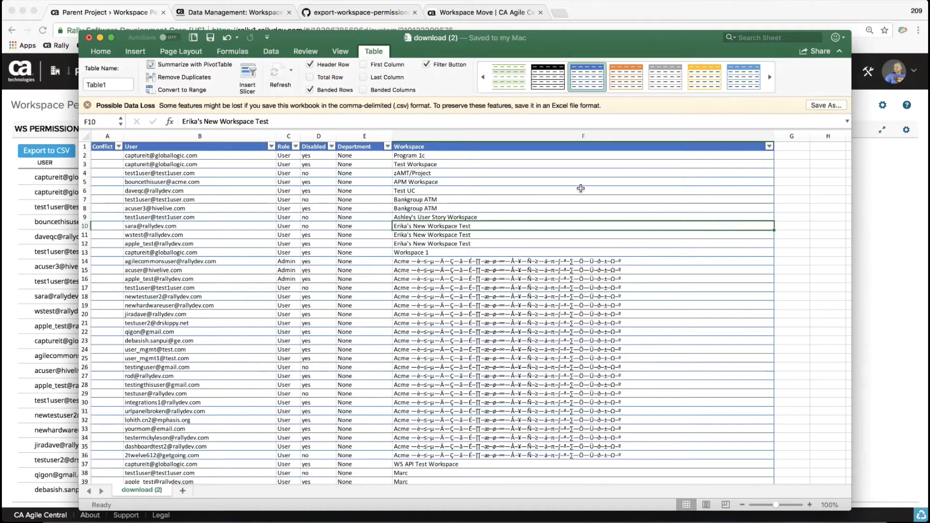
{"action": "mouse_move", "coordinate": [431, 275]}
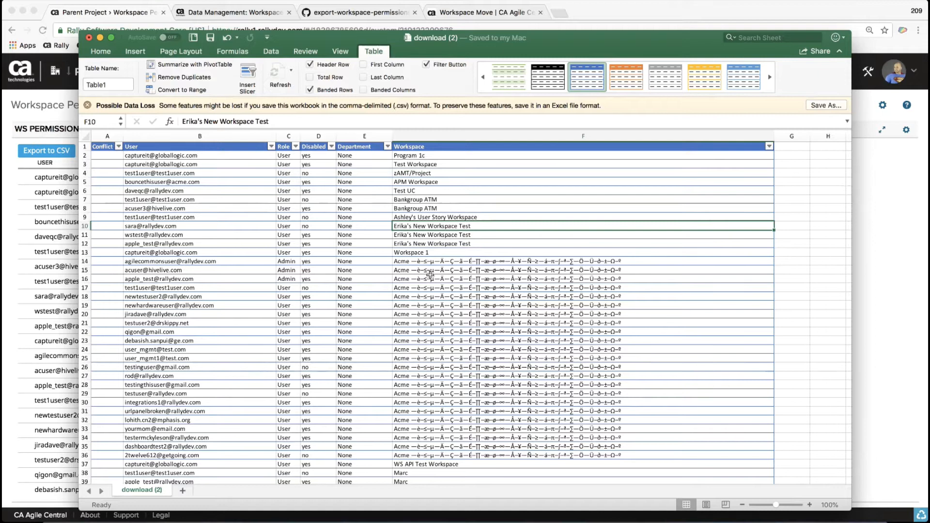
{"action": "mouse_move", "coordinate": [754, 147]}
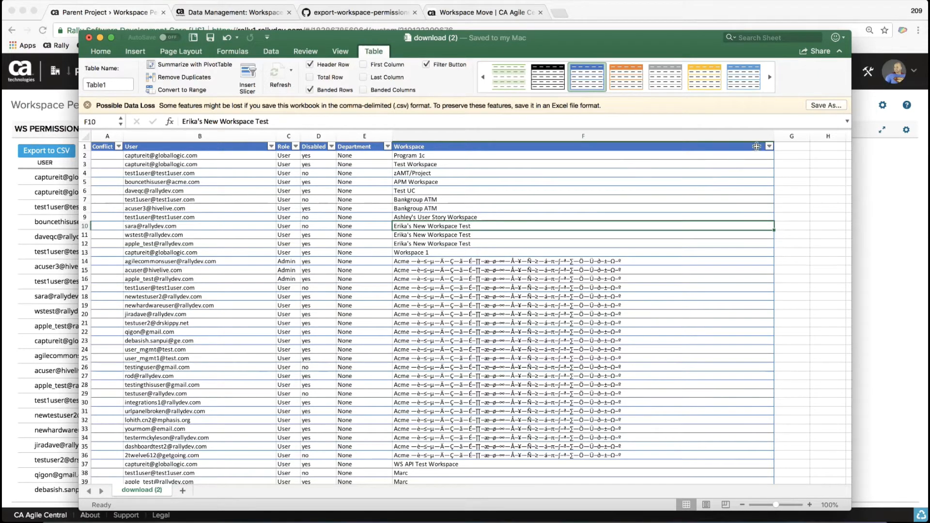
Step: Filter the Workspace column to 2Streeter Workspace and select its 10 user rows
{"action": "left_click", "coordinate": [769, 146]}
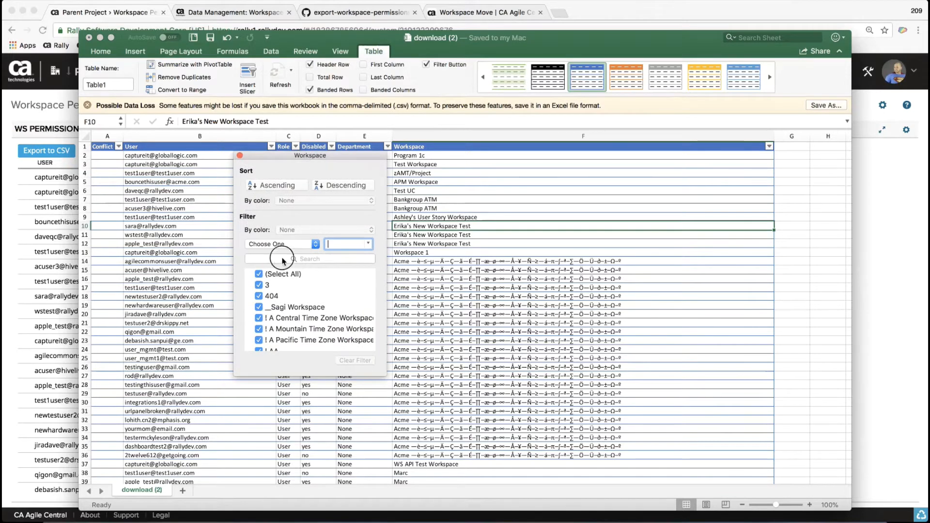
{"action": "type", "text": "2streeter"}
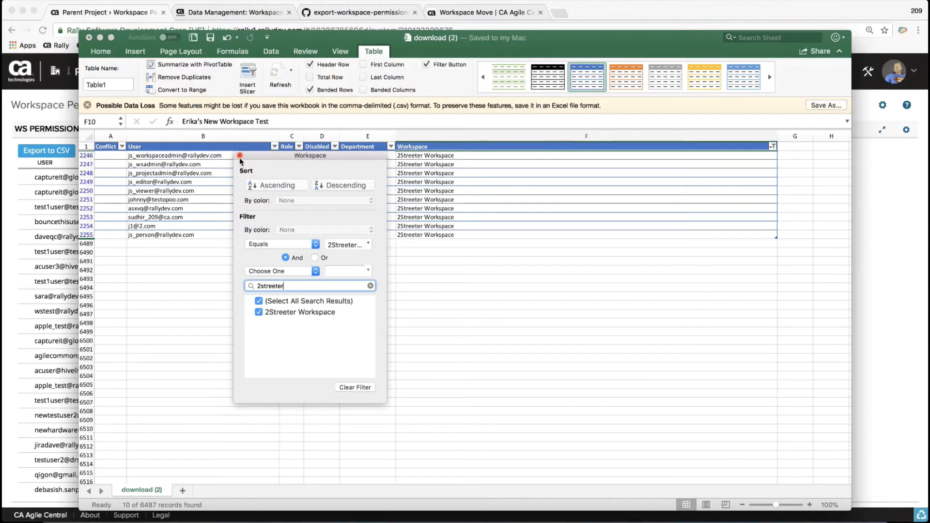
{"action": "left_click", "coordinate": [240, 155]}
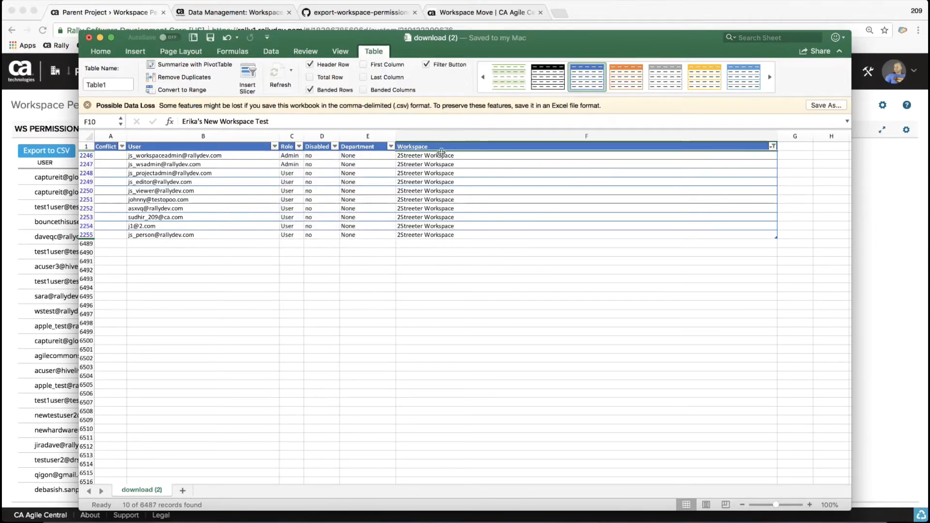
{"action": "mouse_move", "coordinate": [433, 236]}
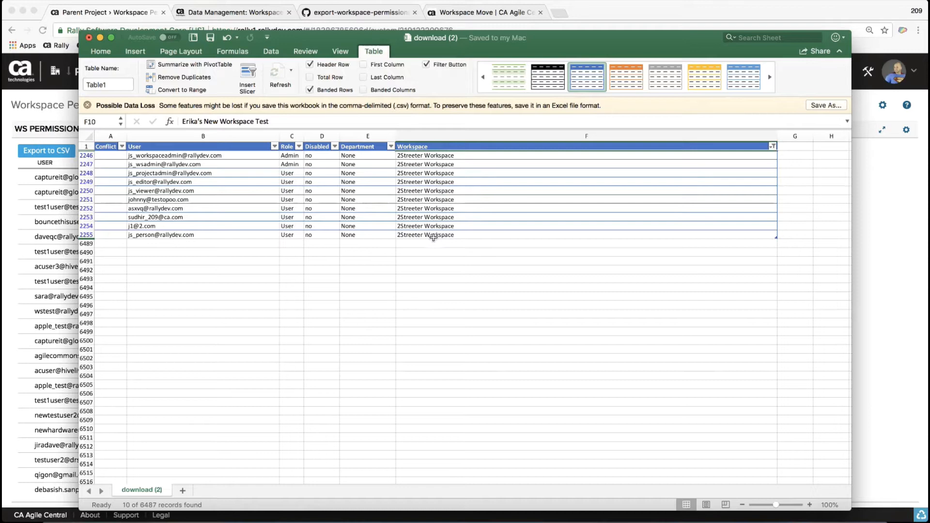
{"action": "left_click", "coordinate": [432, 235]}
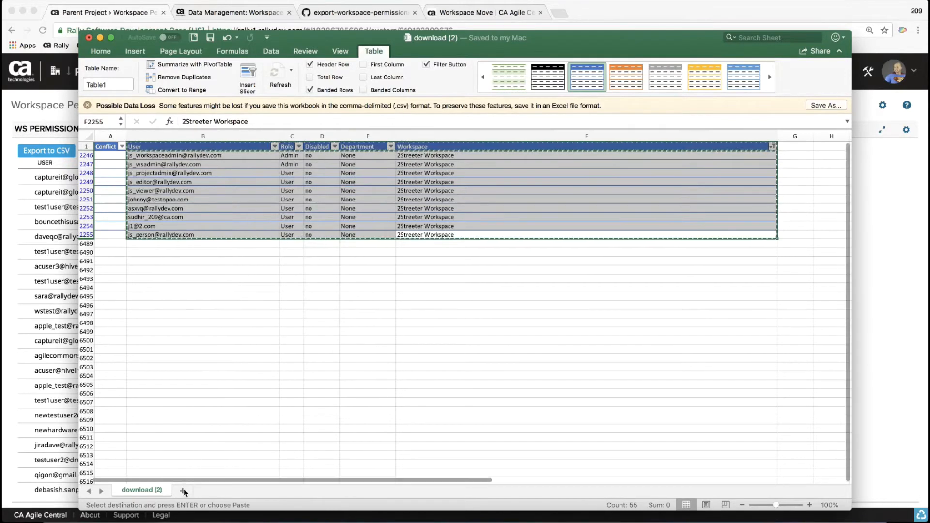
Step: Paste the 2Streeter Workspace rows onto a new Sheet1 and format them as a table with headers
{"action": "left_click", "coordinate": [185, 491]}
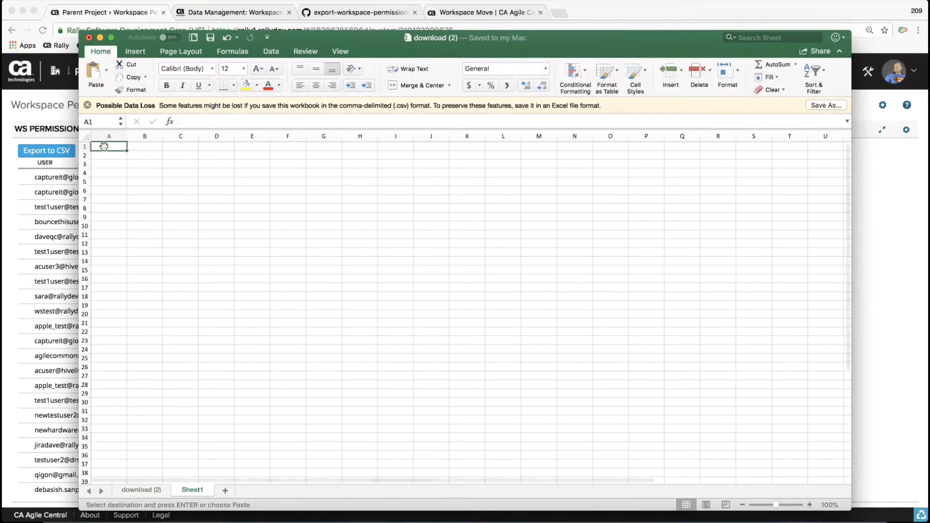
{"action": "mouse_move", "coordinate": [138, 172]}
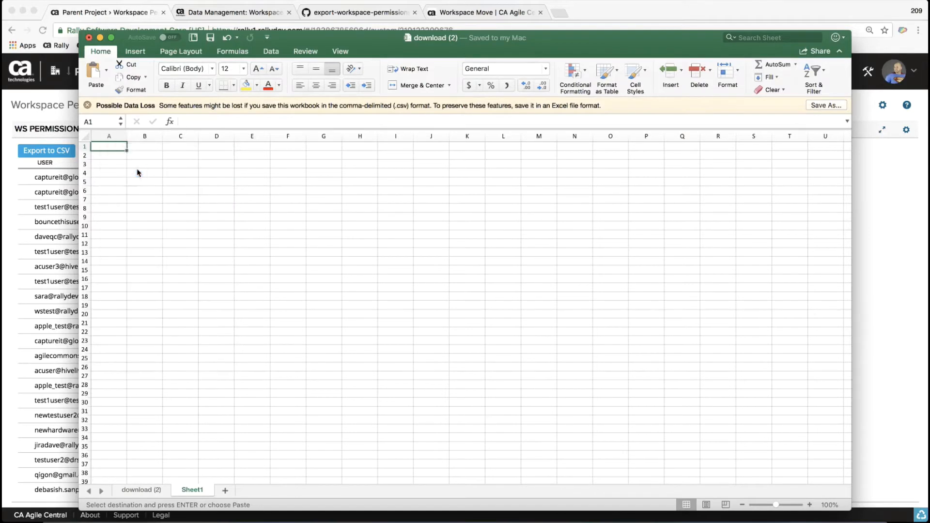
{"action": "key", "text": "cmd+v"}
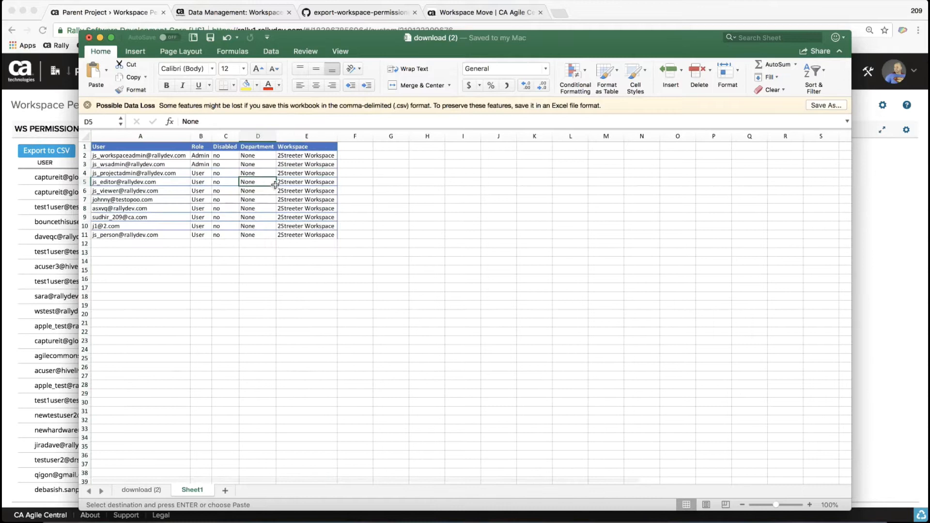
{"action": "mouse_move", "coordinate": [610, 77]}
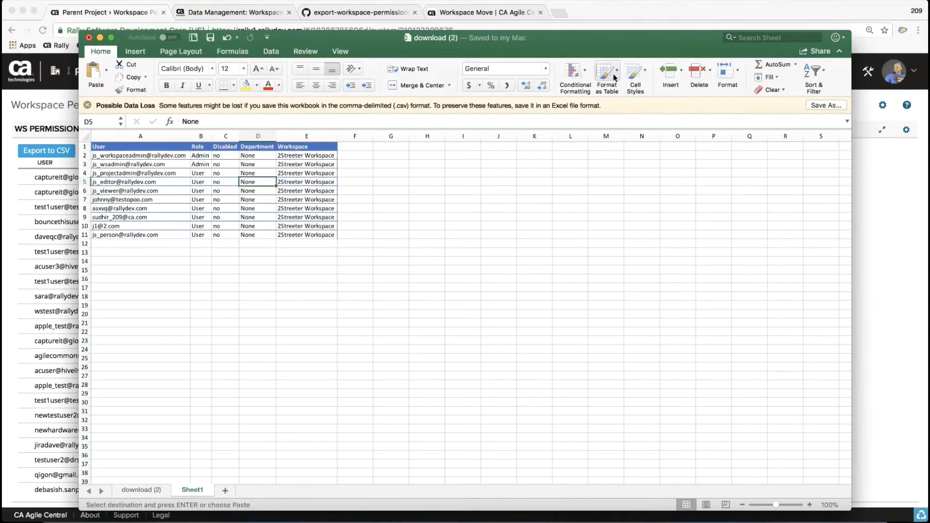
{"action": "left_click", "coordinate": [606, 69]}
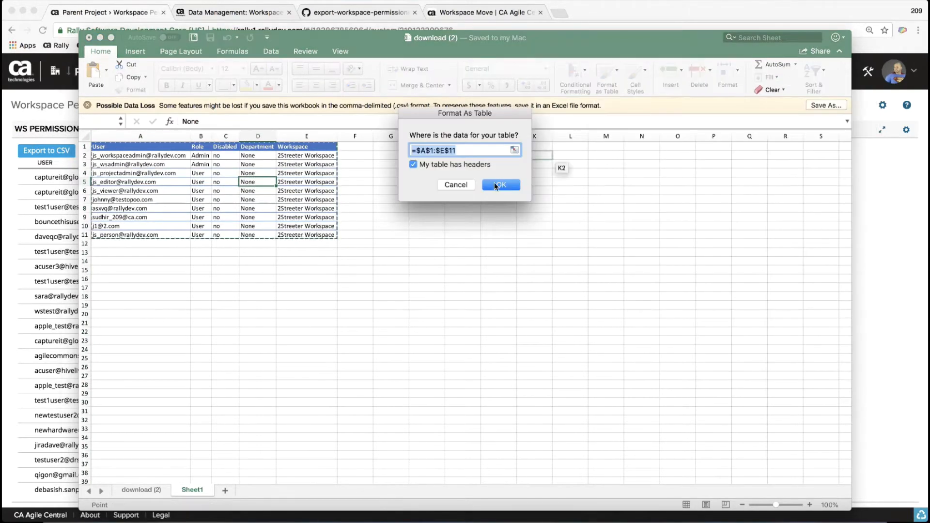
{"action": "left_click", "coordinate": [500, 184]}
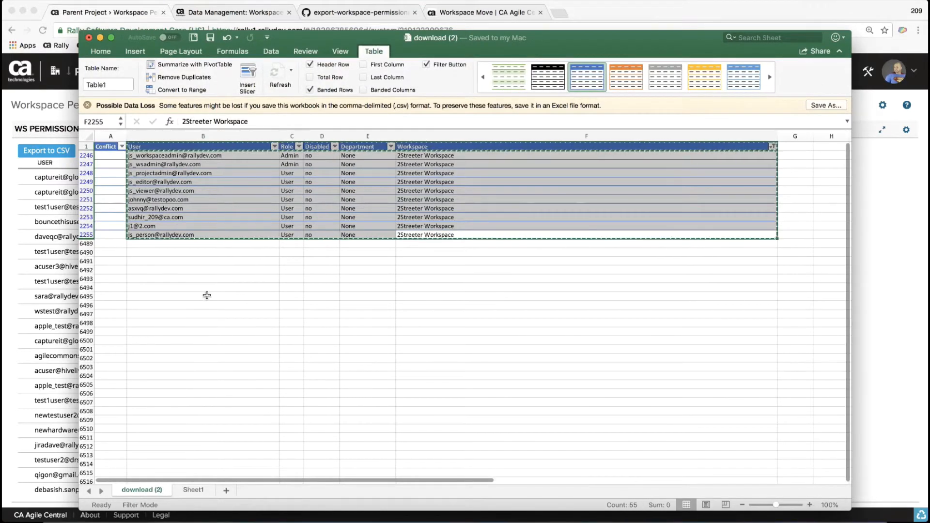
Step: Exclude 2Streeter Workspace from the main table's Workspace filter, then switch to Sheet1
{"action": "left_click", "coordinate": [100, 51]}
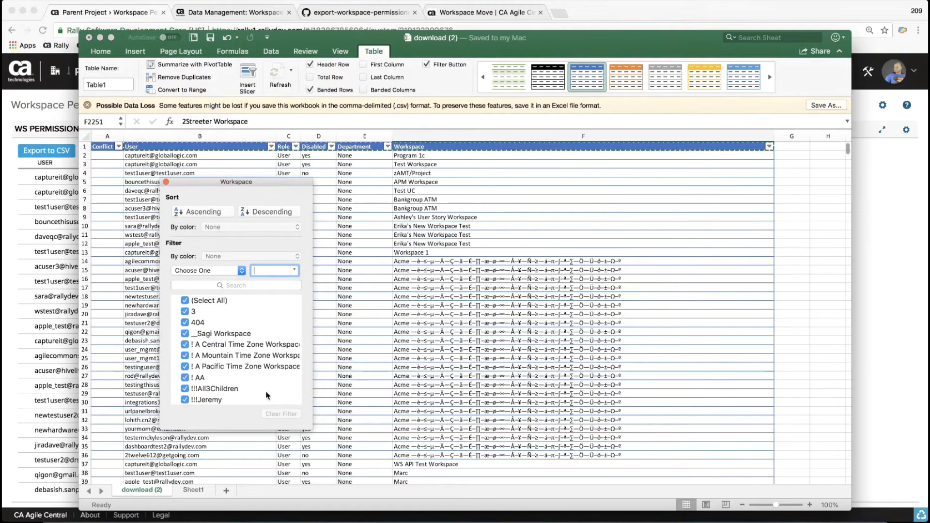
{"action": "mouse_move", "coordinate": [223, 320]}
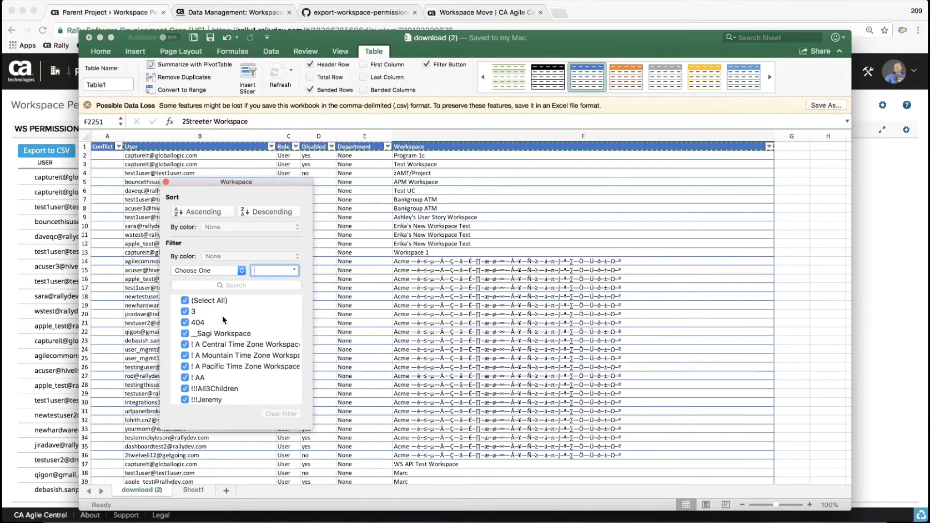
{"action": "scroll", "scroll_direction": "down", "scroll_amount": 3}
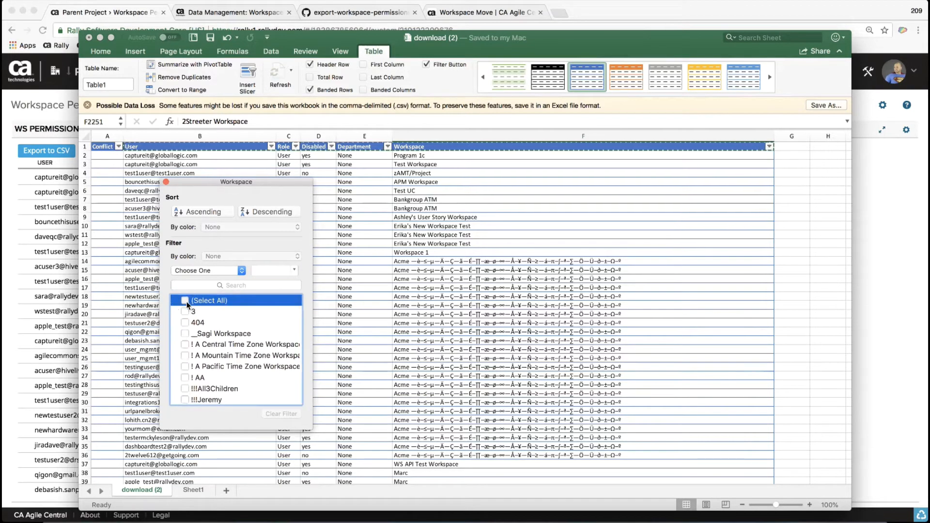
{"action": "left_click", "coordinate": [186, 300]}
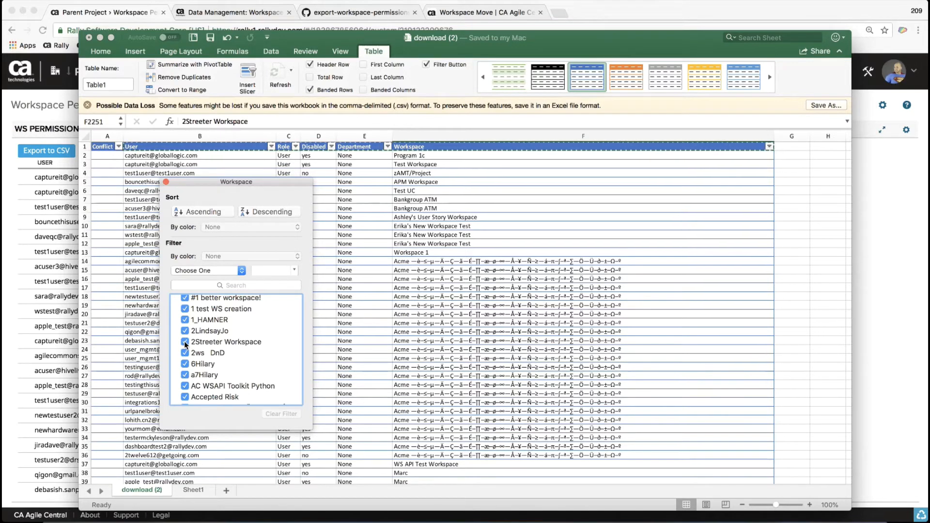
{"action": "left_click", "coordinate": [184, 342]}
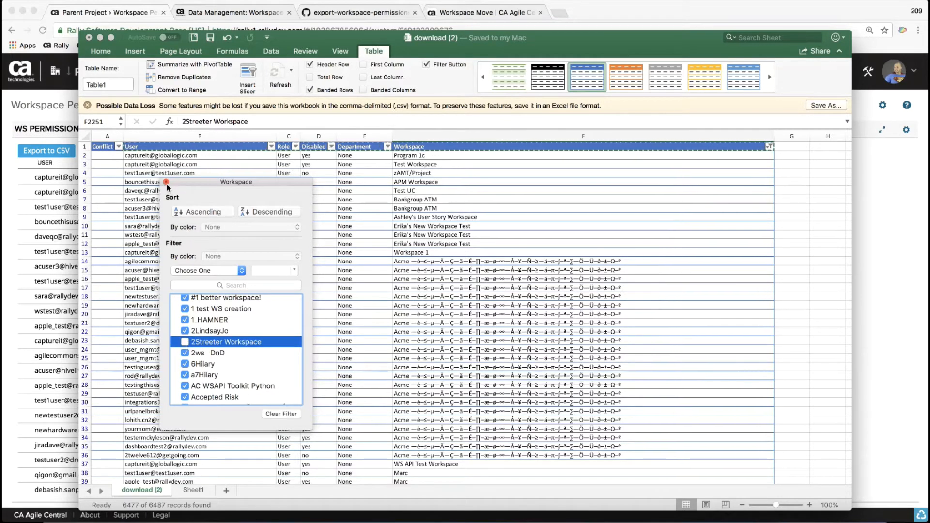
{"action": "left_click", "coordinate": [171, 172]}
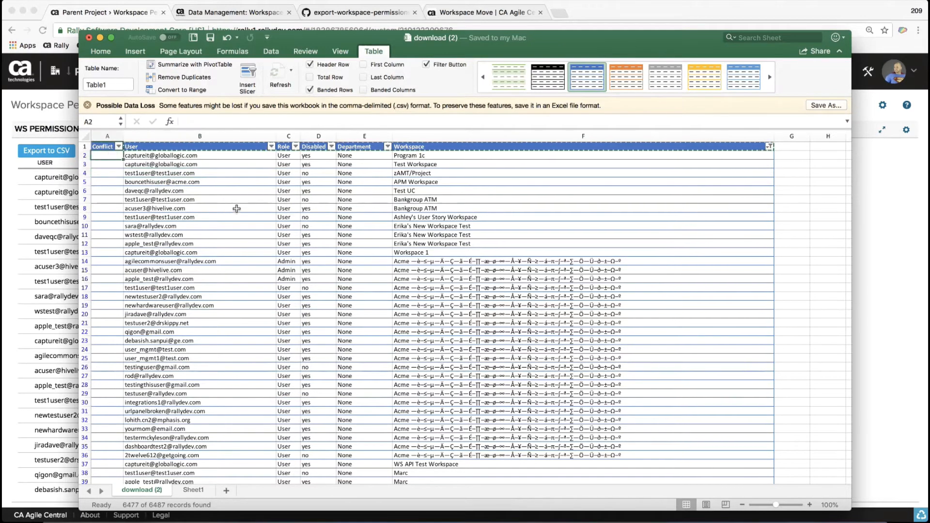
{"action": "left_click", "coordinate": [193, 490]}
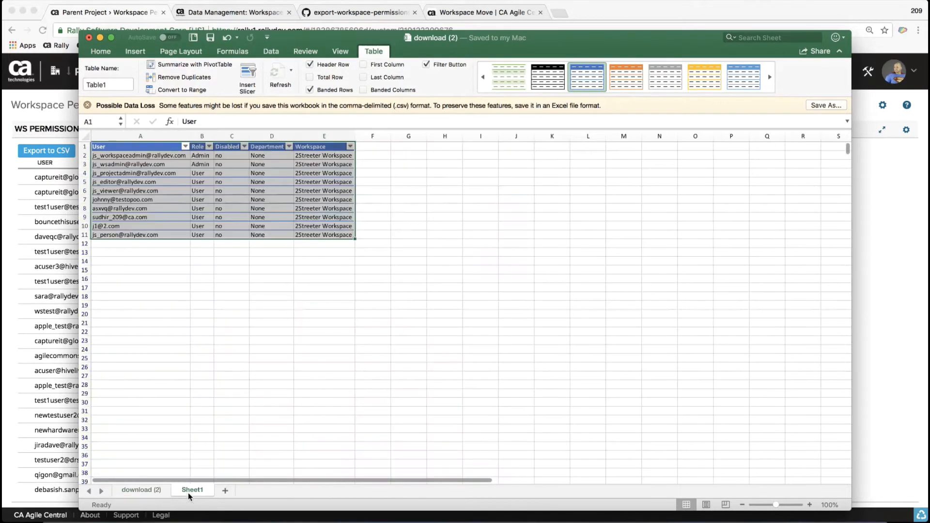
{"action": "left_click", "coordinate": [142, 490]}
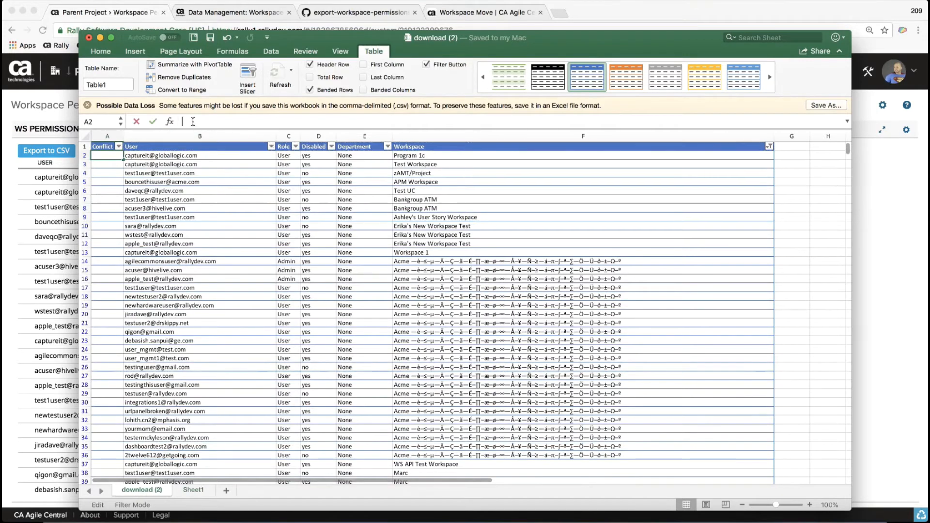
{"action": "type", "text": "=VLOOKUP"}
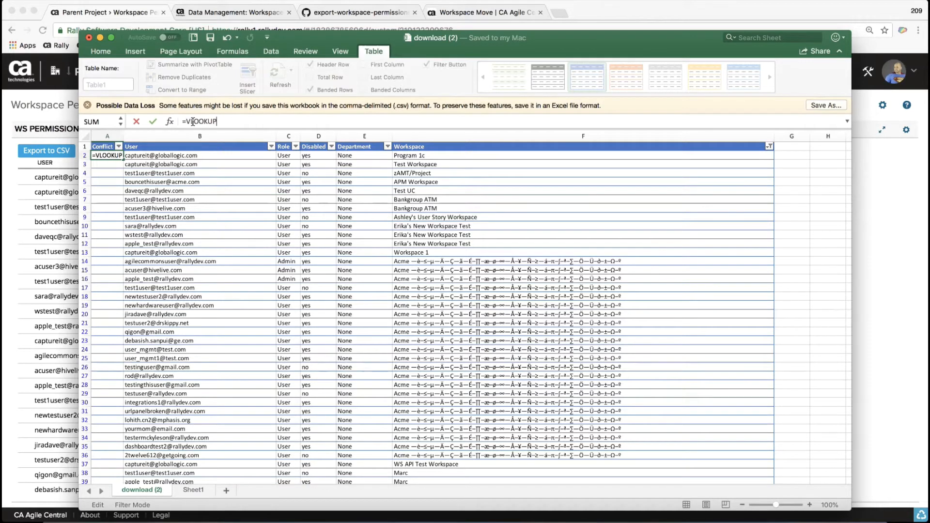
{"action": "type", "text": "("}
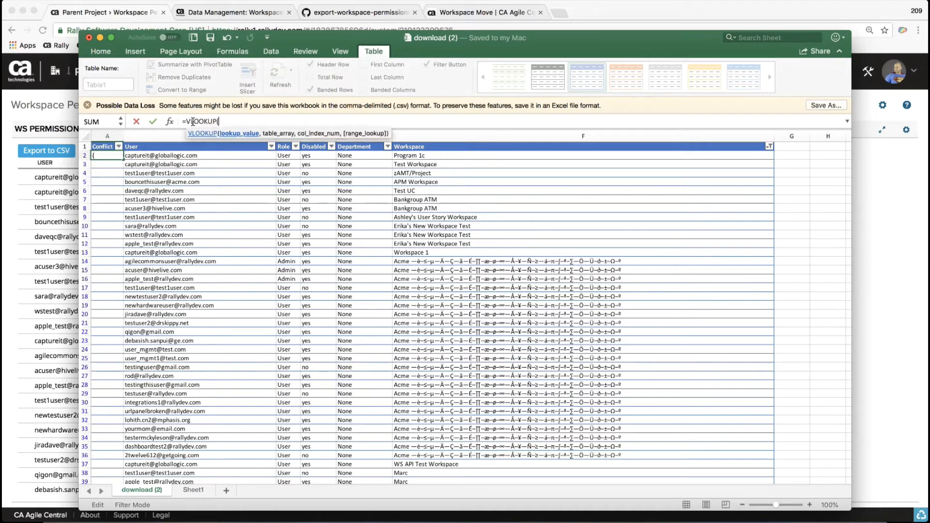
{"action": "left_click", "coordinate": [173, 155]}
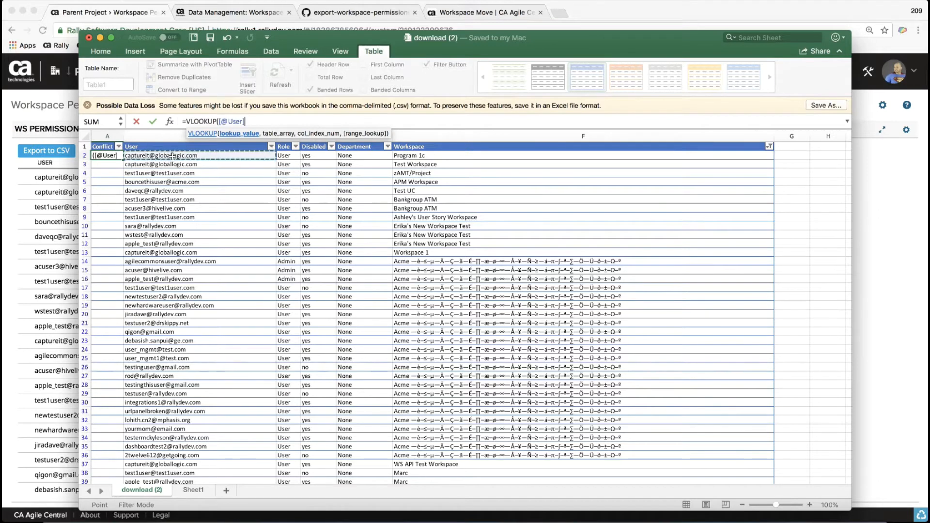
{"action": "type", "text": ","}
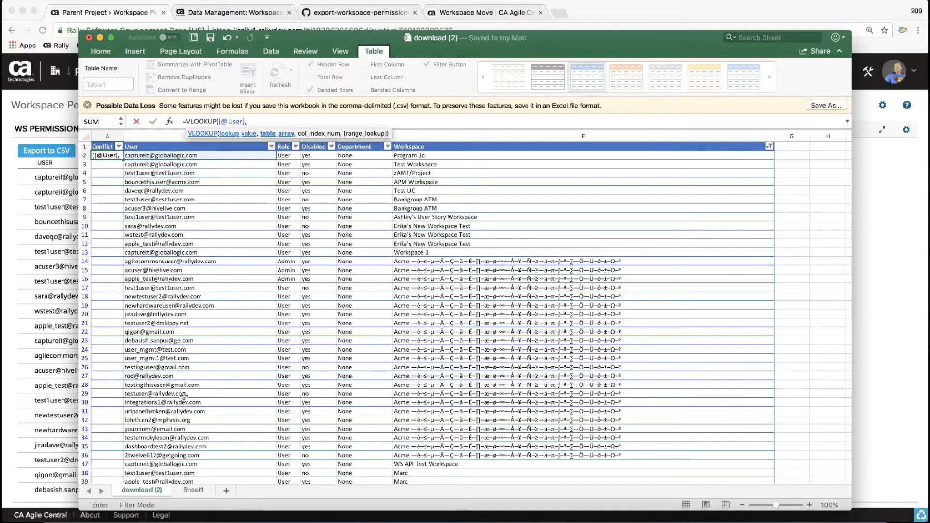
{"action": "left_click", "coordinate": [194, 490]}
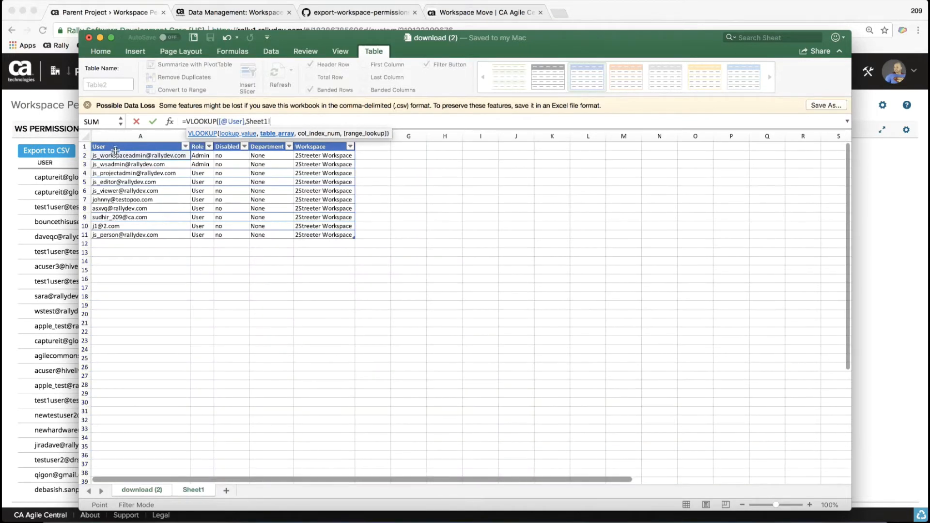
{"action": "left_click_drag", "start_coordinate": [140, 155], "coordinate": [324, 235]}
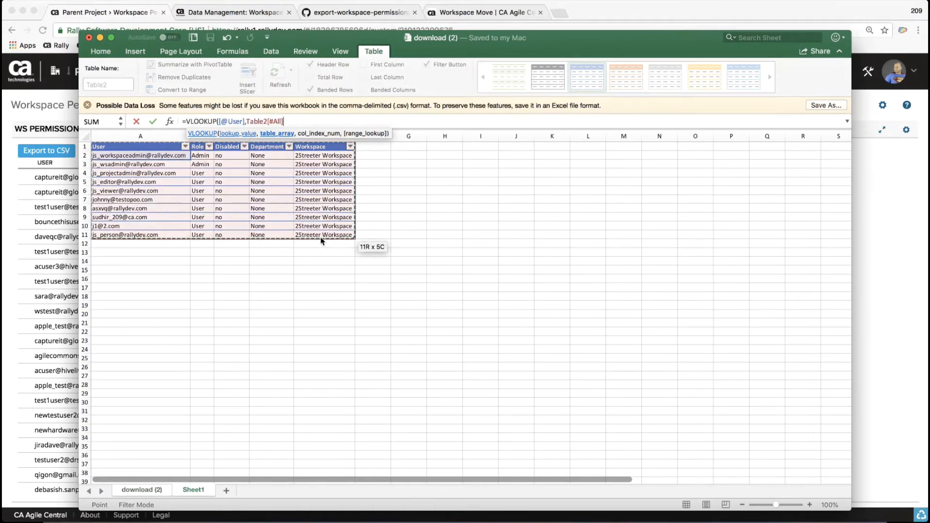
{"action": "type", "text": ","}
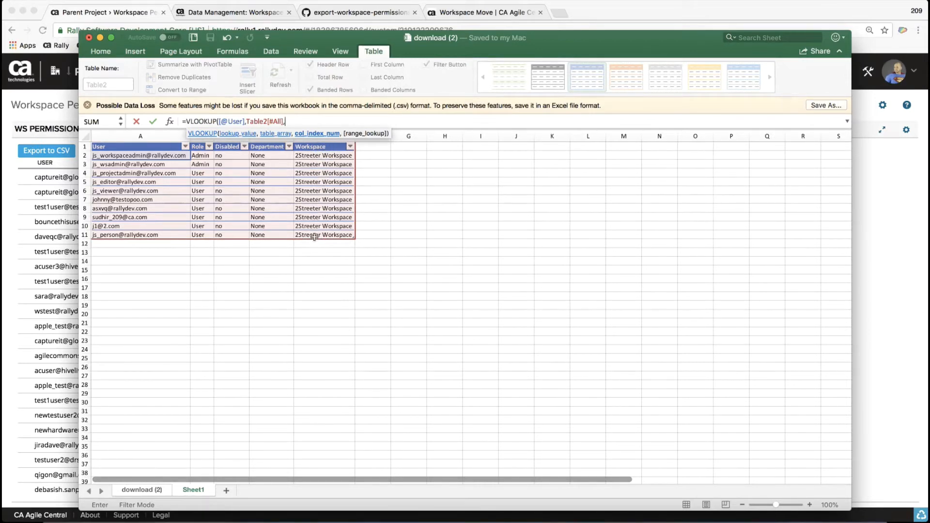
{"action": "mouse_move", "coordinate": [229, 173]}
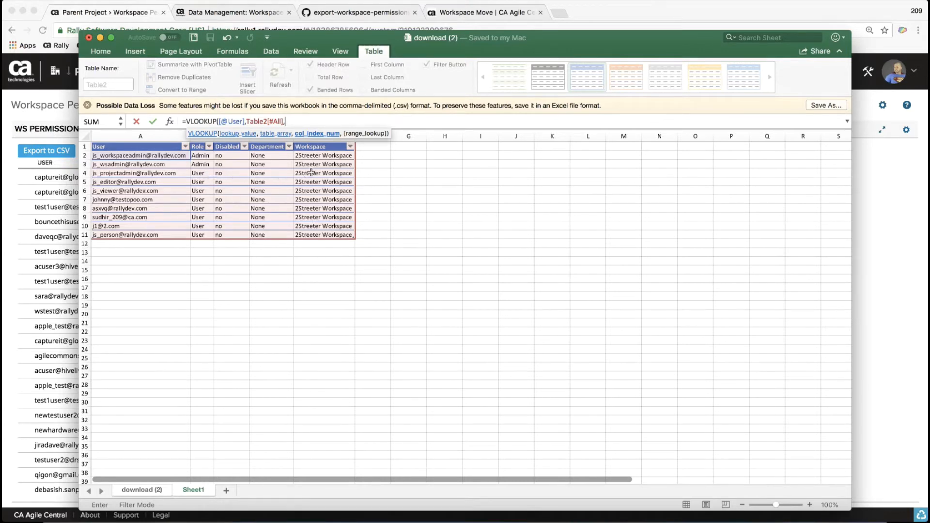
{"action": "type", "text": "5"}
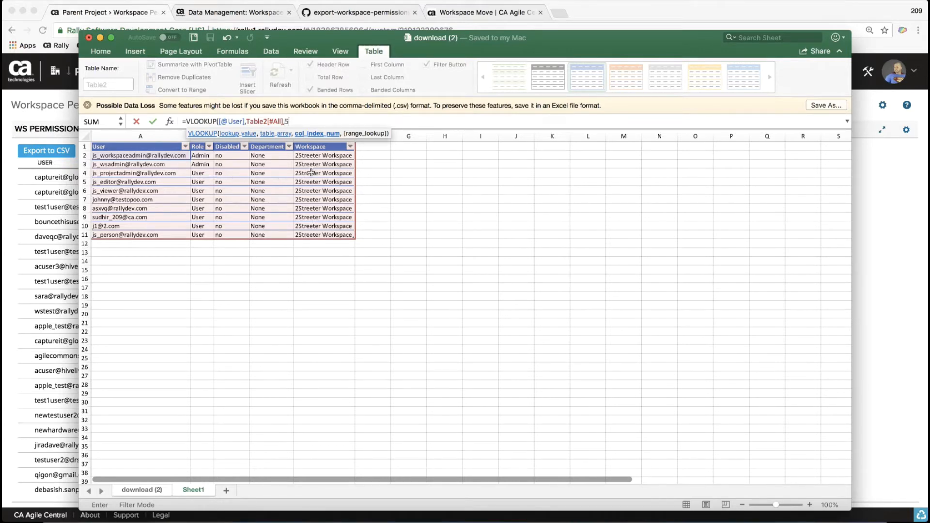
{"action": "type", "text": "FALSE)"}
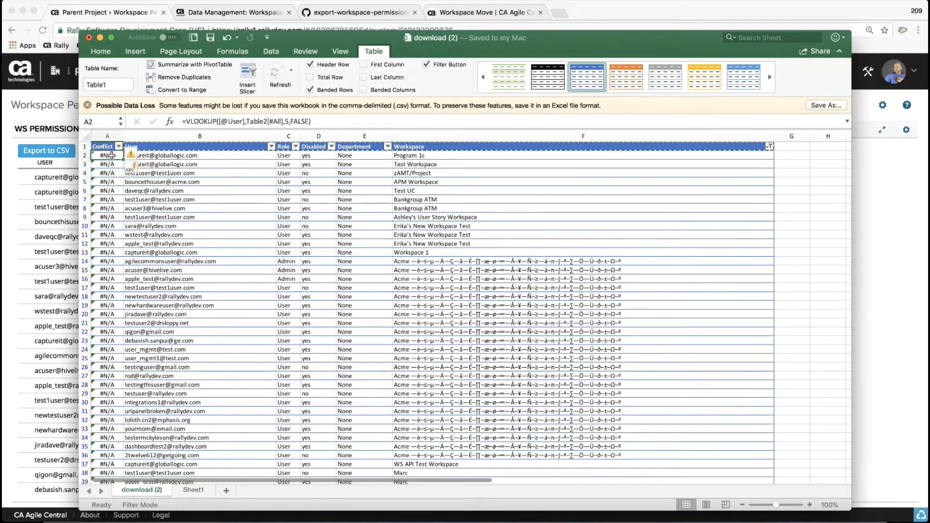
Step: Review the filled Conflict results (#N/A or 2Streeter Workspace) and bring up the column's filter options
{"action": "left_click", "coordinate": [107, 182]}
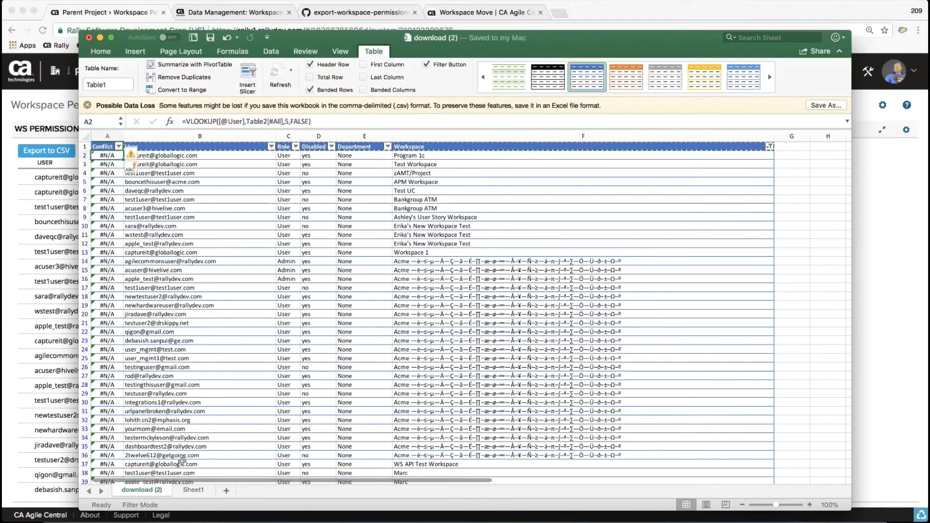
{"action": "left_click", "coordinate": [193, 491]}
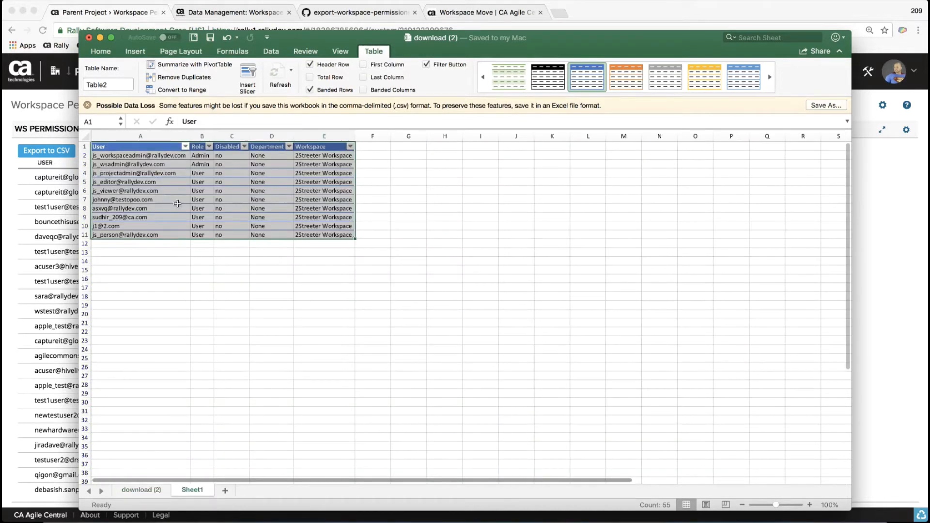
{"action": "left_click", "coordinate": [141, 491]}
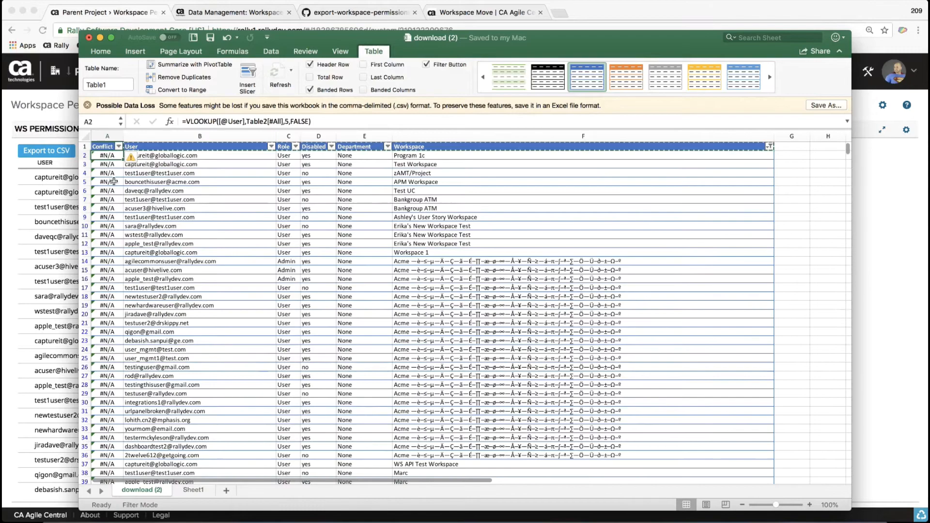
{"action": "scroll", "scroll_direction": "down", "scroll_amount": 3}
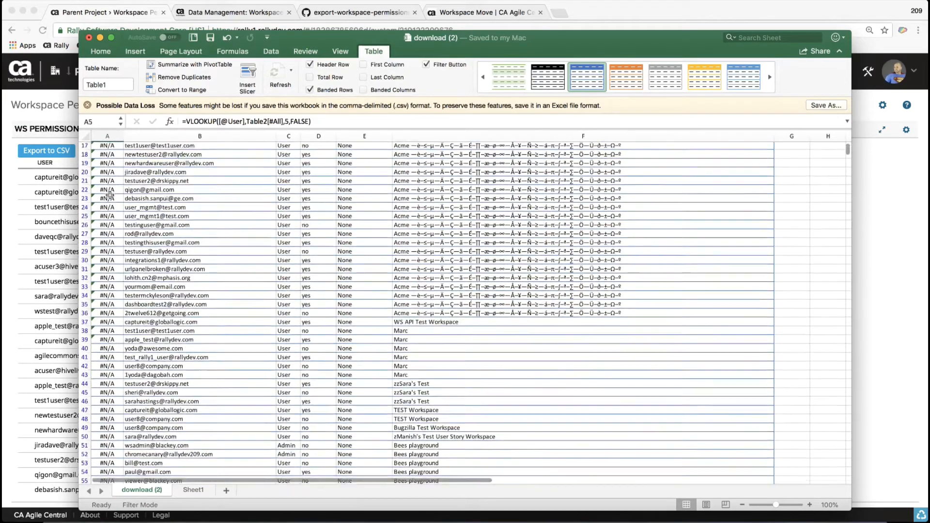
{"action": "scroll", "scroll_direction": "down", "scroll_amount": 3}
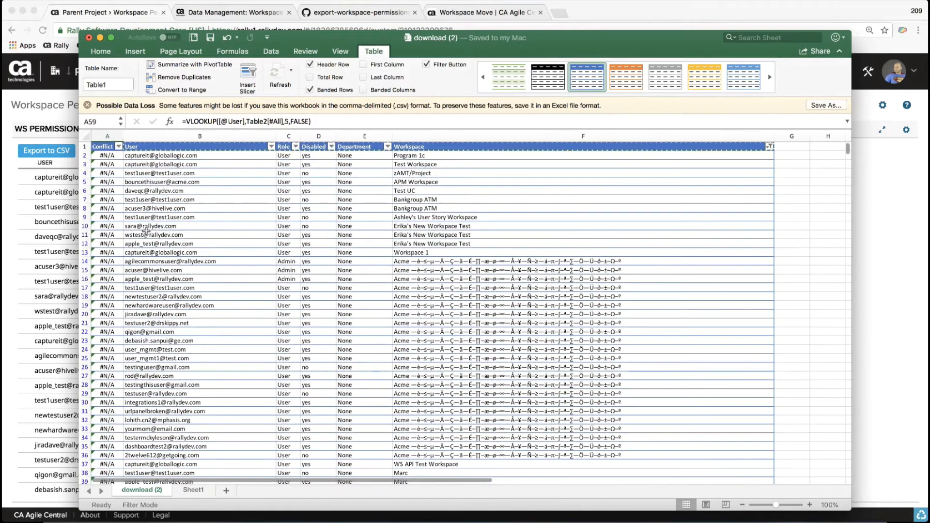
{"action": "left_click", "coordinate": [120, 146]}
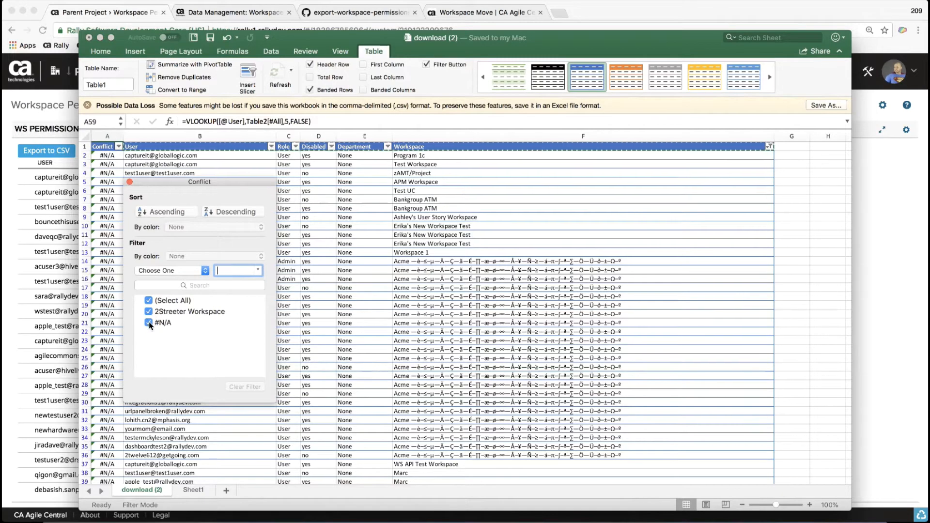
{"action": "left_click", "coordinate": [148, 324]}
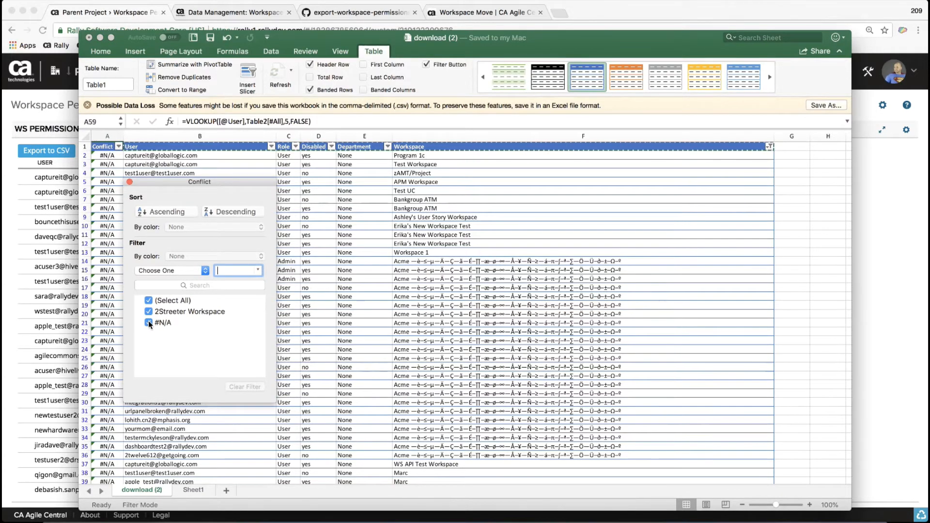
{"action": "left_click", "coordinate": [148, 324]}
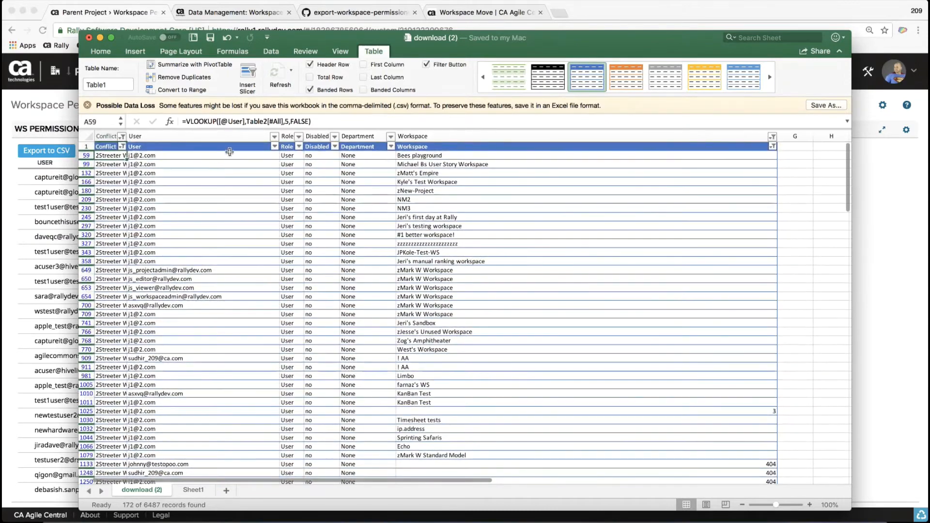
{"action": "left_click", "coordinate": [124, 147]}
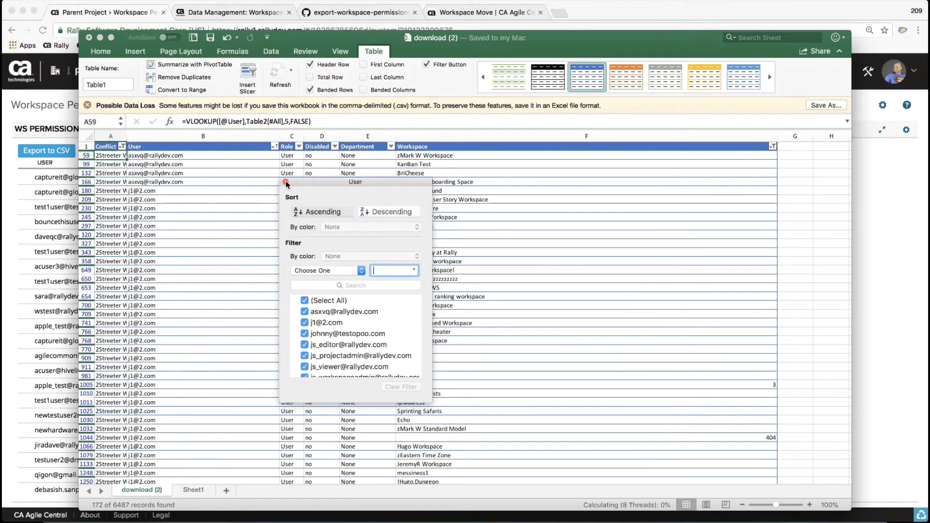
{"action": "left_click", "coordinate": [202, 173]}
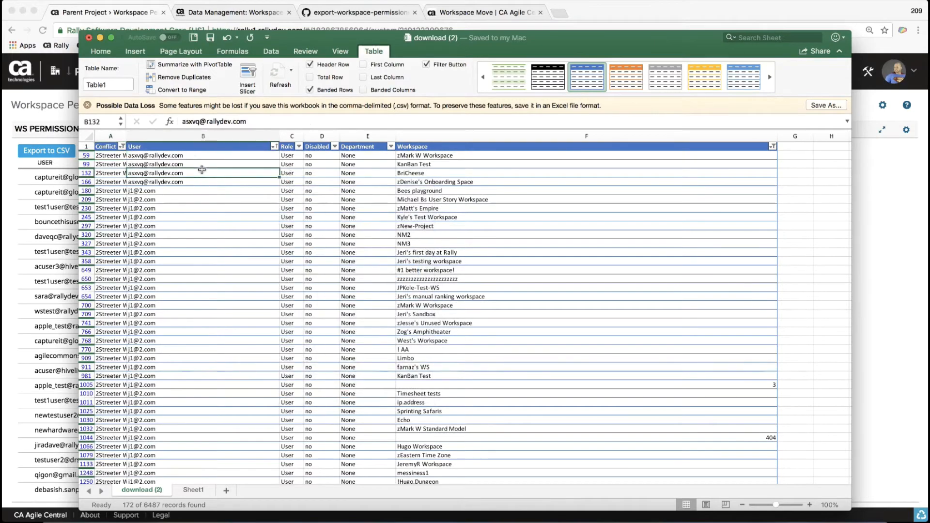
{"action": "scroll", "scroll_direction": "down", "scroll_amount": 3}
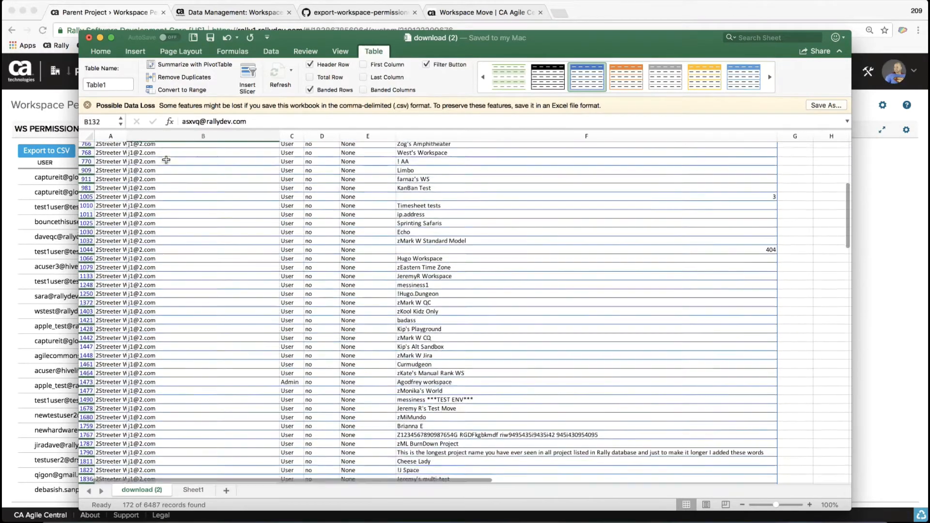
{"action": "scroll", "scroll_direction": "down", "scroll_amount": 3}
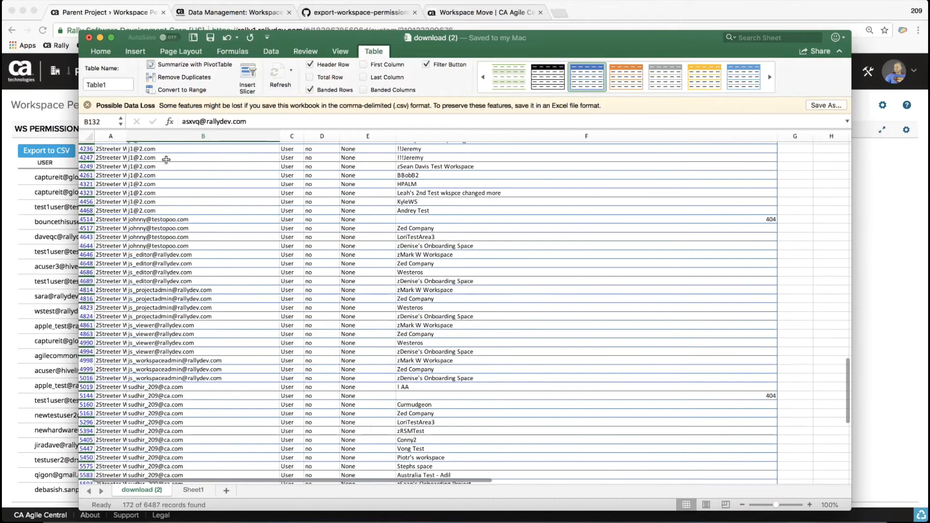
{"action": "scroll", "scroll_direction": "down", "scroll_amount": 3}
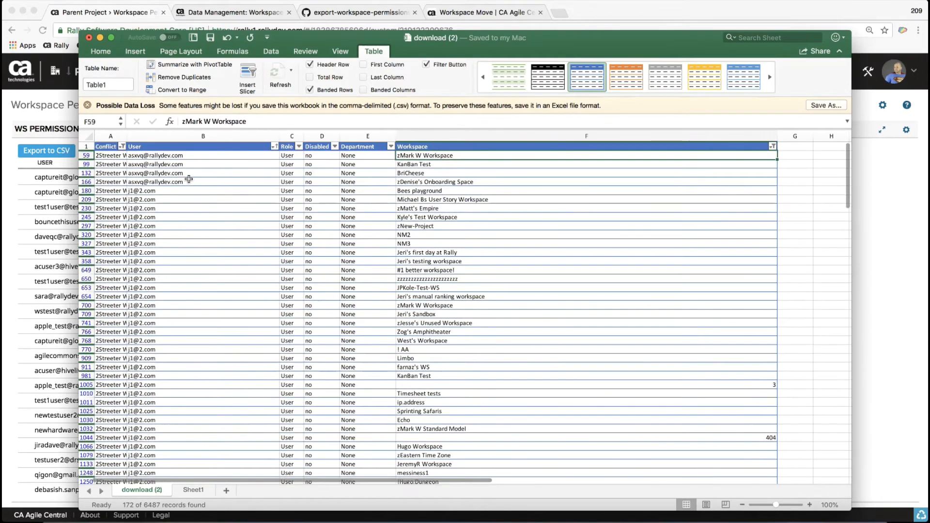
{"action": "scroll", "scroll_direction": "down", "scroll_amount": 3}
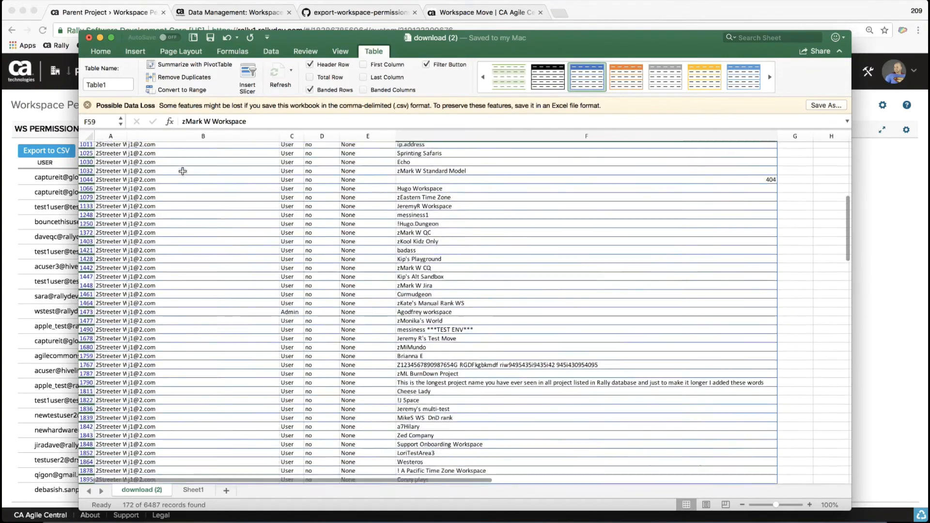
{"action": "scroll", "scroll_direction": "down", "scroll_amount": 3}
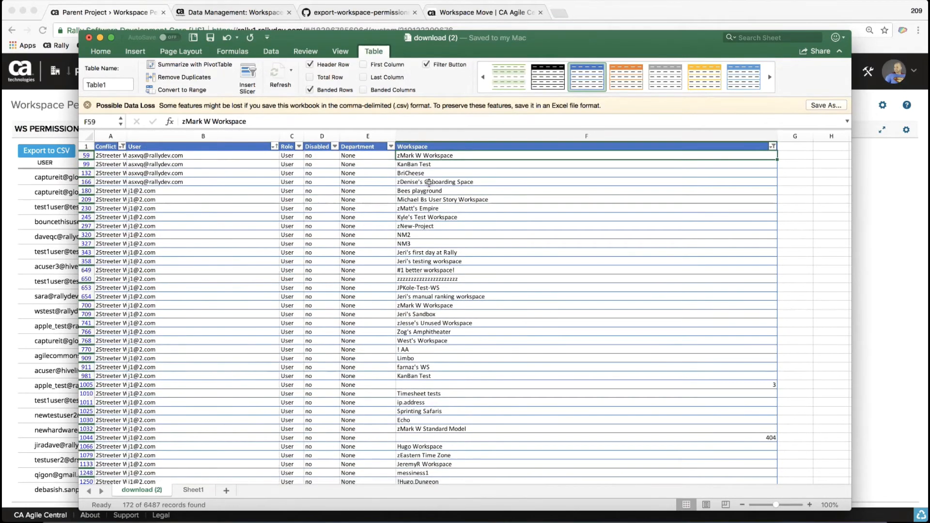
{"action": "left_click", "coordinate": [454, 182]}
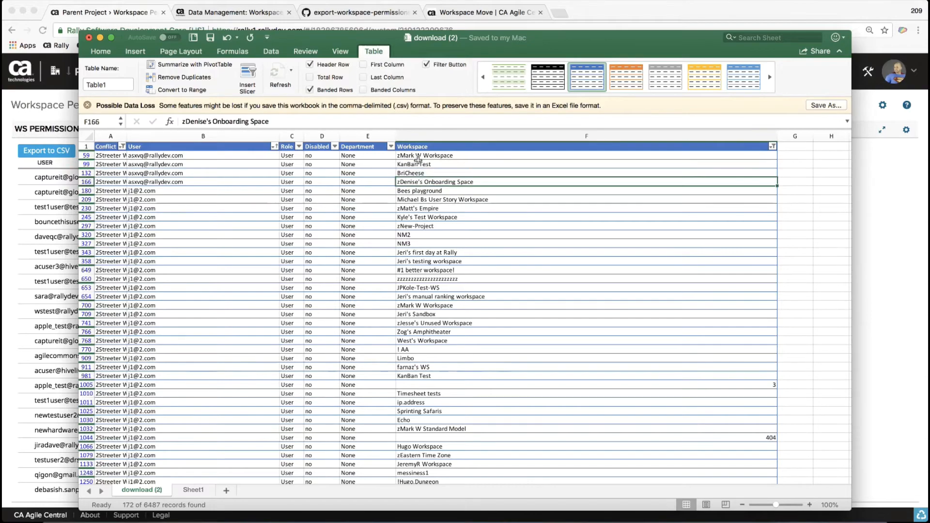
{"action": "left_click", "coordinate": [586, 155]}
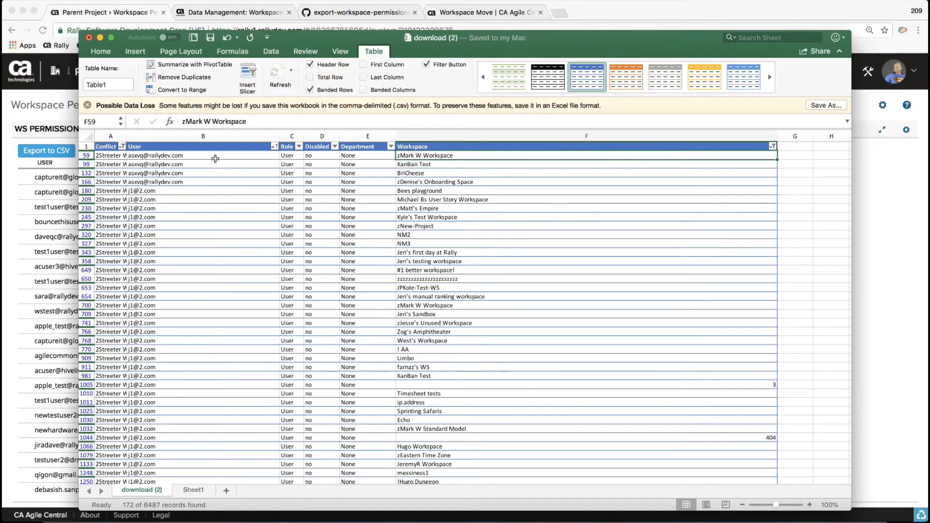
{"action": "scroll", "scroll_direction": "down", "scroll_amount": 3}
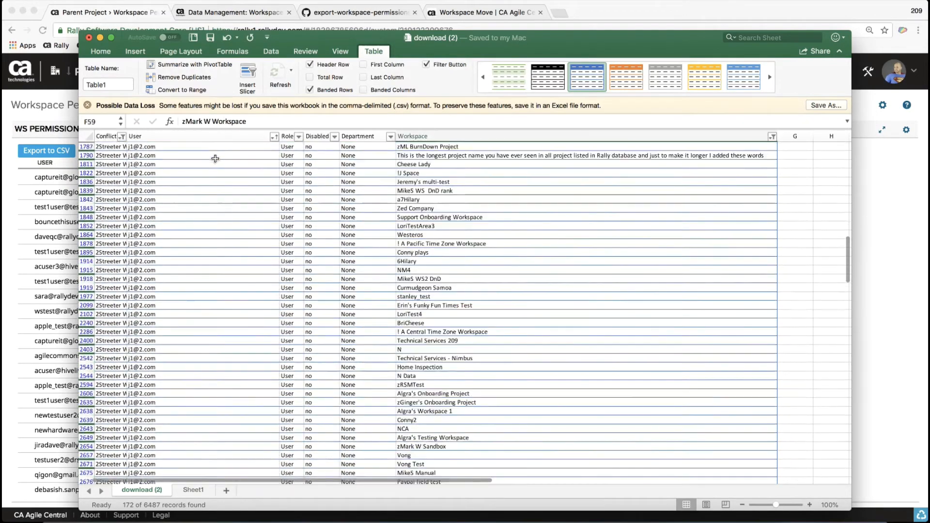
{"action": "scroll", "scroll_direction": "down", "scroll_amount": 3}
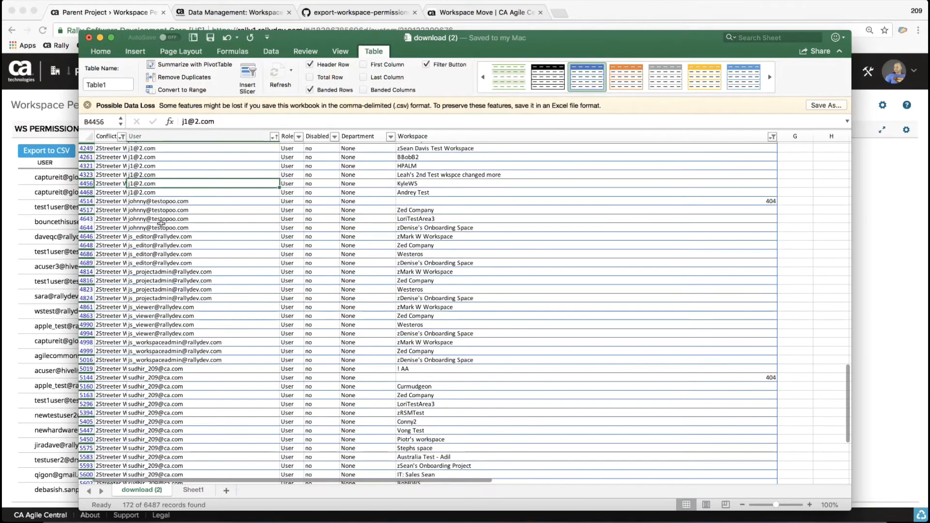
{"action": "scroll", "scroll_direction": "down", "scroll_amount": 3}
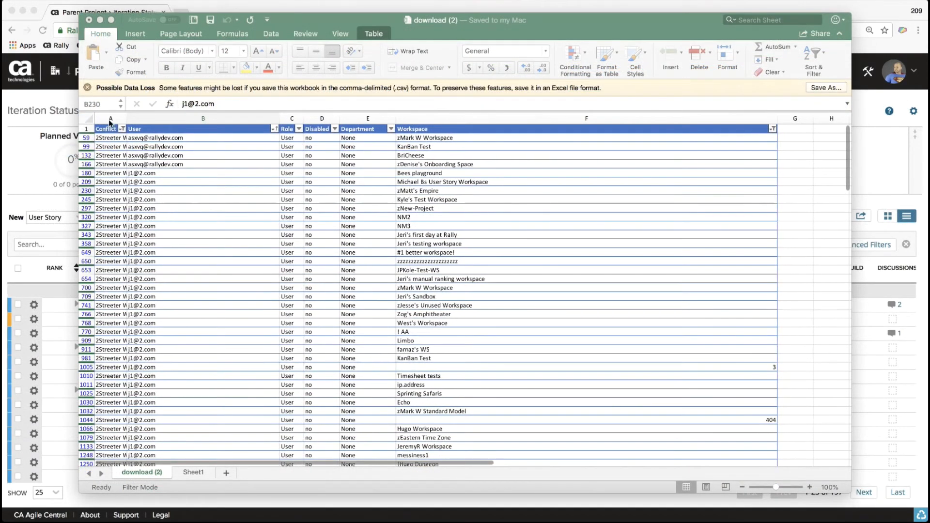
{"action": "left_click_drag", "start_coordinate": [125, 119], "coordinate": [125, 118]}
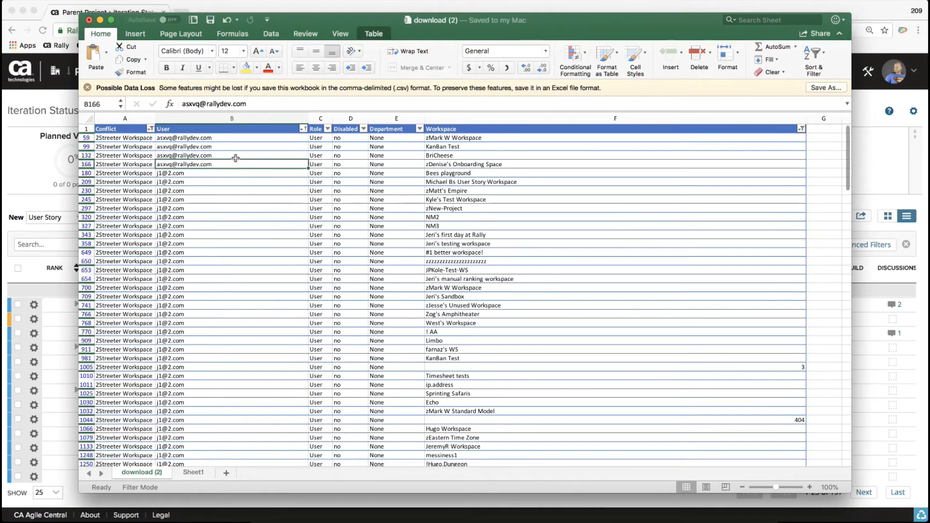
{"action": "left_click_drag", "start_coordinate": [231, 138], "coordinate": [232, 165]}
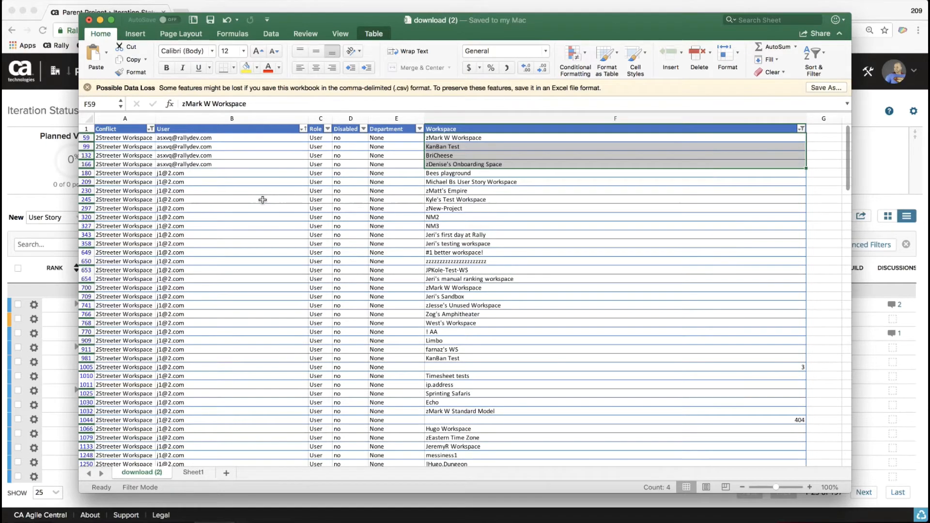
{"action": "scroll", "scroll_direction": "down", "scroll_amount": 3}
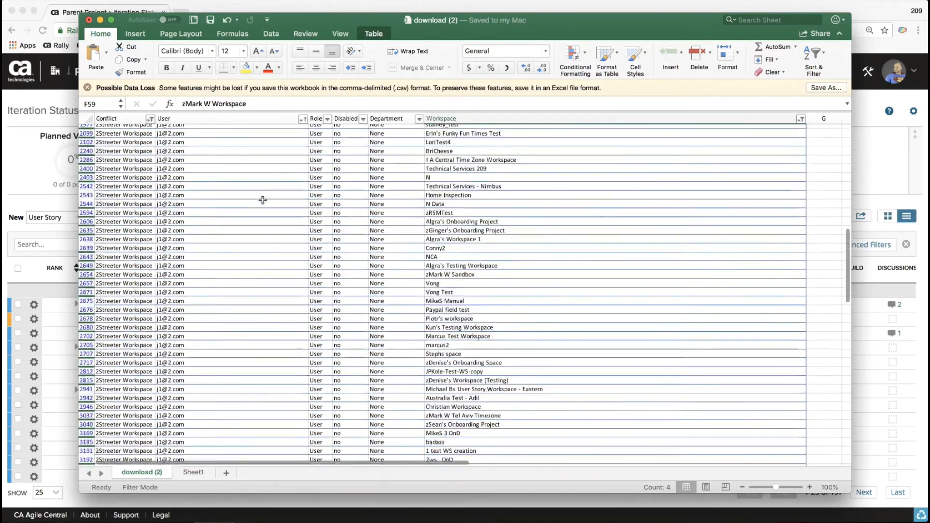
{"action": "scroll", "scroll_direction": "down", "scroll_amount": 3}
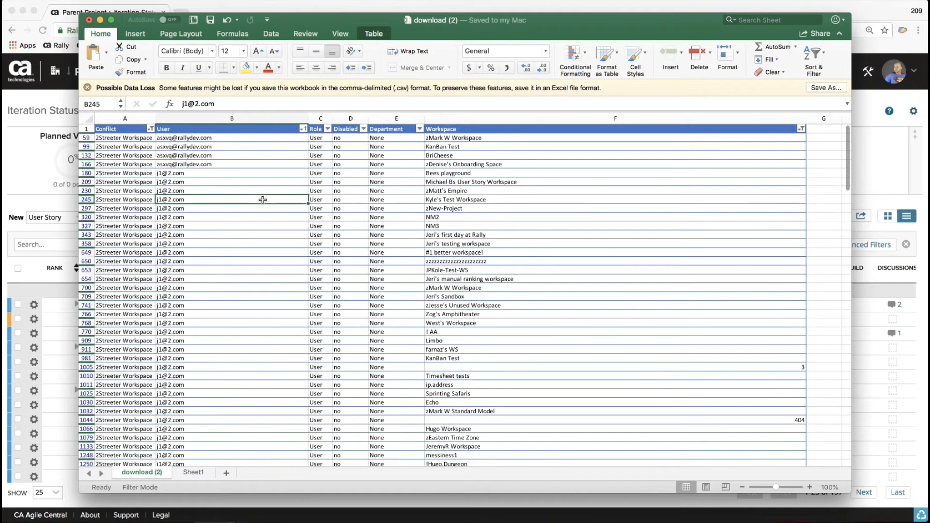
{"action": "mouse_move", "coordinate": [181, 164]}
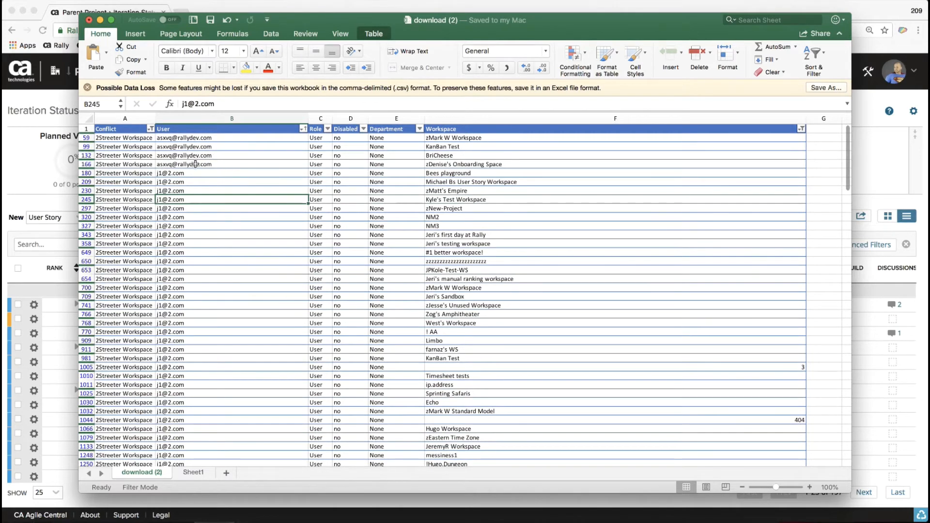
{"action": "left_click", "coordinate": [231, 164]}
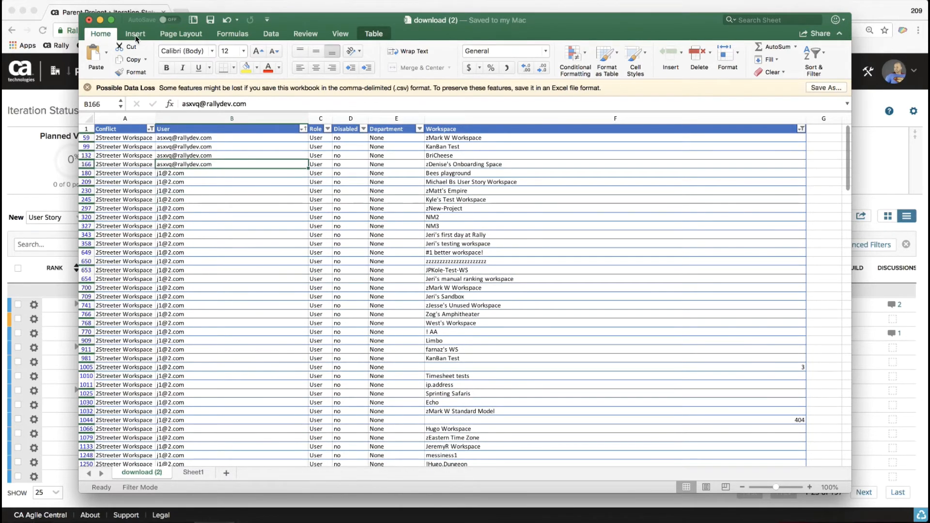
{"action": "left_click", "coordinate": [124, 172]}
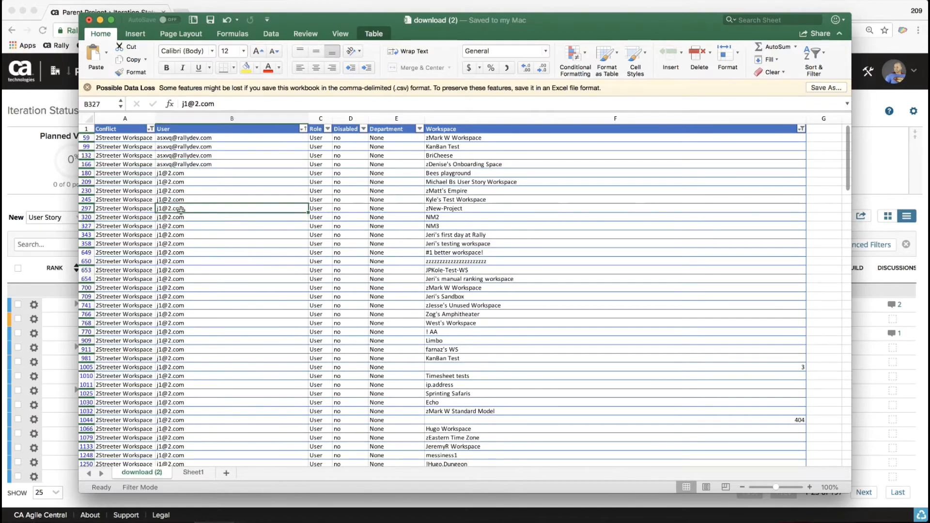
{"action": "left_click", "coordinate": [231, 199]}
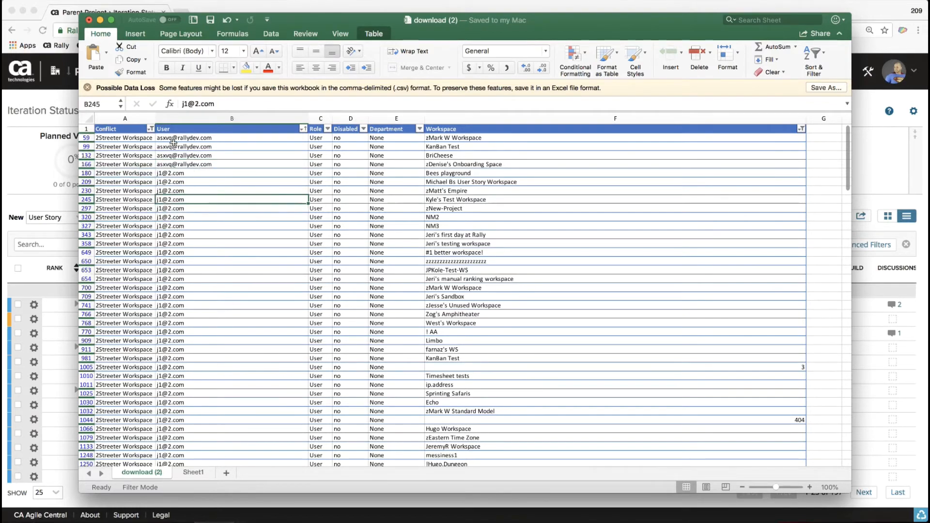
{"action": "left_click", "coordinate": [135, 33]}
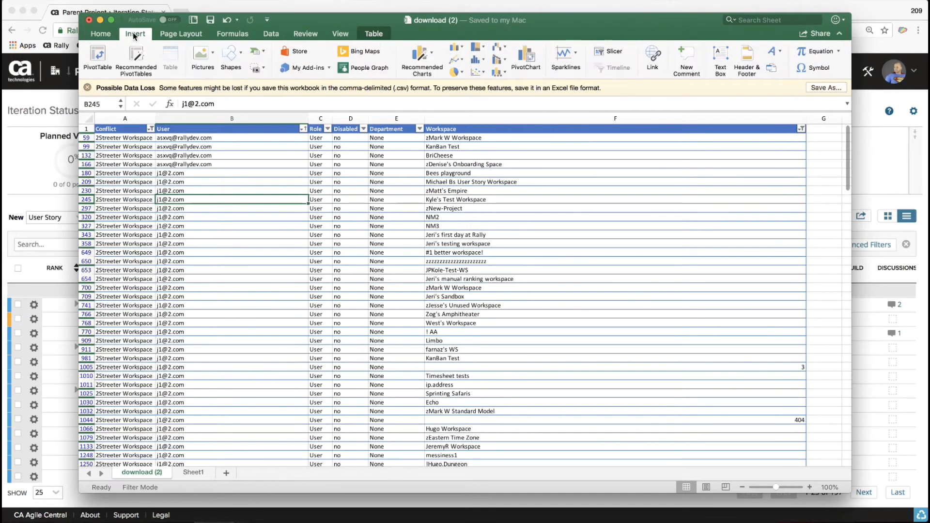
Step: Create a PivotTable from the table on a new sheet with Conflict as the report filter
{"action": "left_click", "coordinate": [97, 56]}
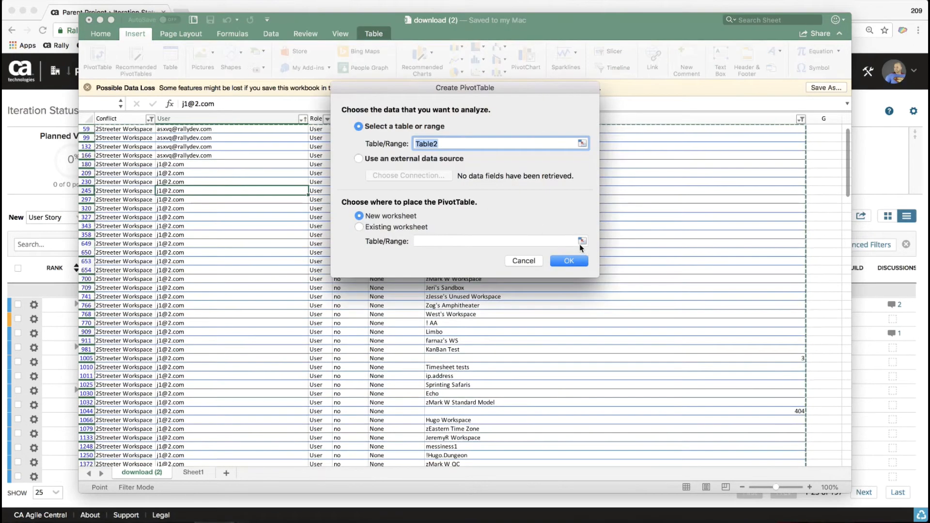
{"action": "left_click", "coordinate": [568, 261]}
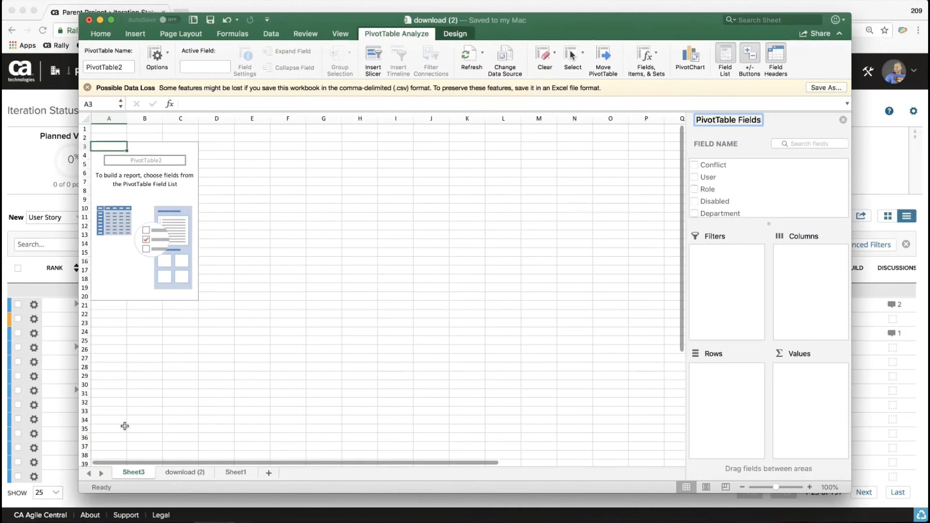
{"action": "mouse_move", "coordinate": [720, 166]}
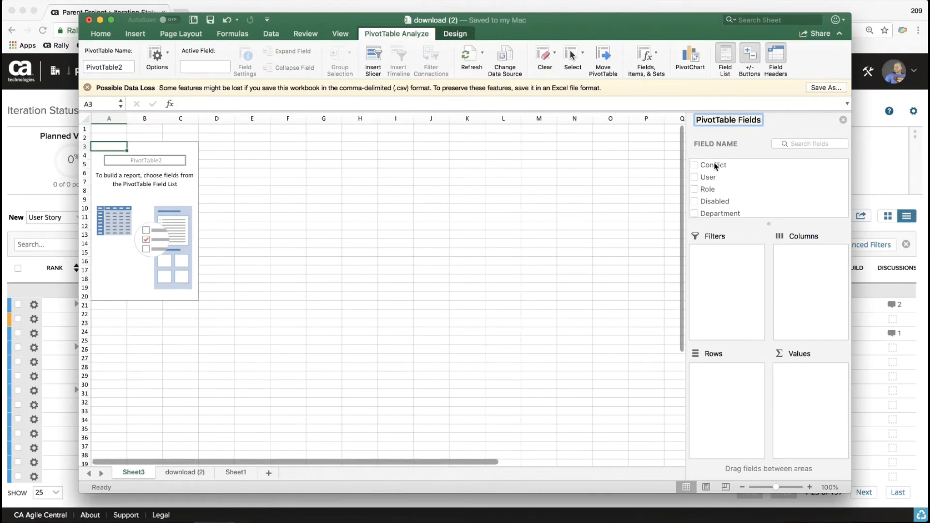
{"action": "mouse_move", "coordinate": [722, 169]}
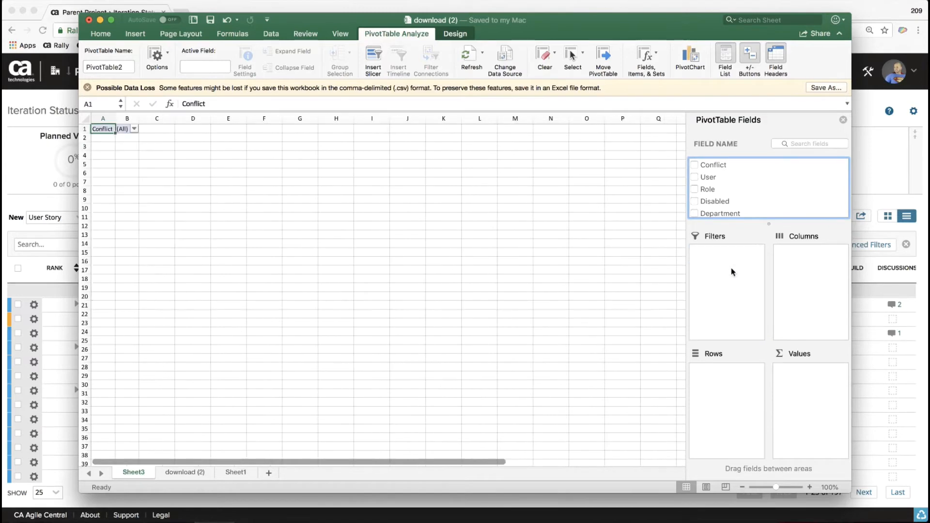
{"action": "left_click", "coordinate": [693, 165]}
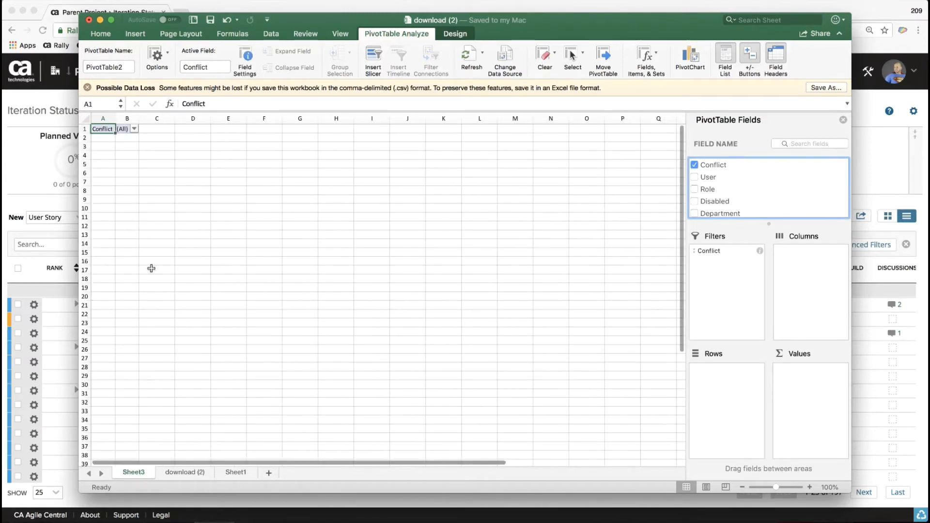
{"action": "left_click", "coordinate": [135, 129]}
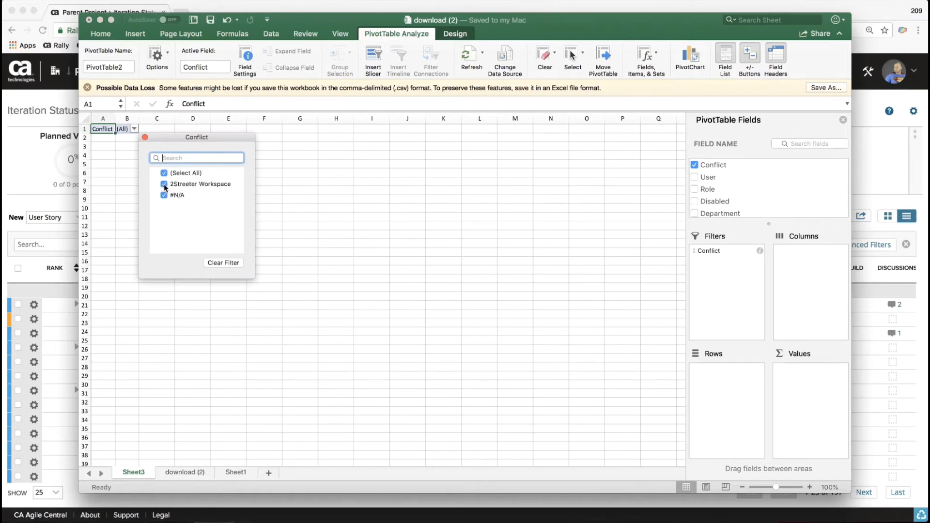
{"action": "mouse_move", "coordinate": [178, 189]}
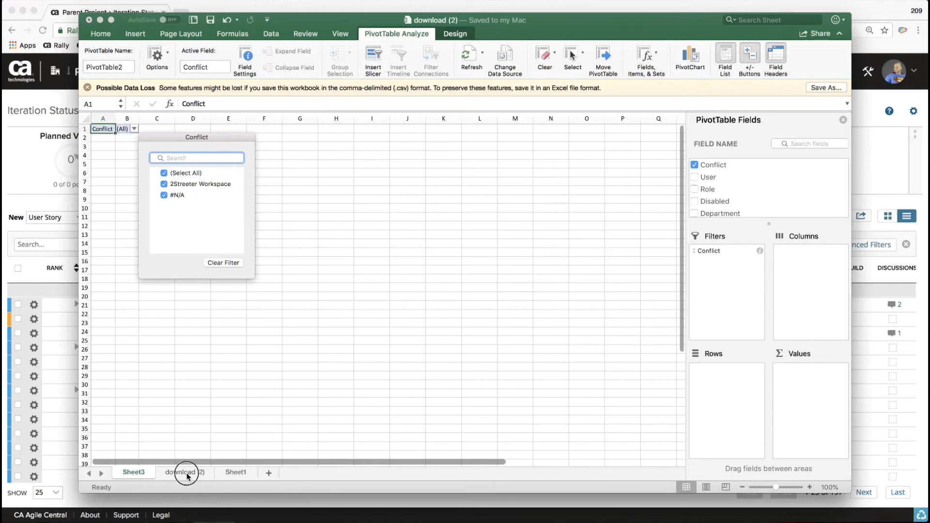
Step: Check the source sheet, then exclude #N/A from the Conflict filter
{"action": "left_click", "coordinate": [185, 473]}
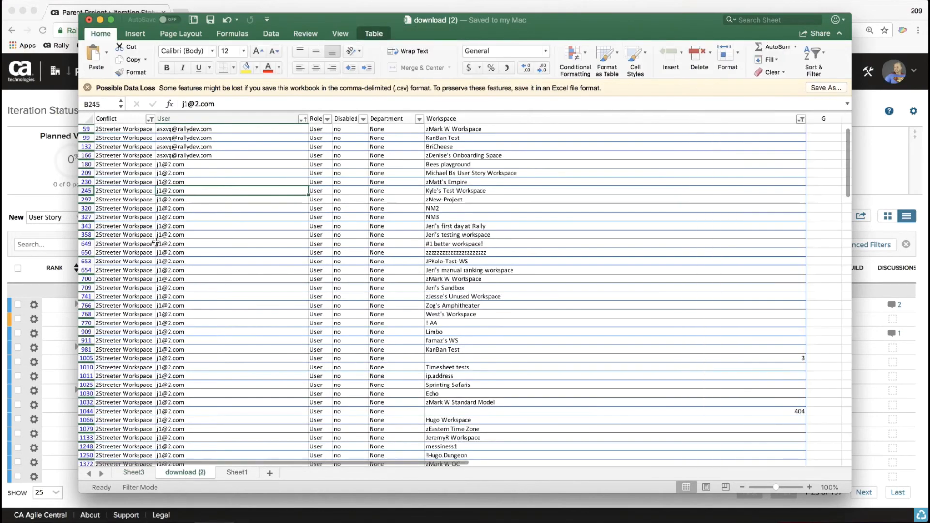
{"action": "scroll", "scroll_direction": "down", "scroll_amount": 3}
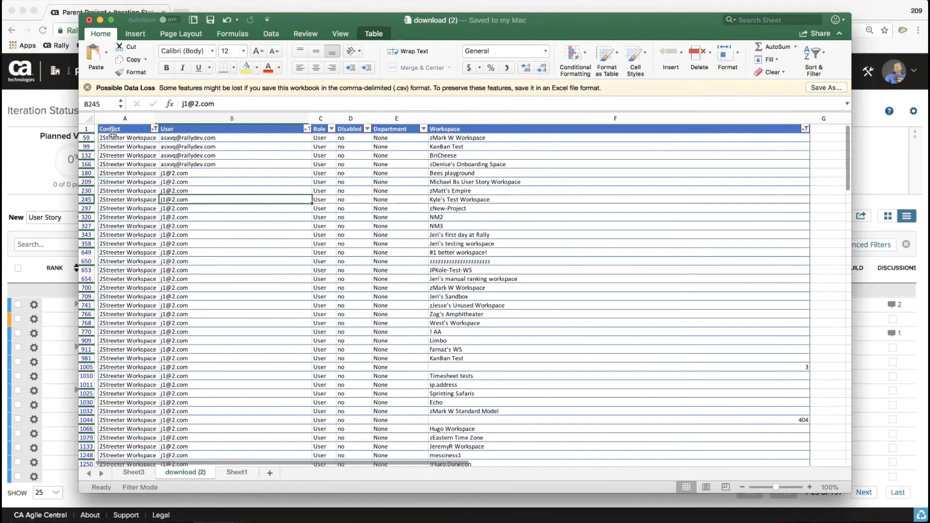
{"action": "left_click", "coordinate": [153, 129]}
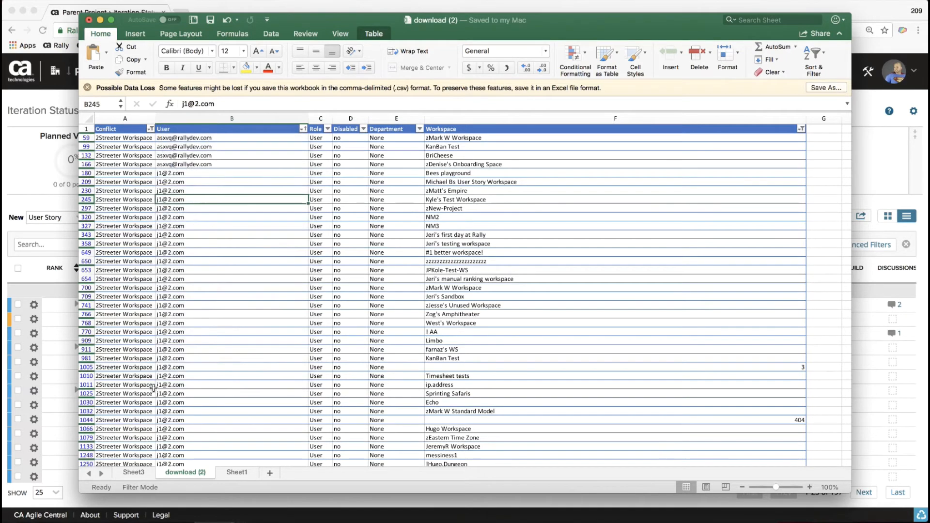
{"action": "left_click", "coordinate": [133, 473]}
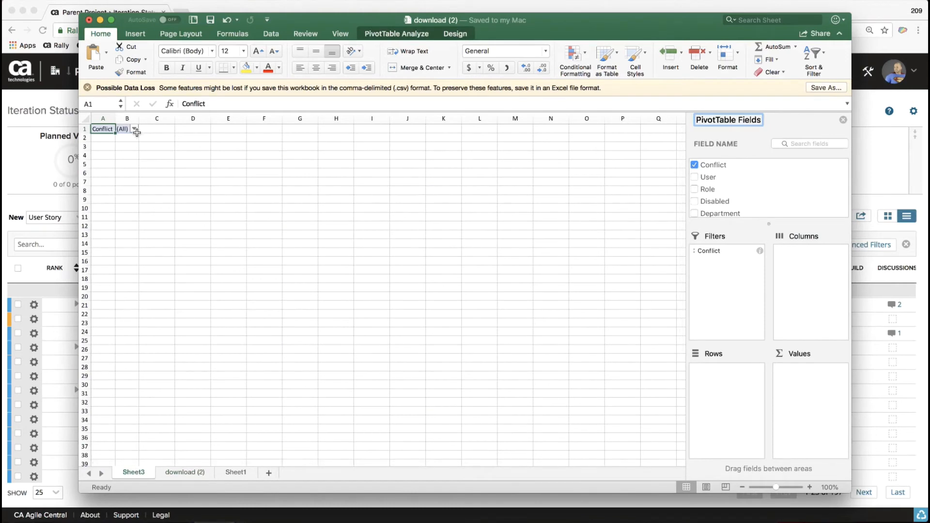
{"action": "left_click", "coordinate": [135, 129]}
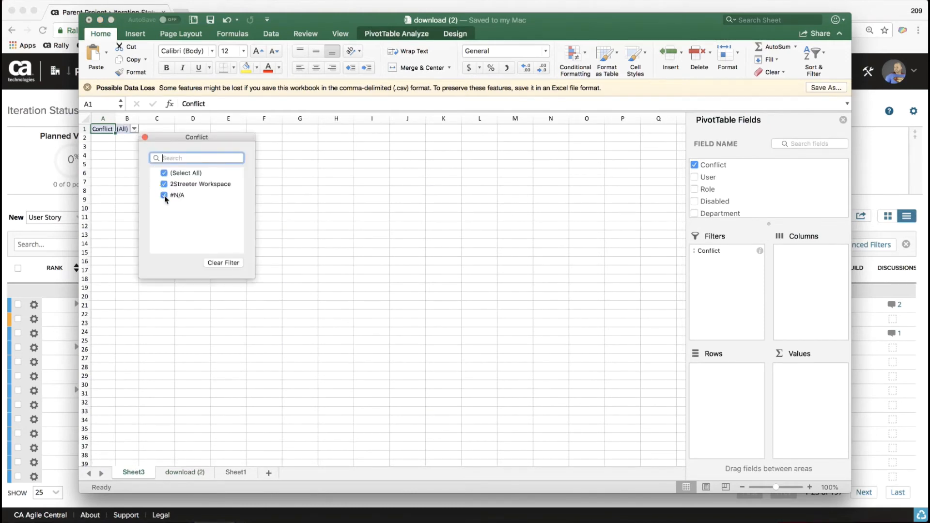
{"action": "left_click", "coordinate": [163, 195]}
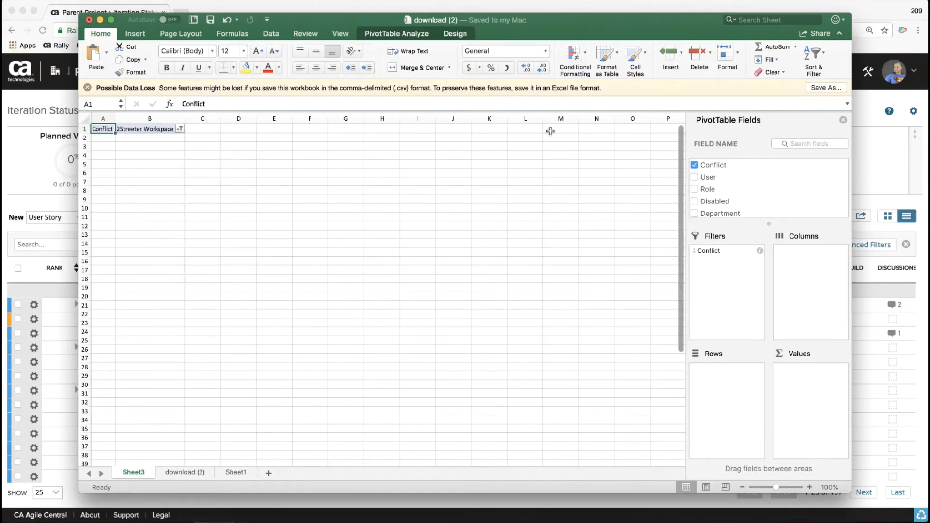
Step: Add User as rows and Count of Workspace as values, checking js_editor, johnny and js_person's counts
{"action": "left_click_drag", "start_coordinate": [707, 176], "coordinate": [741, 397]}
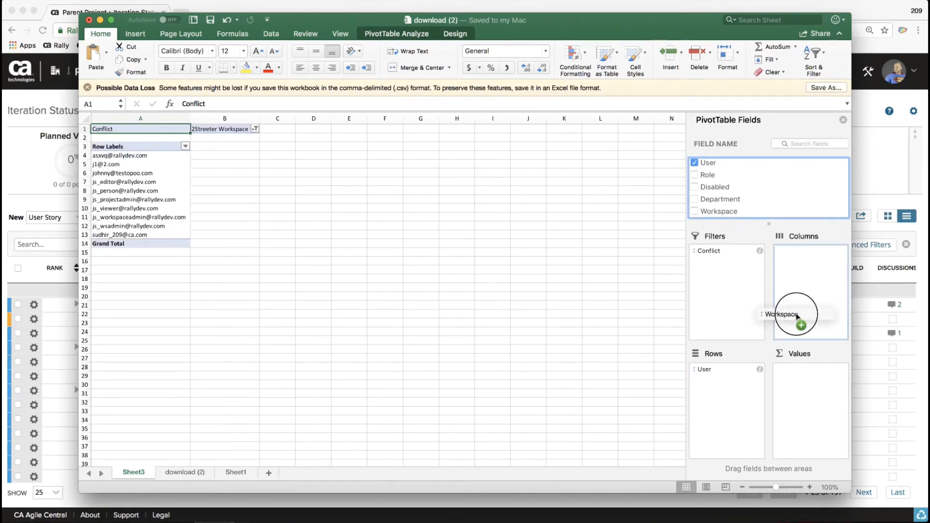
{"action": "left_click_drag", "start_coordinate": [797, 314], "coordinate": [818, 386]}
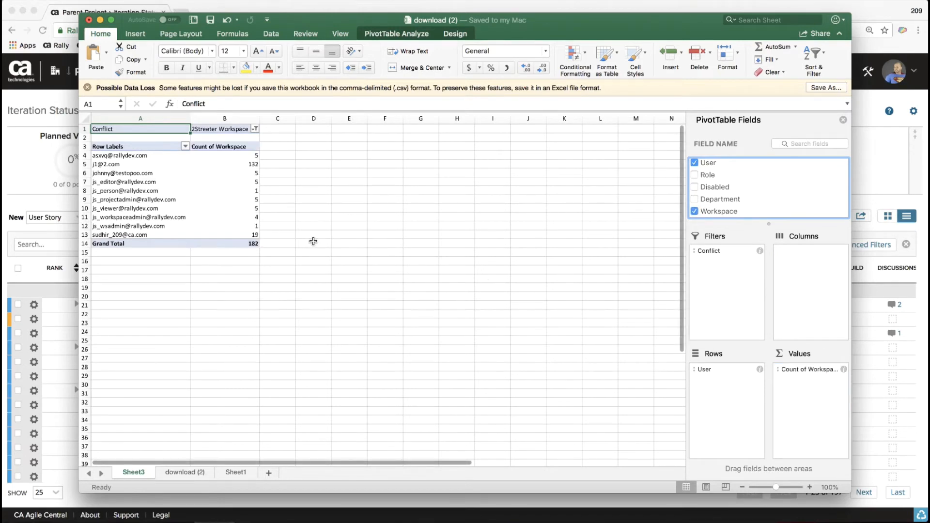
{"action": "left_click", "coordinate": [225, 182]}
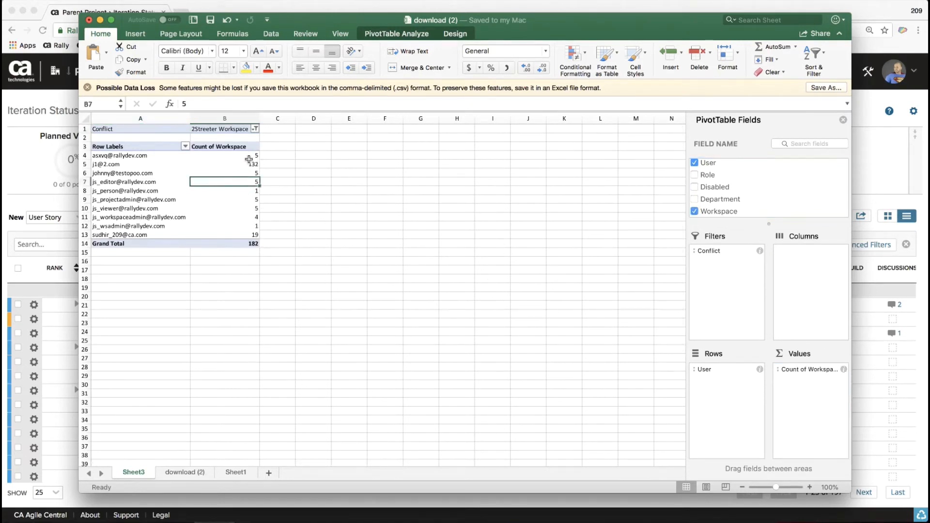
{"action": "left_click", "coordinate": [225, 172]}
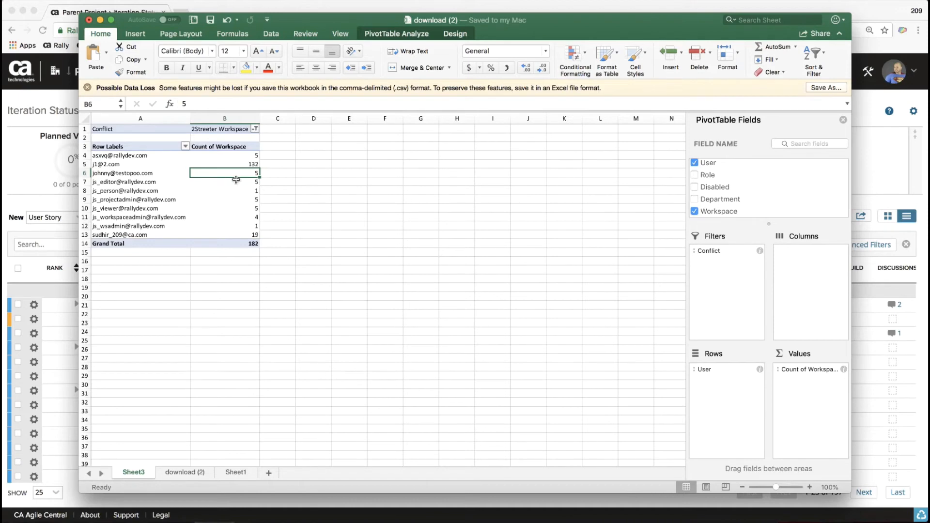
{"action": "left_click", "coordinate": [224, 190]}
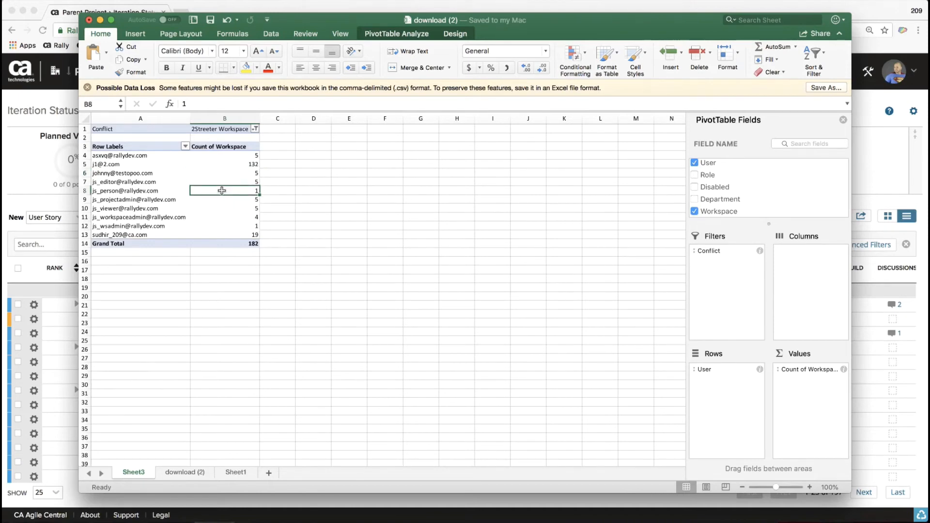
{"action": "left_click", "coordinate": [125, 190]}
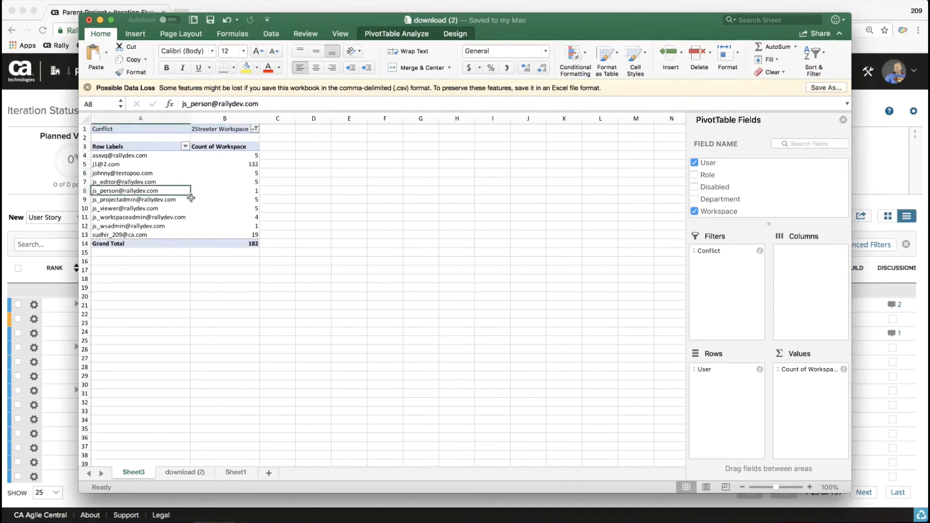
{"action": "left_click", "coordinate": [225, 225]}
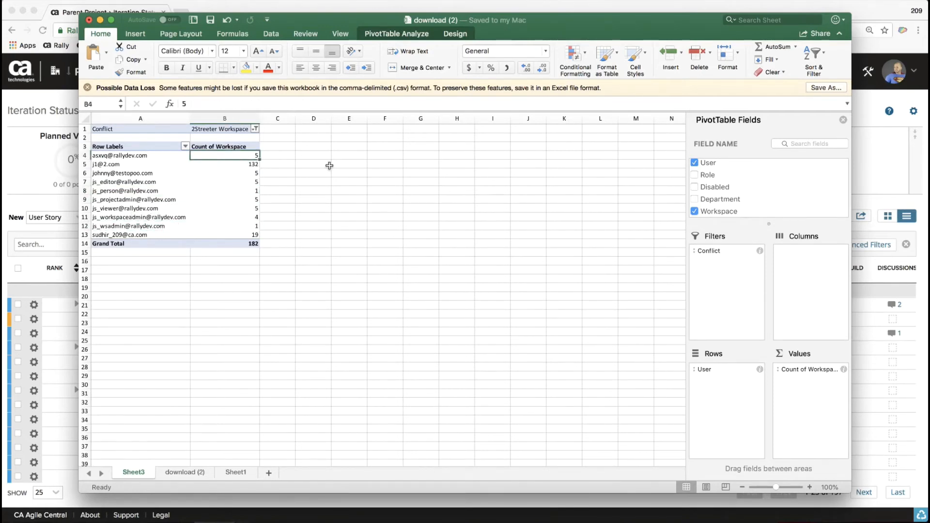
Step: Sort the users by workspace count, largest first
{"action": "left_click", "coordinate": [812, 53]}
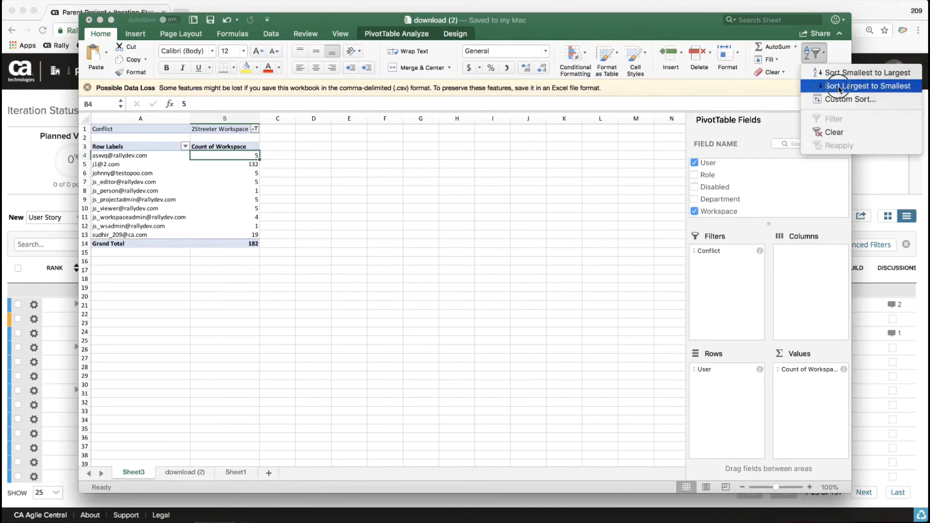
{"action": "left_click", "coordinate": [862, 86]}
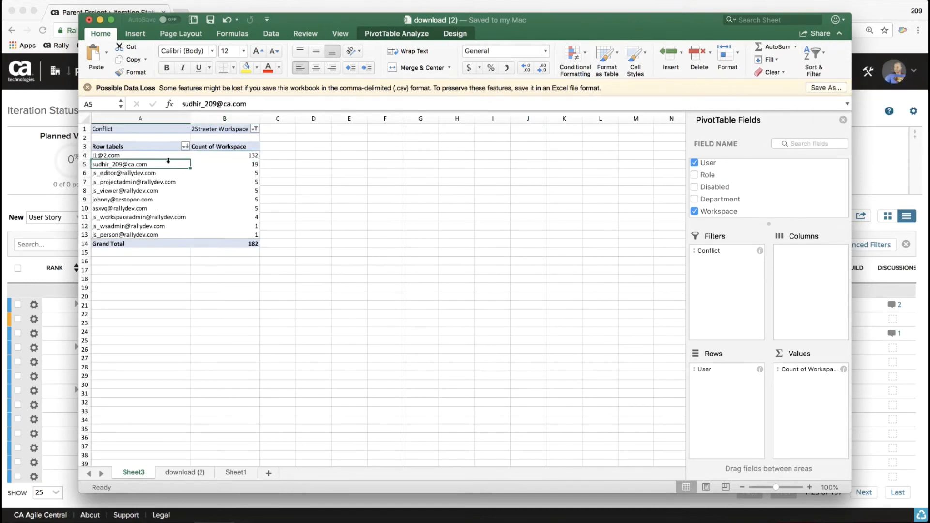
{"action": "left_click", "coordinate": [116, 155]}
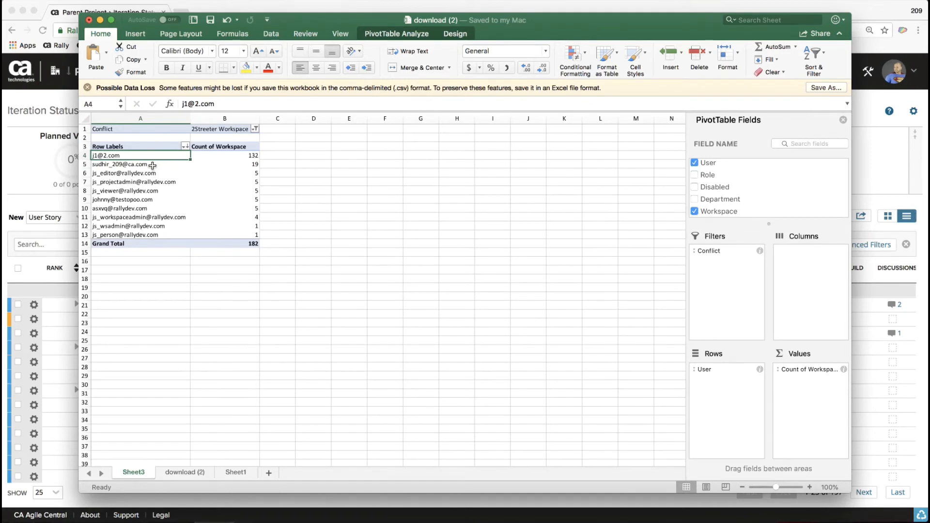
{"action": "left_click", "coordinate": [124, 173]}
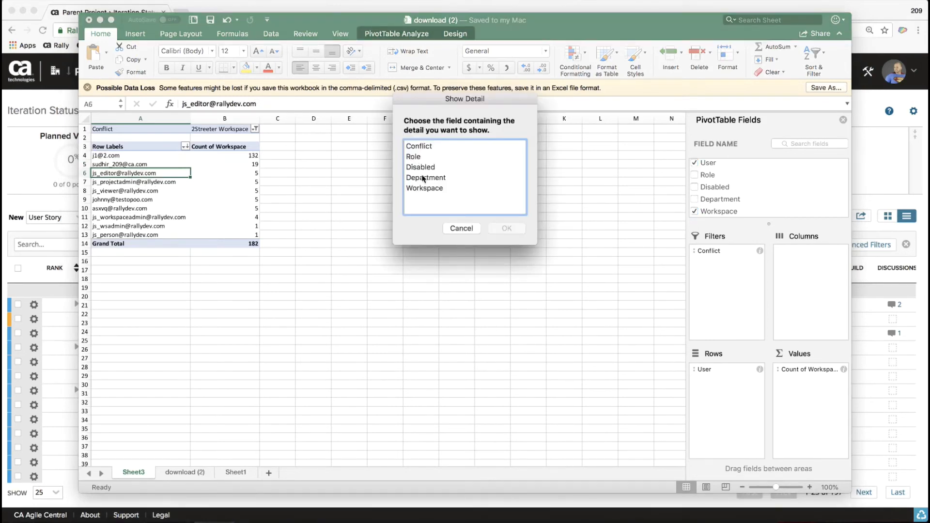
{"action": "mouse_move", "coordinate": [206, 173]}
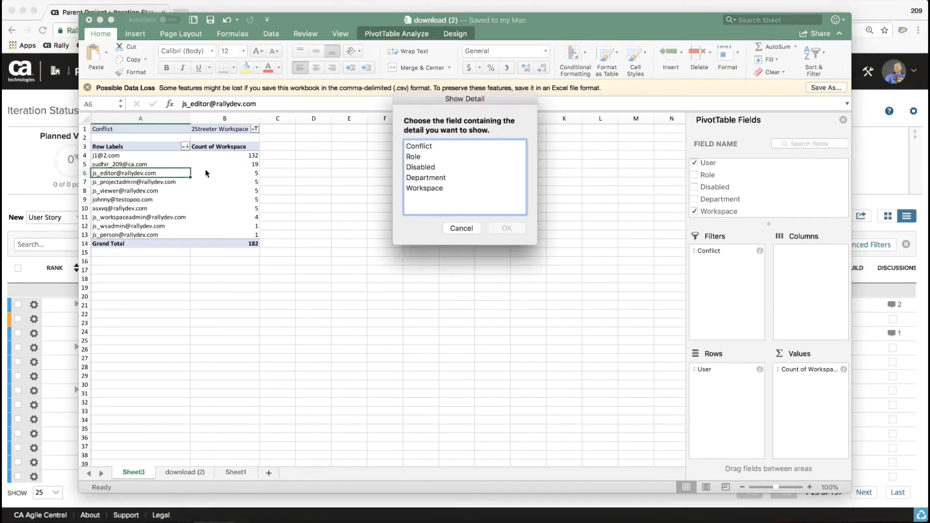
{"action": "left_click", "coordinate": [424, 188]}
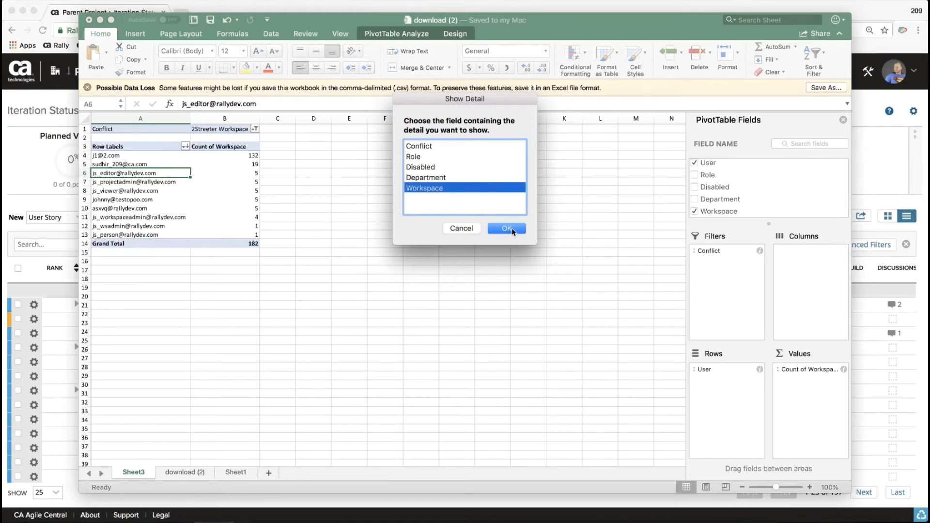
{"action": "left_click", "coordinate": [506, 229]}
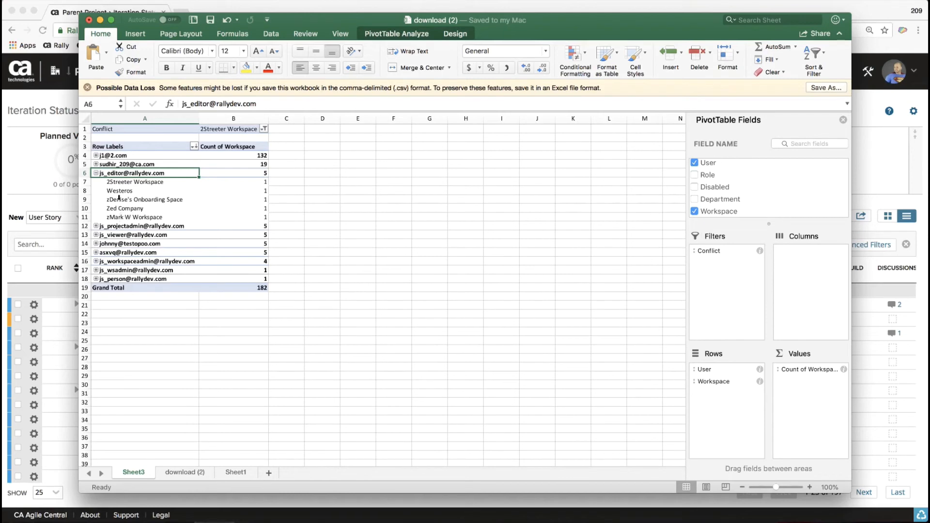
{"action": "mouse_move", "coordinate": [675, 211]}
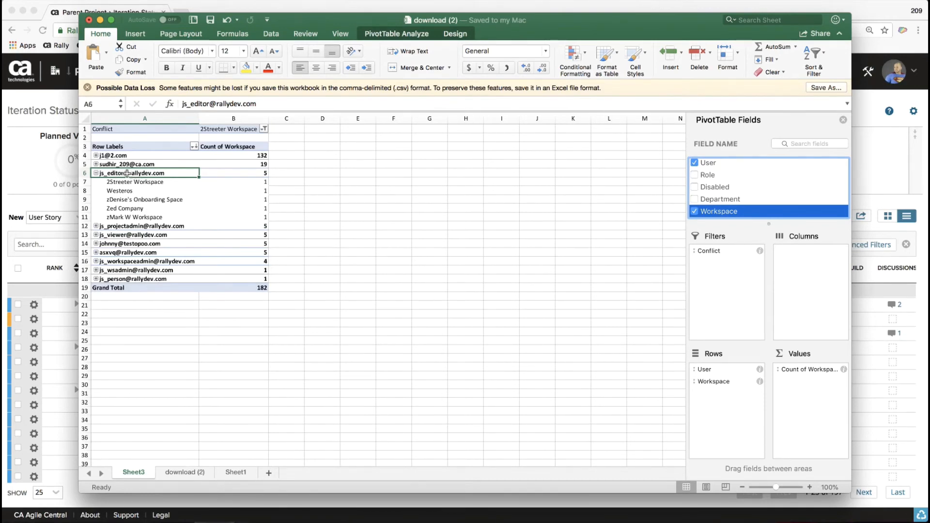
{"action": "left_click", "coordinate": [96, 172]}
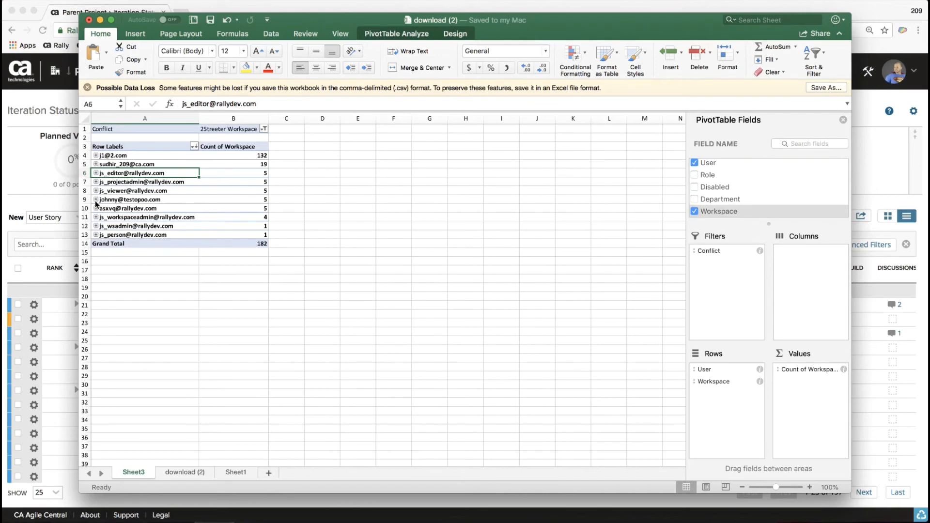
{"action": "left_click", "coordinate": [96, 200]}
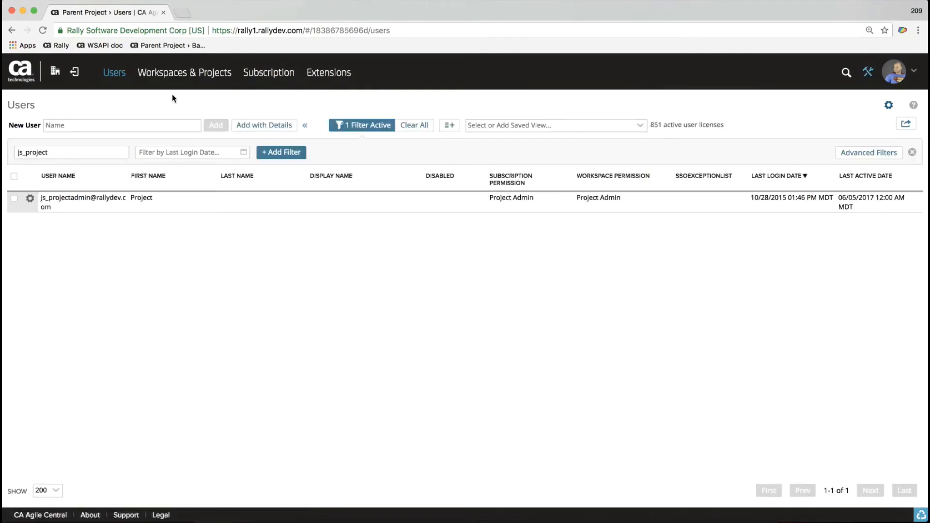
Step: Filter Rally's Users list by the name johnny
{"action": "double_click", "coordinate": [69, 152]}
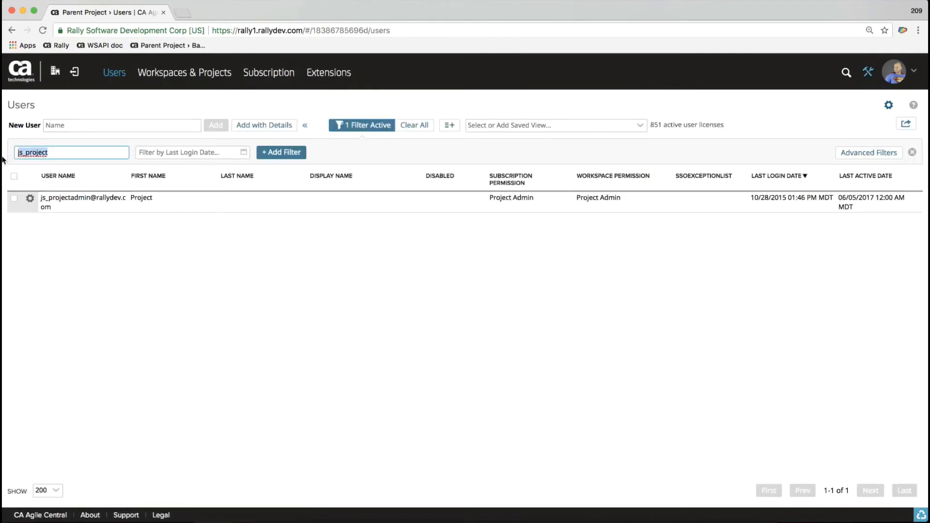
{"action": "type", "text": "johnny"}
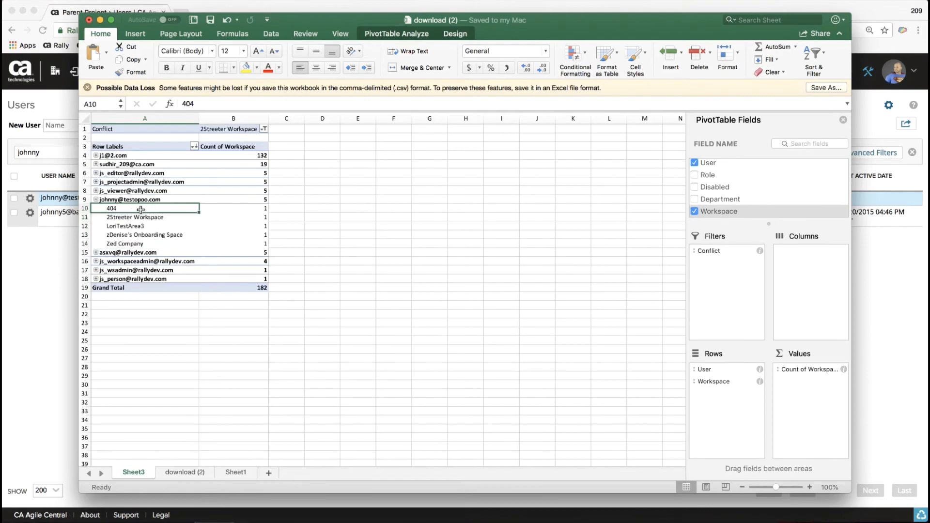
{"action": "mouse_move", "coordinate": [122, 208]}
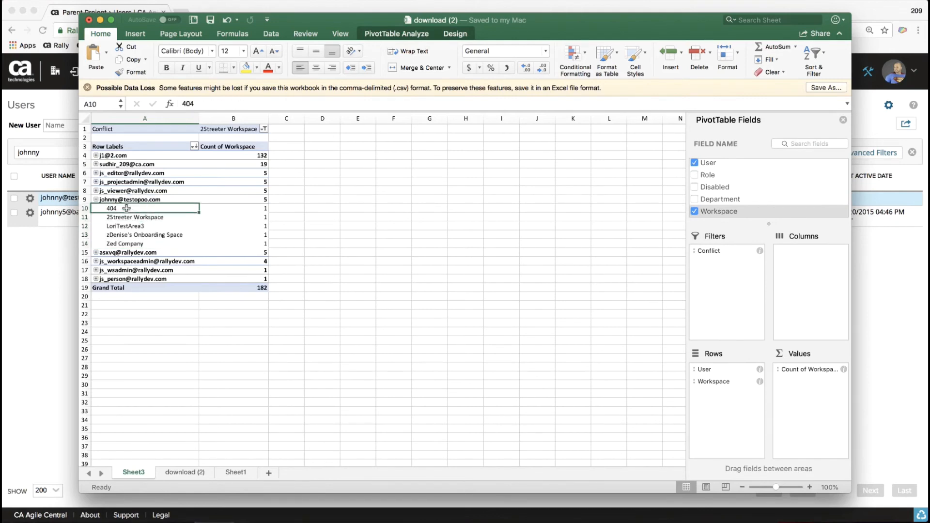
{"action": "left_click", "coordinate": [136, 244]}
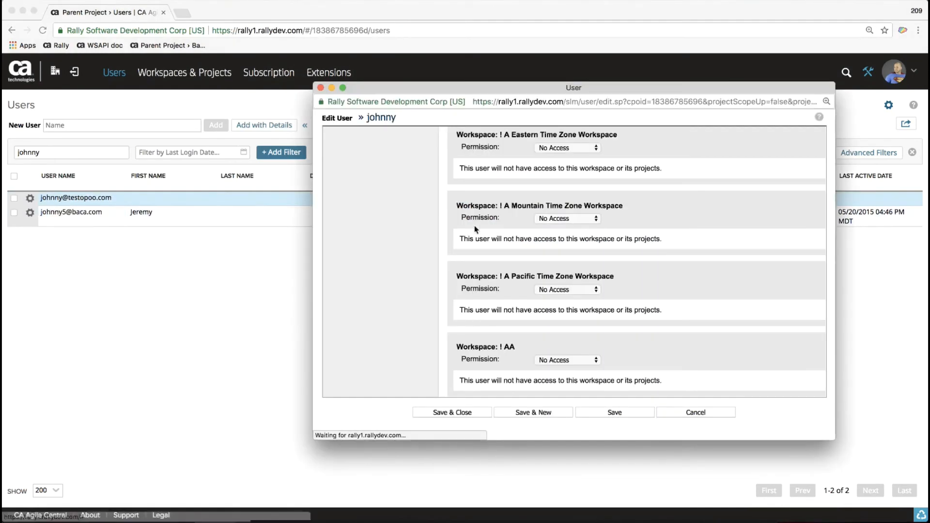
Step: Set johnny's 404 and zDenise's Onboarding Space workspace permissions to No Access
{"action": "scroll", "scroll_direction": "down", "scroll_amount": 3}
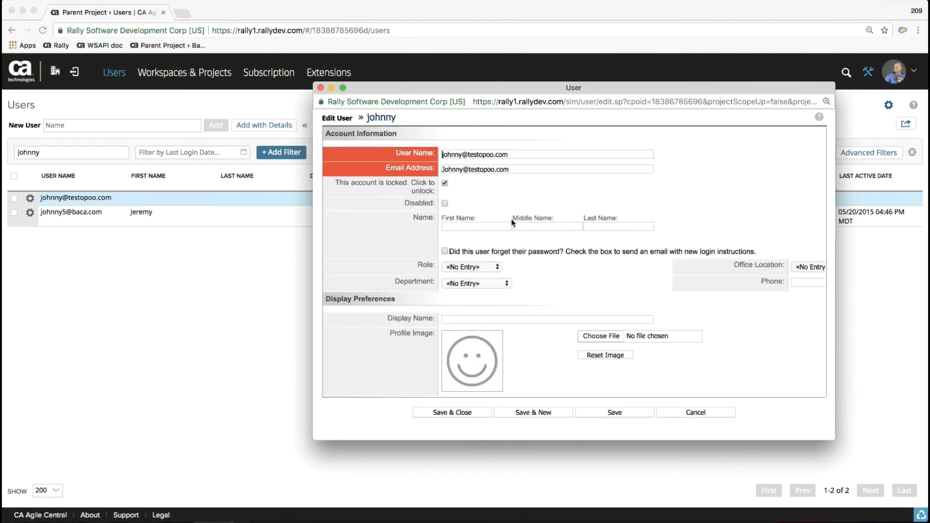
{"action": "type", "text": "404"}
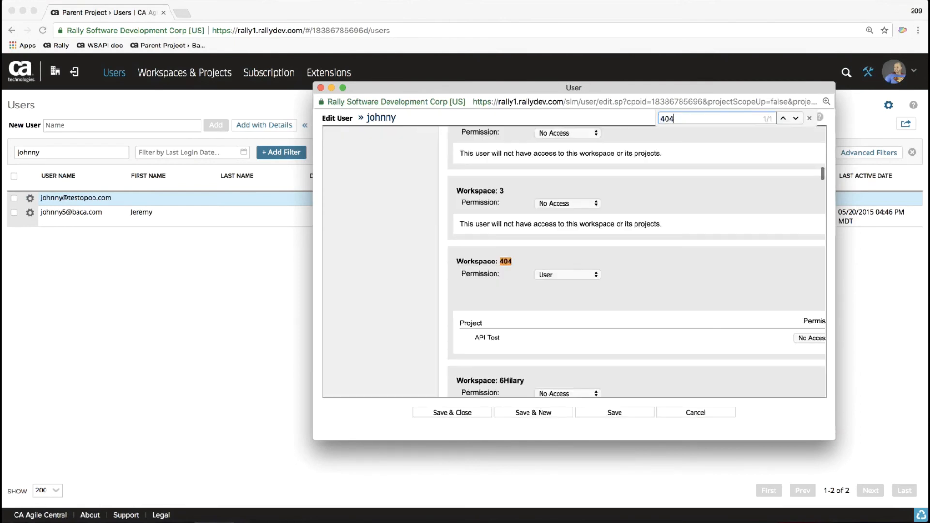
{"action": "left_click", "coordinate": [568, 275]}
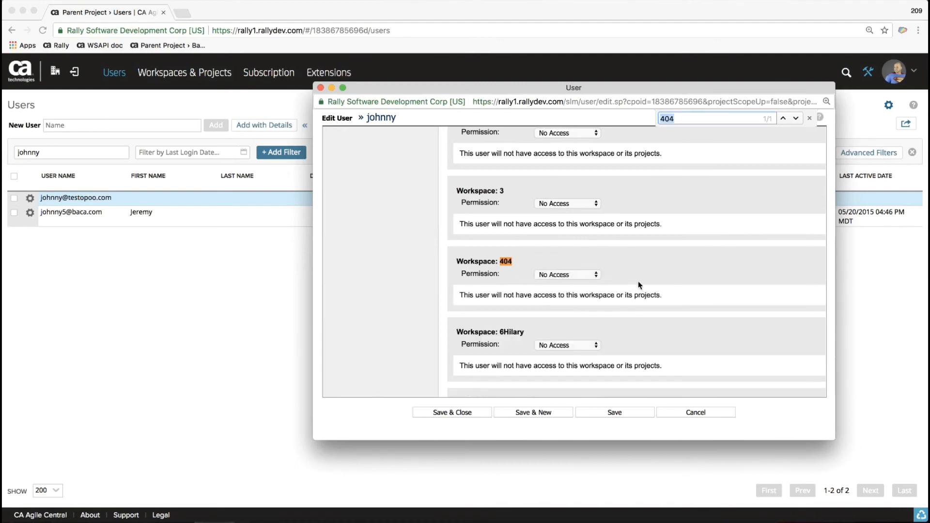
{"action": "type", "text": "lori"}
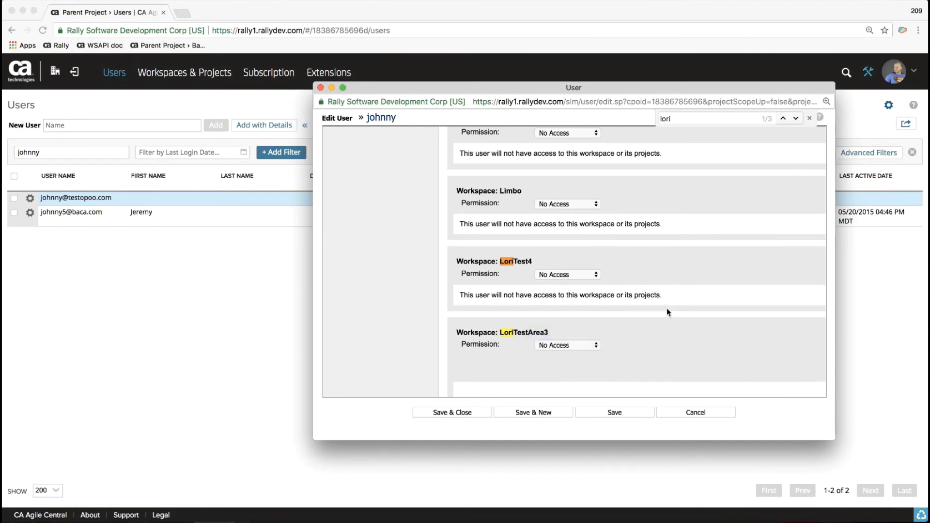
{"action": "type", "text": "deni"}
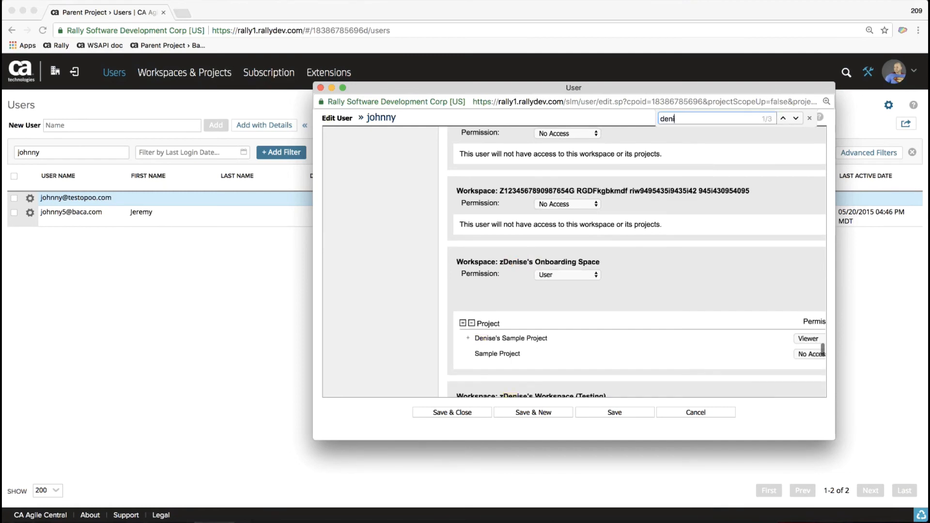
{"action": "left_click", "coordinate": [568, 275]}
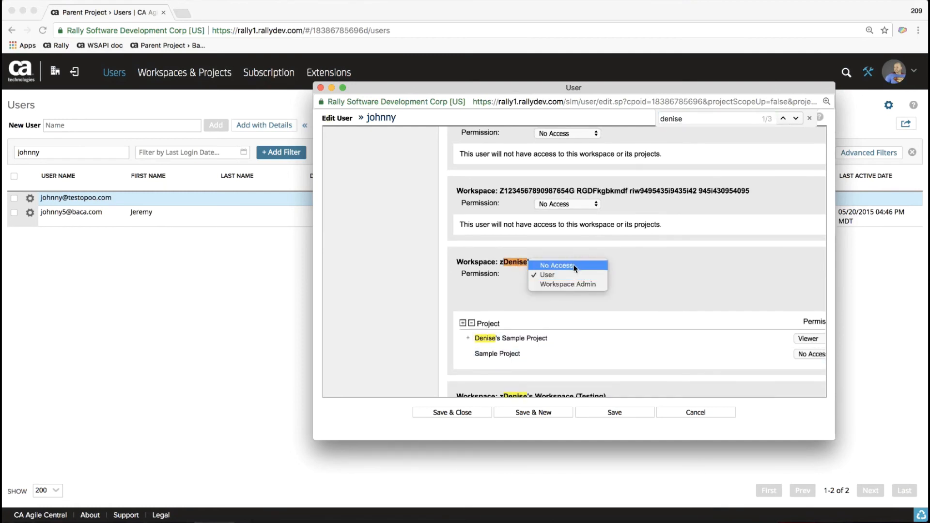
{"action": "left_click", "coordinate": [554, 266]}
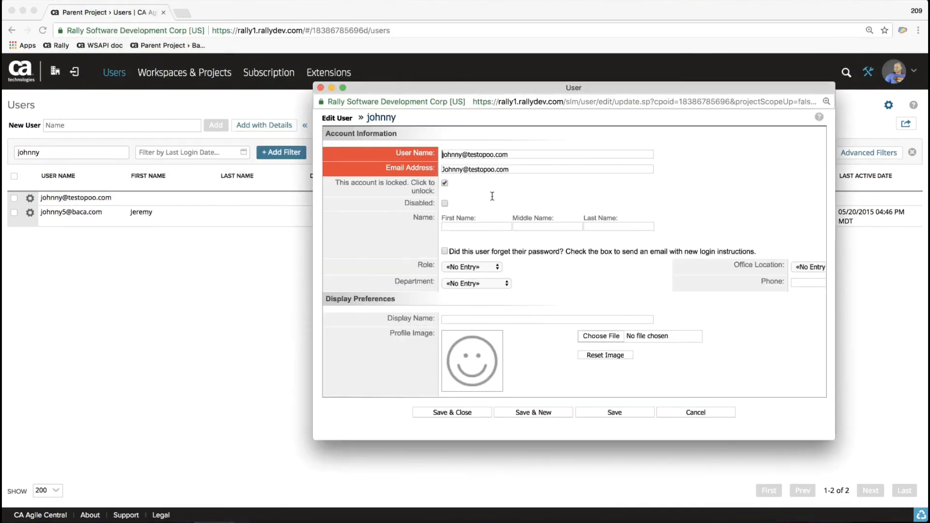
Step: Set Zed Company to No Access, save and close, then return to the Excel pivot
{"action": "type", "text": "zed"}
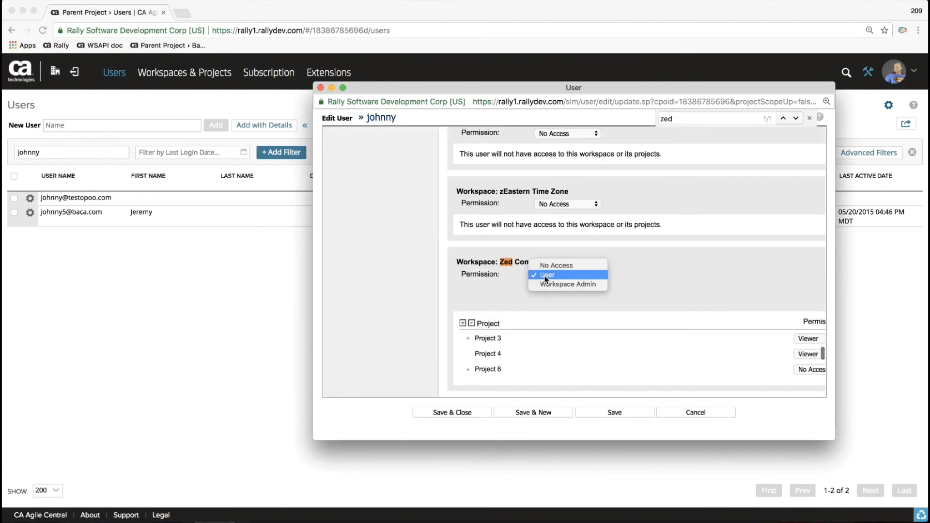
{"action": "left_click", "coordinate": [556, 265]}
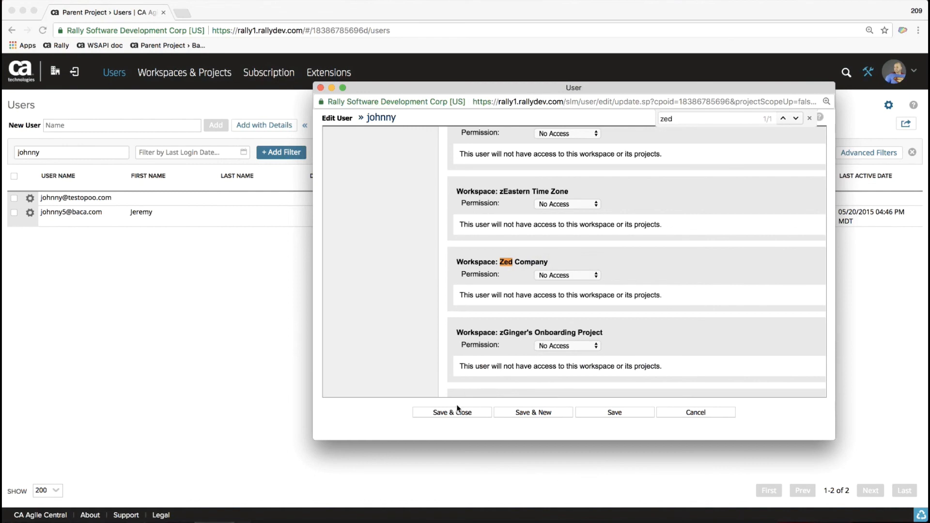
{"action": "left_click", "coordinate": [451, 412]}
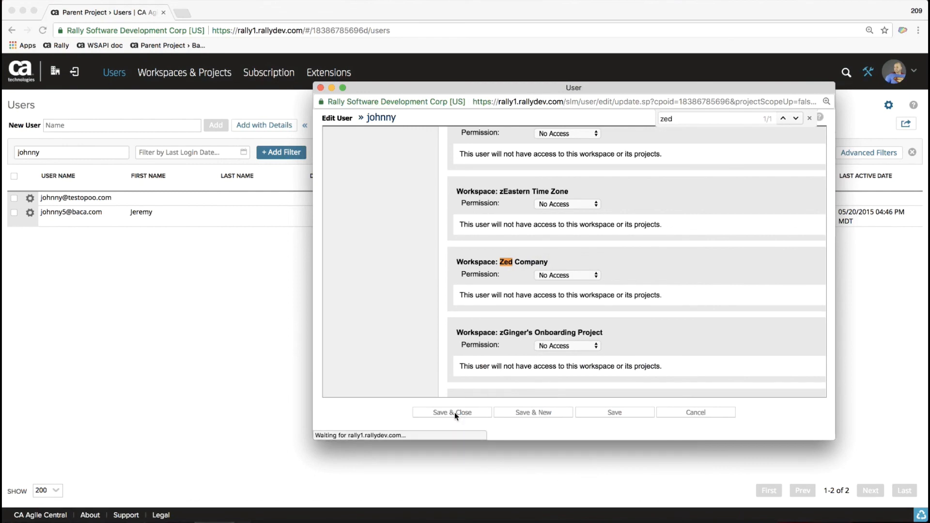
{"action": "left_click", "coordinate": [451, 413]}
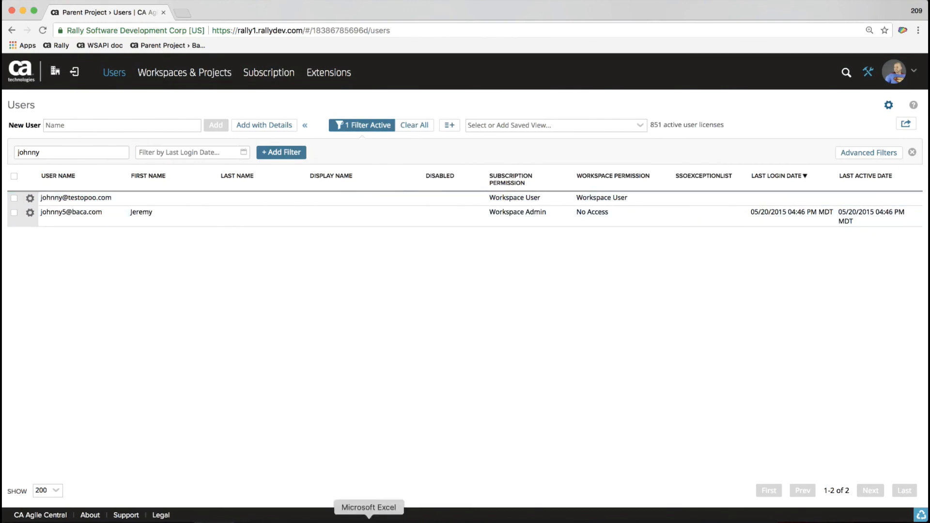
{"action": "left_click", "coordinate": [367, 521]}
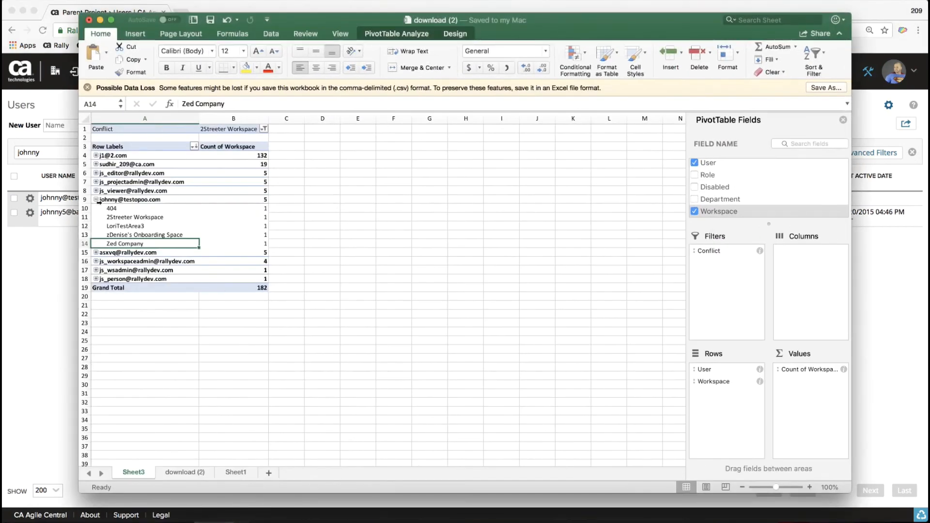
{"action": "left_click", "coordinate": [98, 200]}
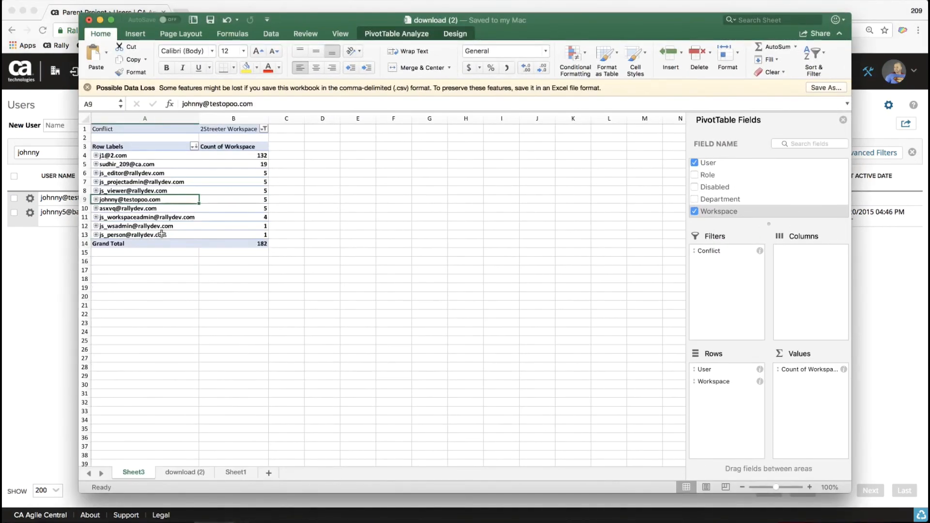